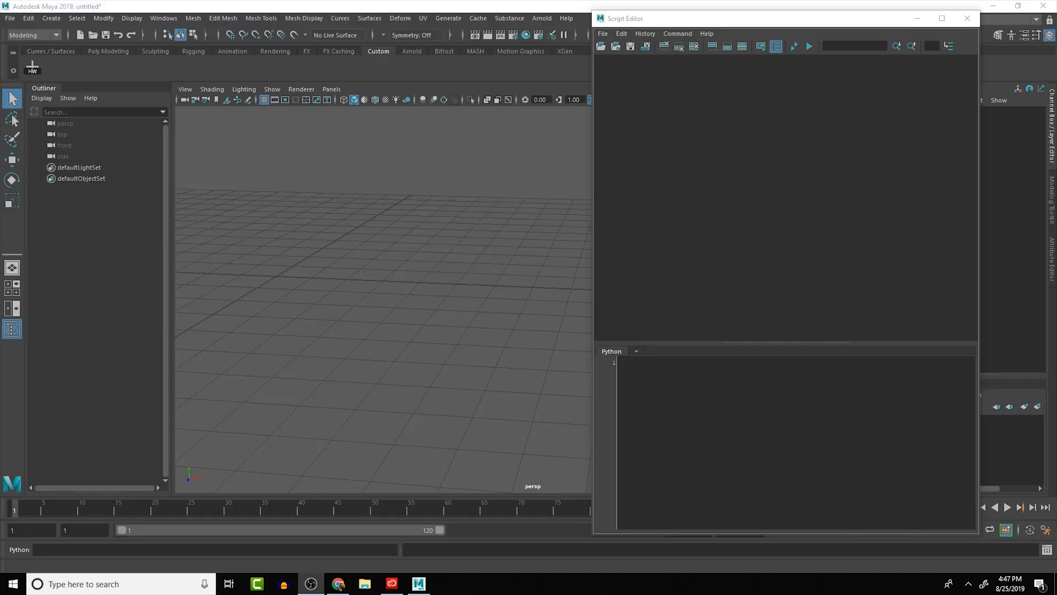
mouse_move(237, 241)
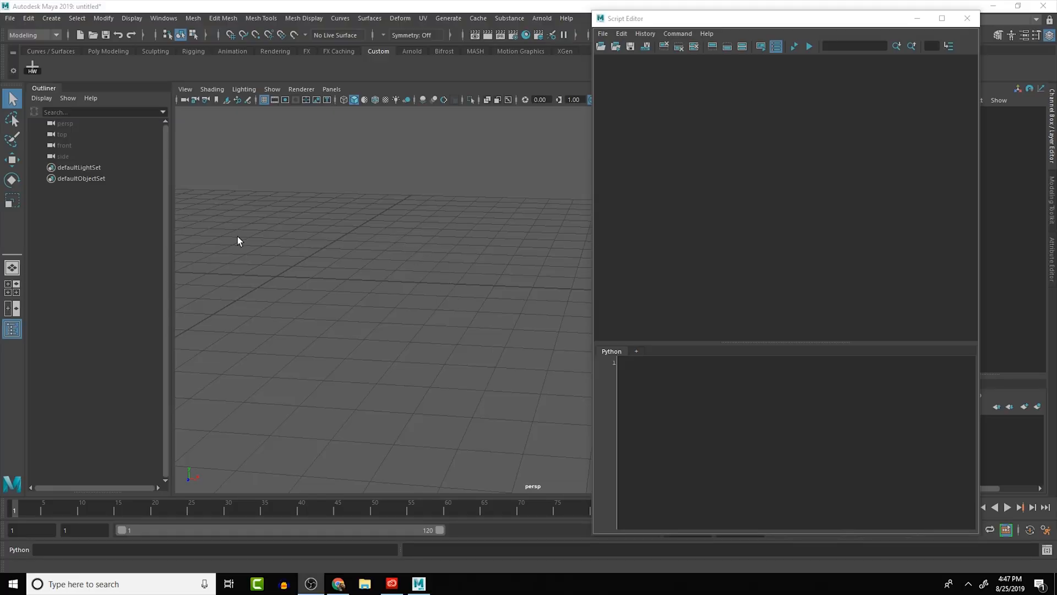
mouse_move(475, 207)
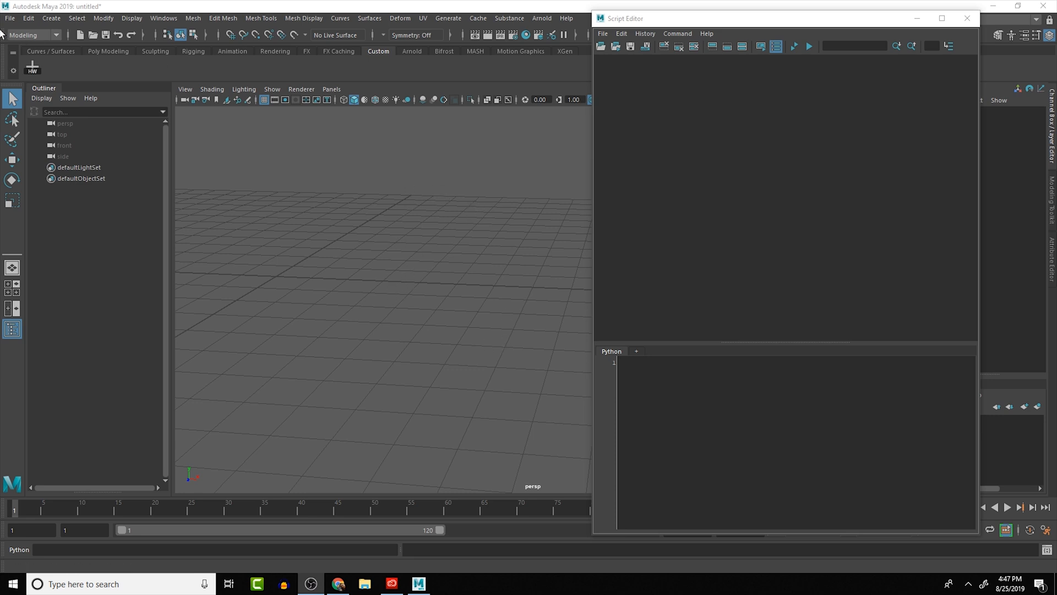
Step: From the Poly Modeling shelf, create test sphere, cube and cylinder, deleting them afterward
left_click(108, 51)
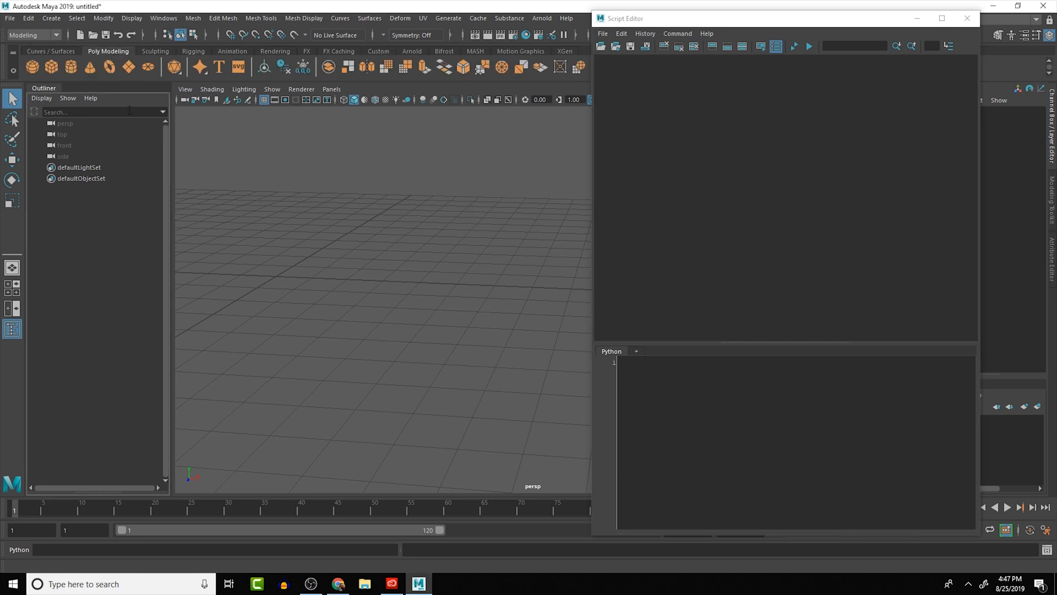
mouse_move(33, 67)
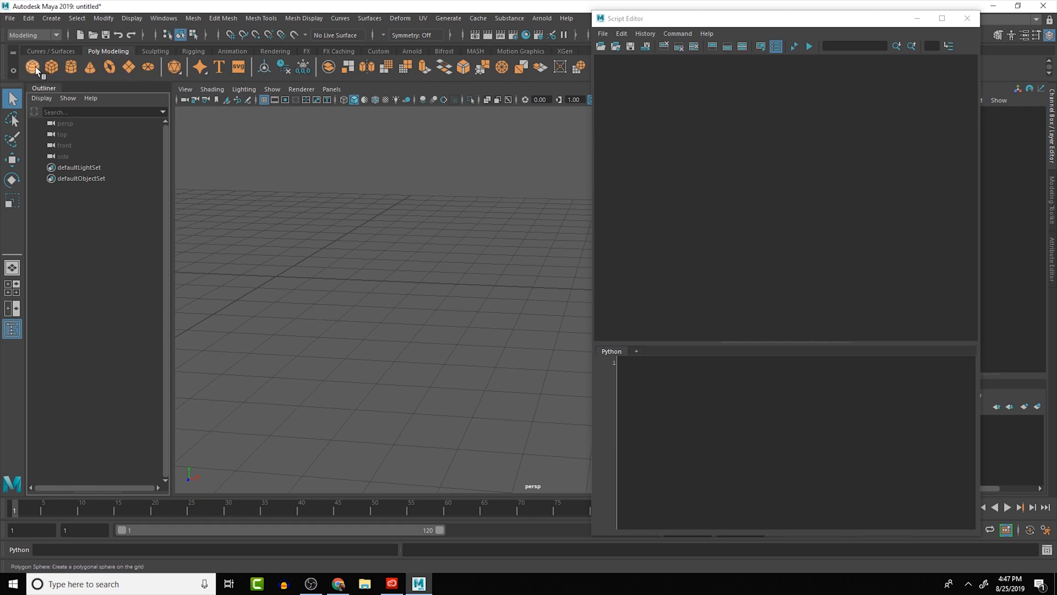
left_click(32, 67)
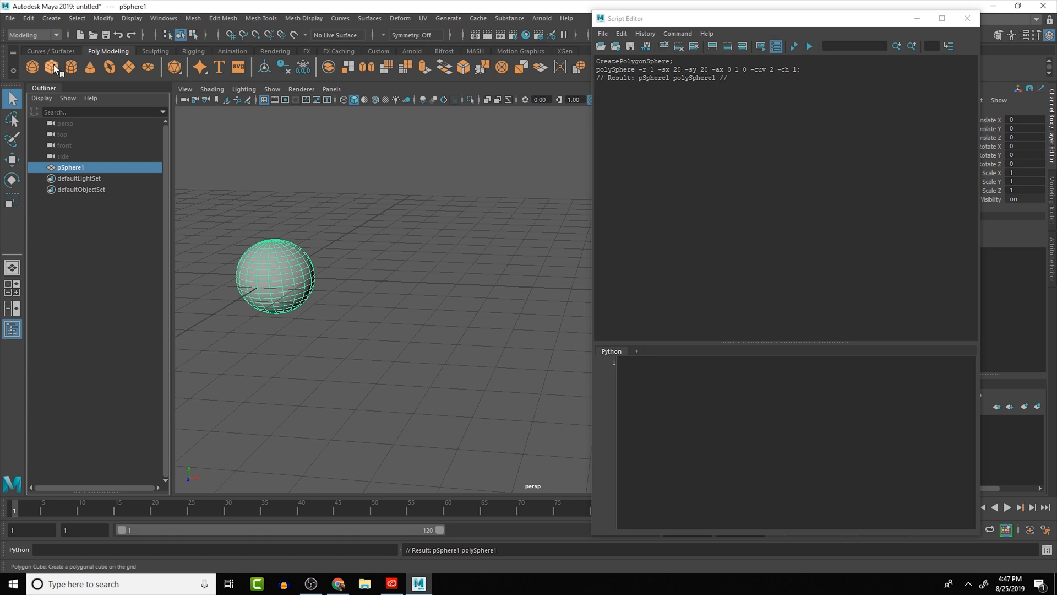
left_click(51, 66)
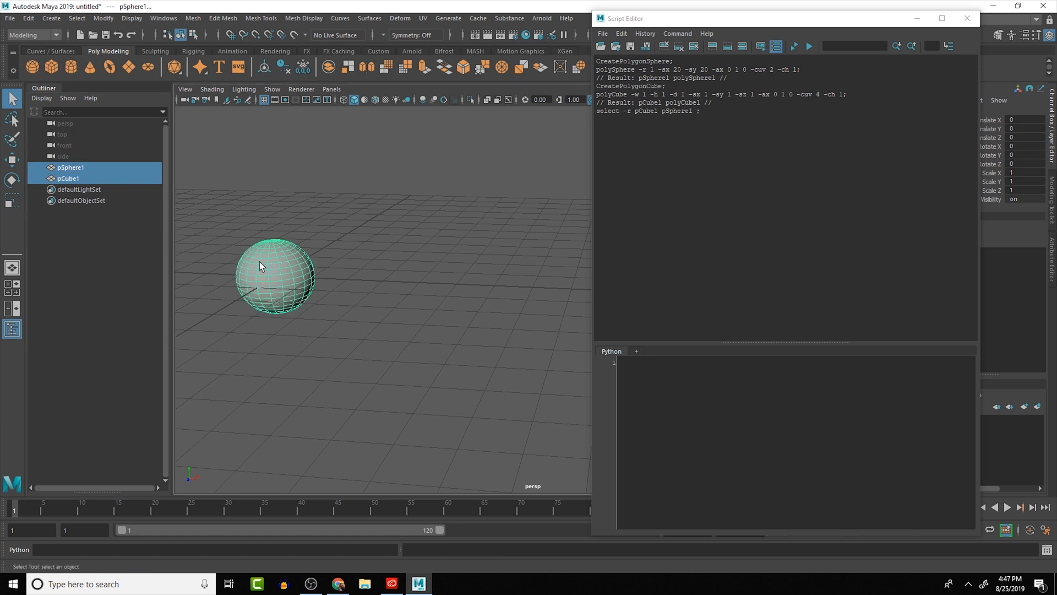
key("Delete")
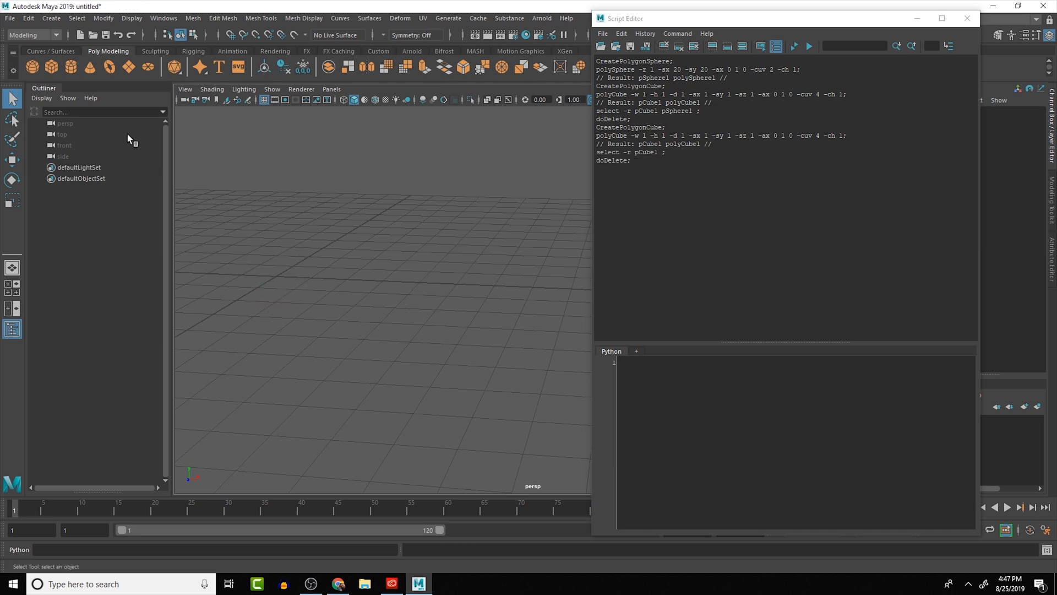
left_click(71, 66)
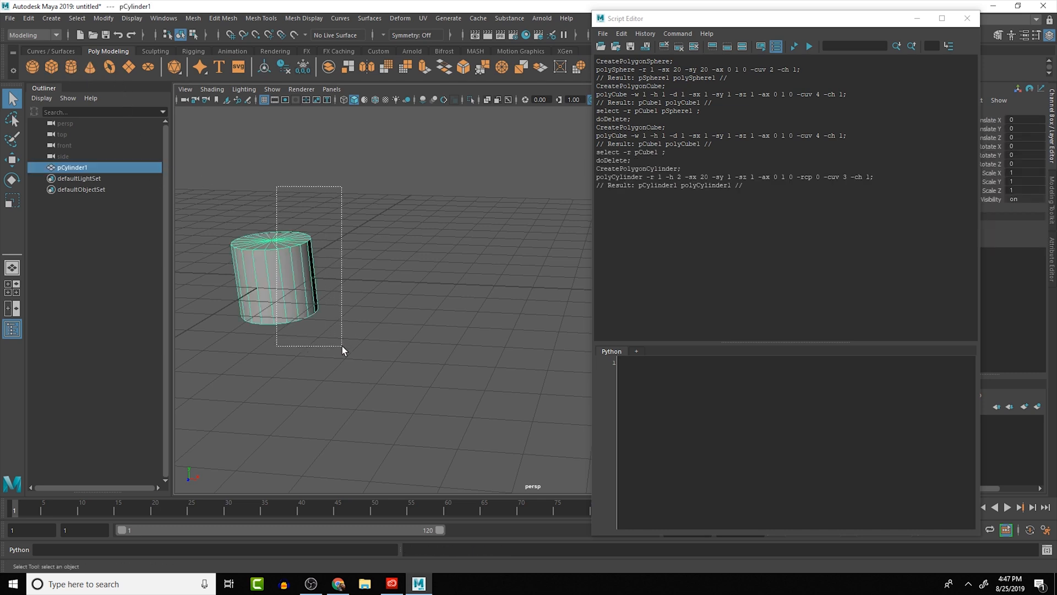
key("Delete")
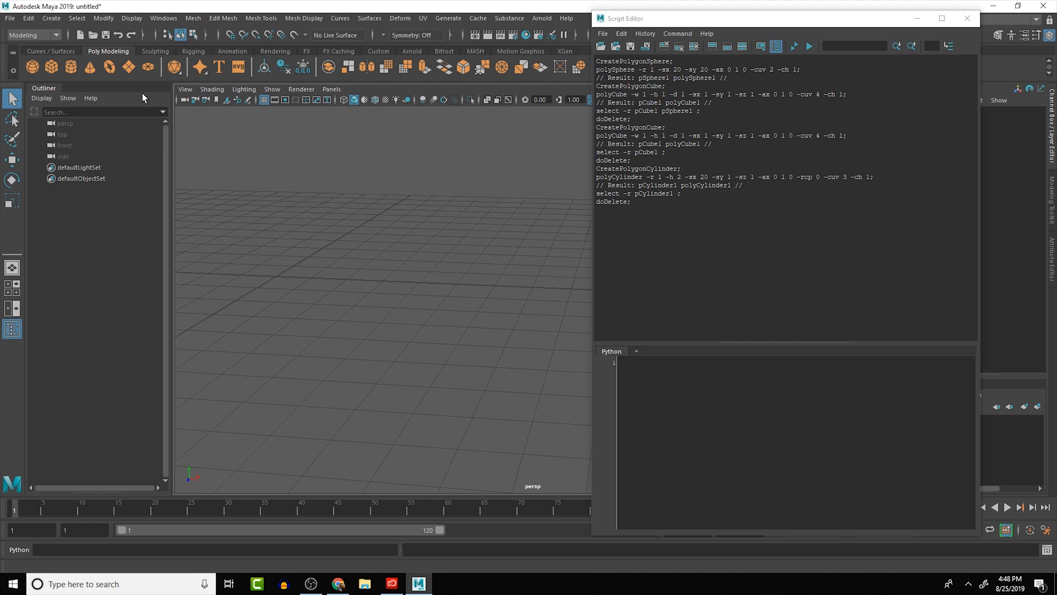
mouse_move(70, 67)
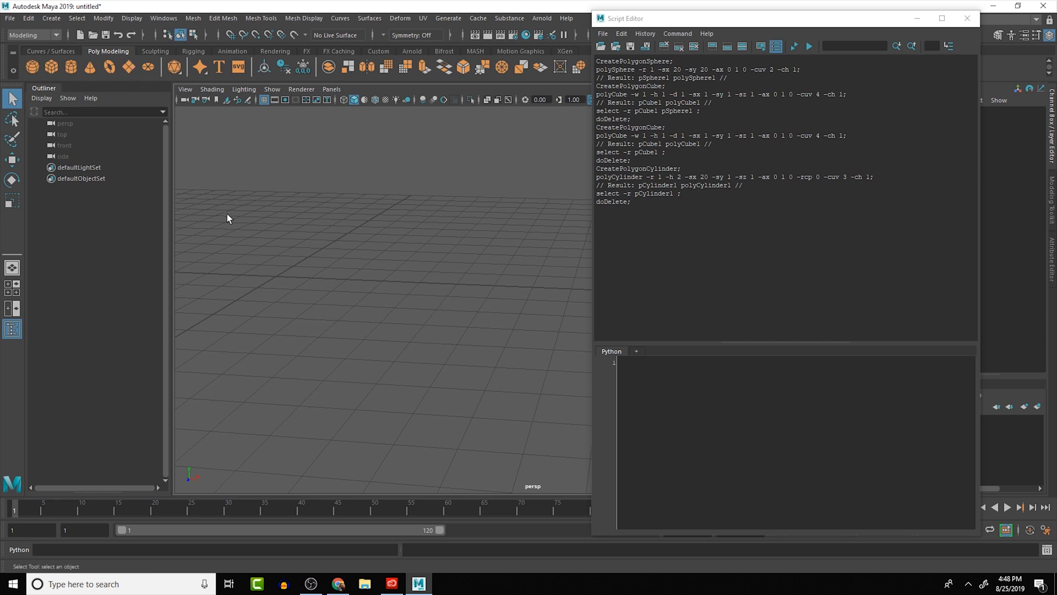
mouse_move(356, 273)
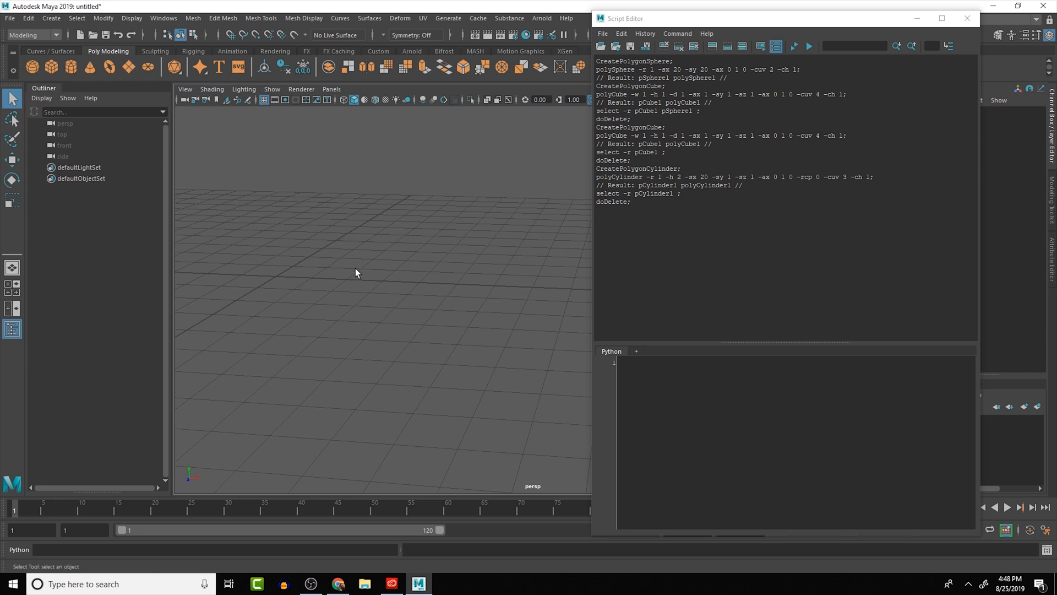
mouse_move(309, 166)
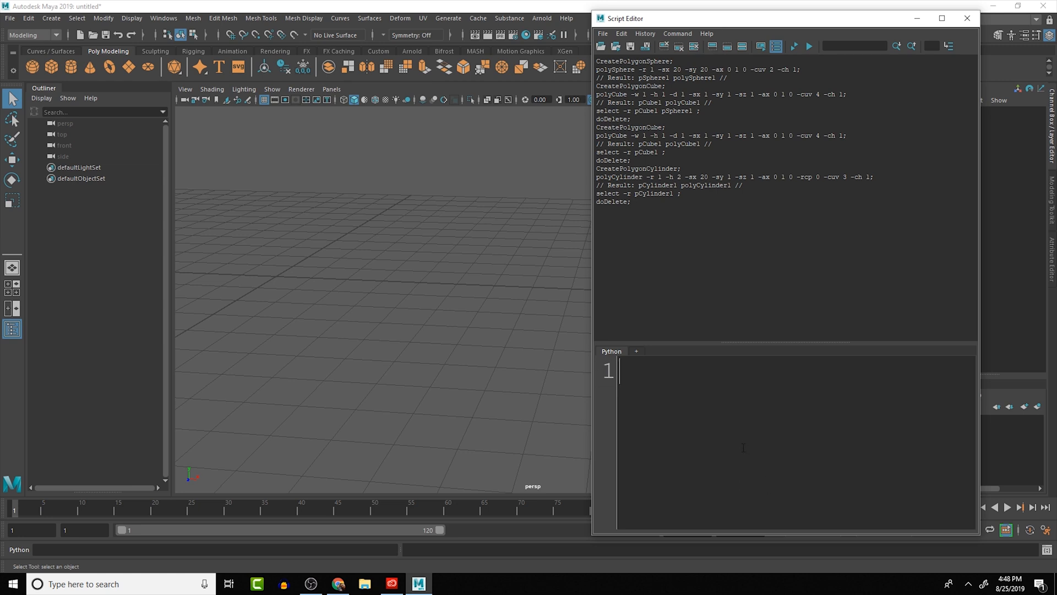
mouse_move(986, 339)
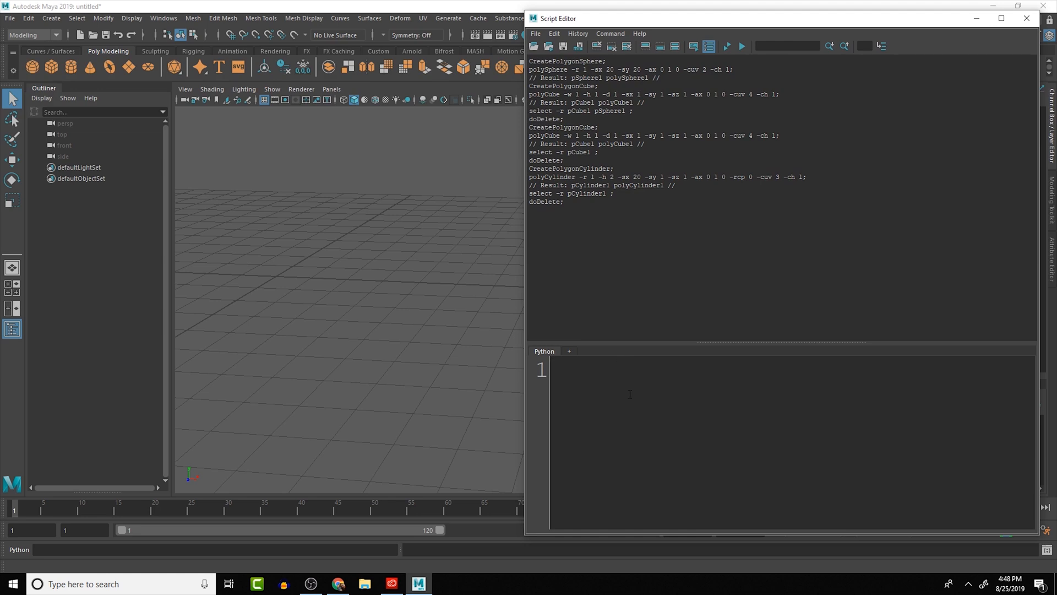
Step: Write 'import maya.cmds as mc' as the script's opening line in the Python tab
type("i")
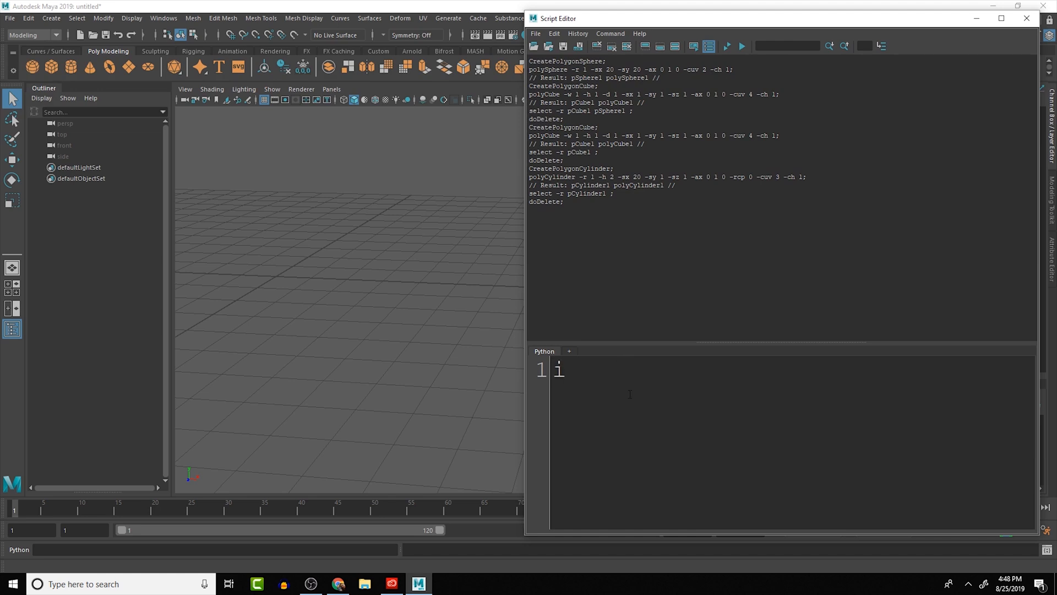
type("import")
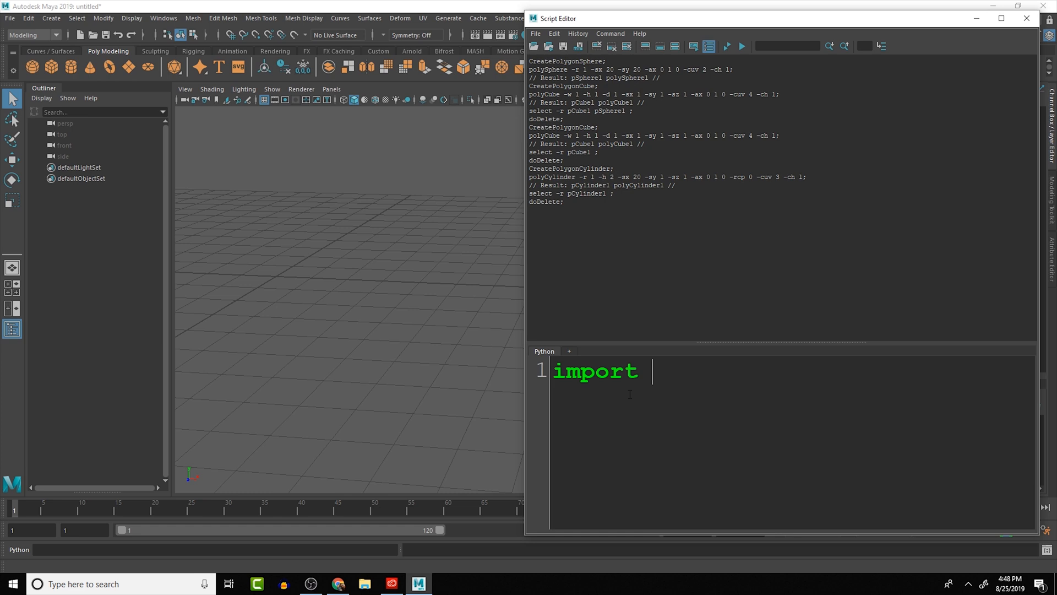
type("may")
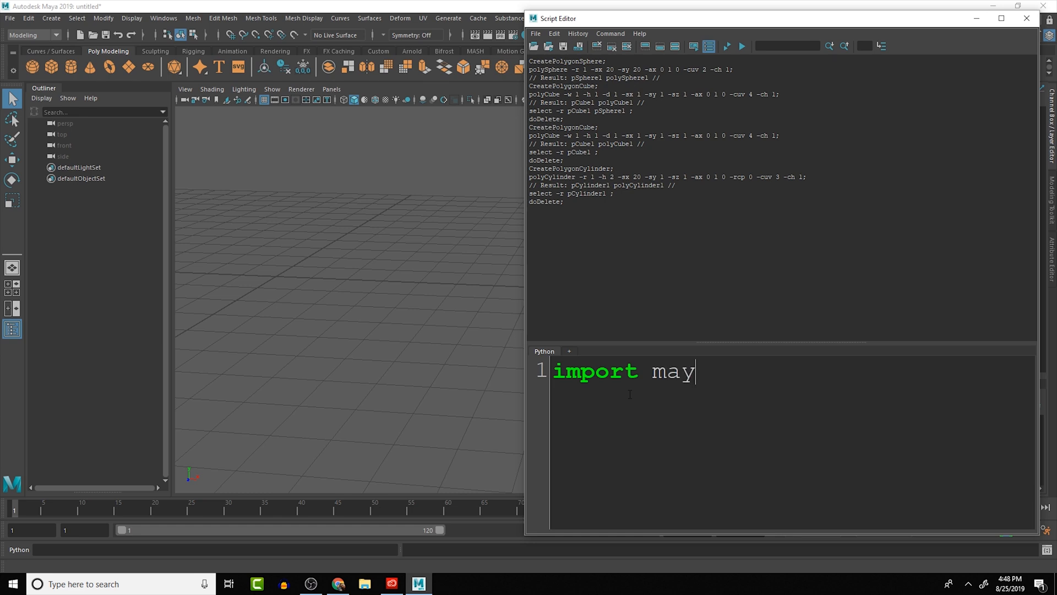
type("a.cmd")
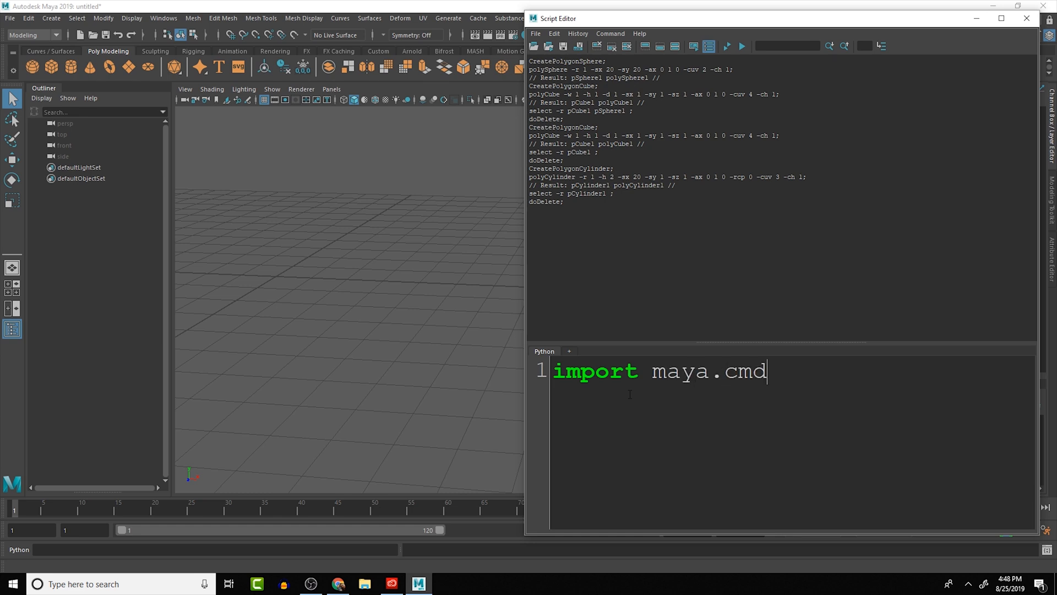
type("s as mc")
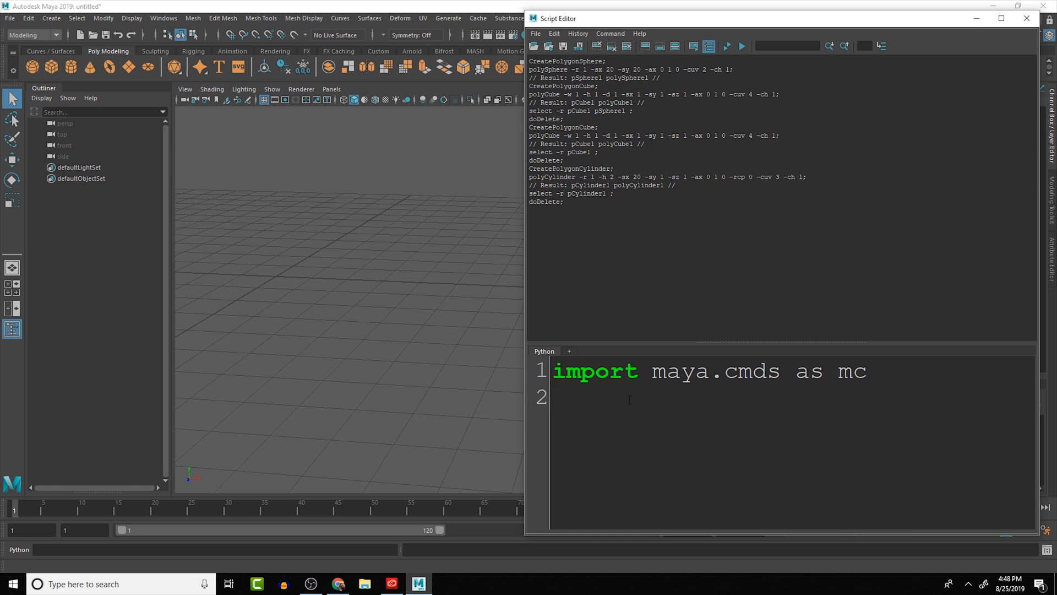
key("enter")
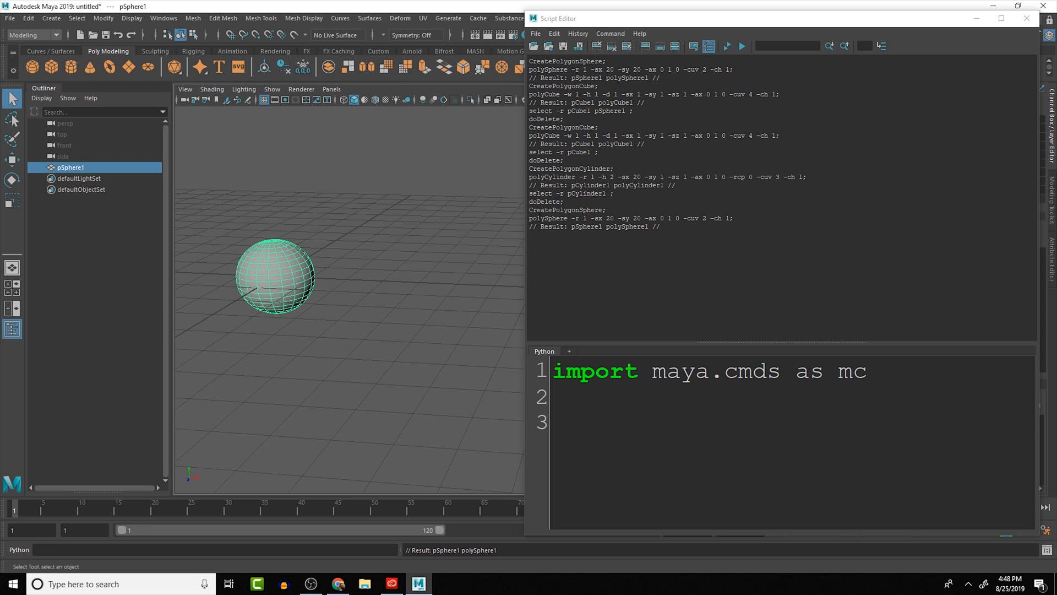
Step: Highlight the logged polySphere flags, then select and delete the sphere
double_click(550, 218)
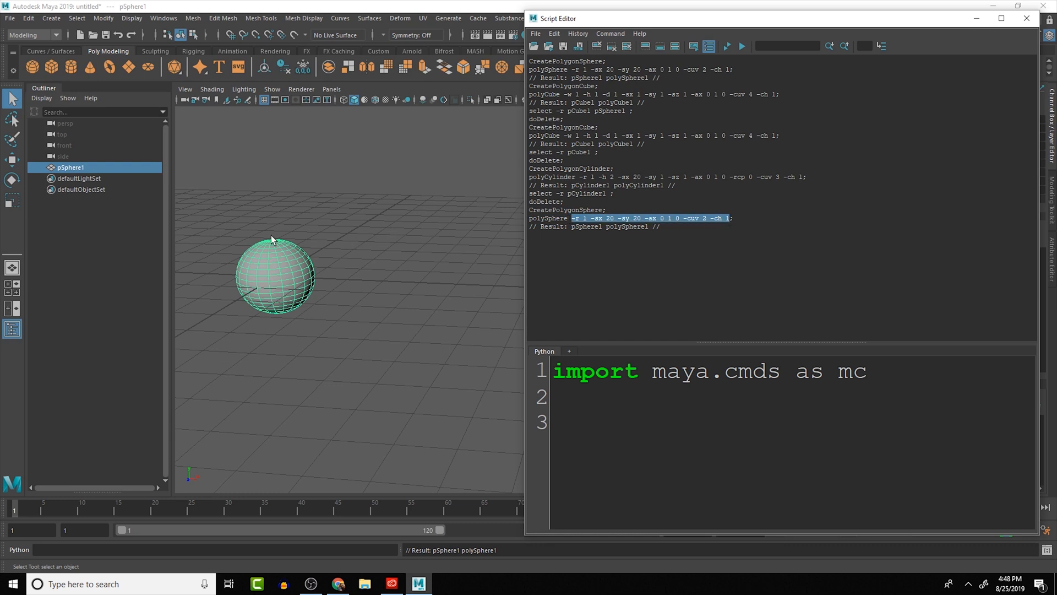
left_click(275, 297)
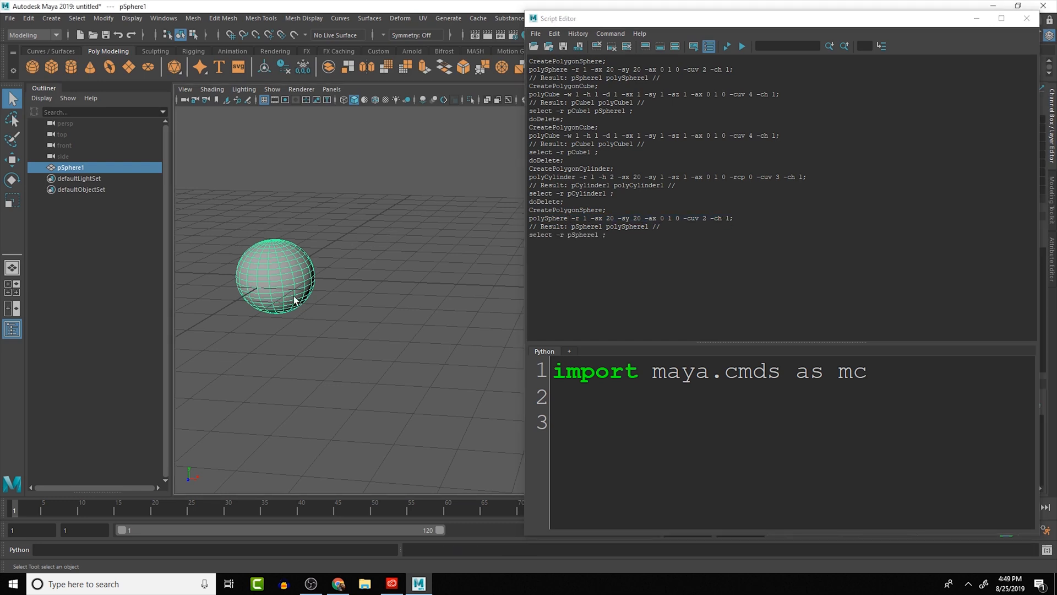
key("Delete")
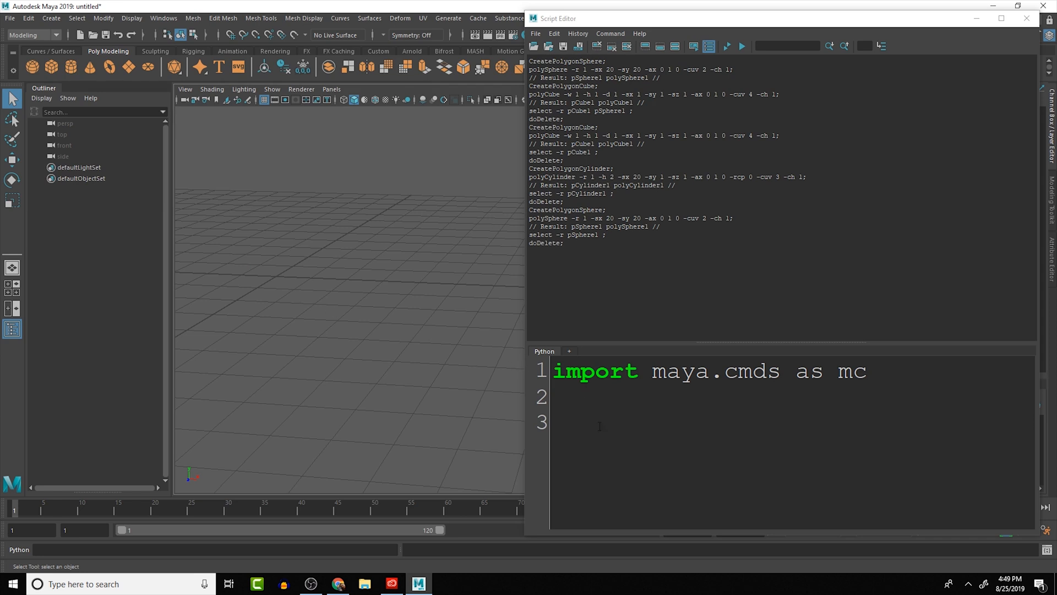
Step: Add mc.polySphere() to the script, select all, and run it to create a sphere
type("mc")
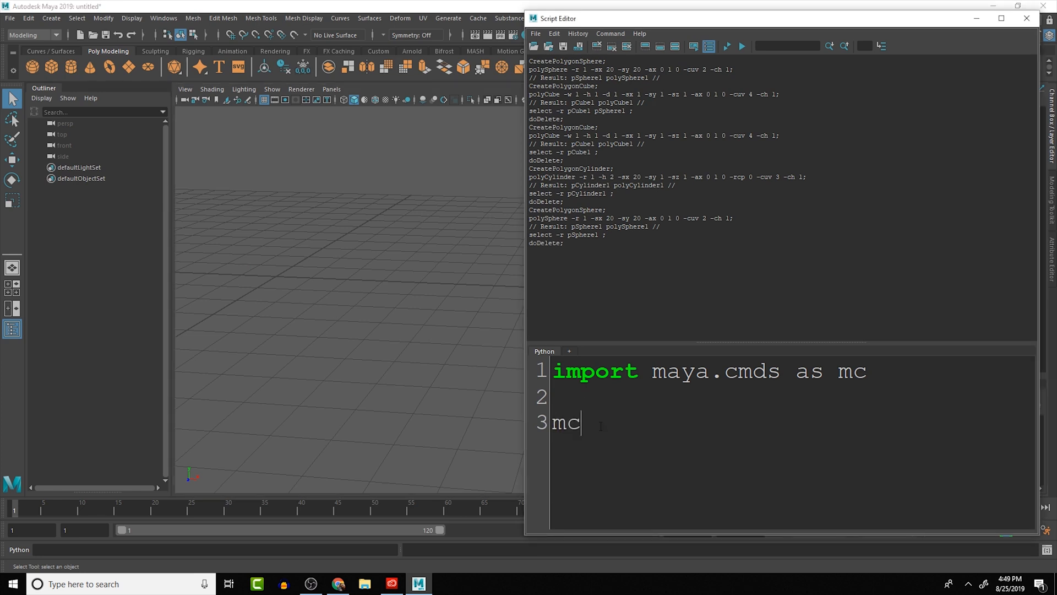
type(".poly")
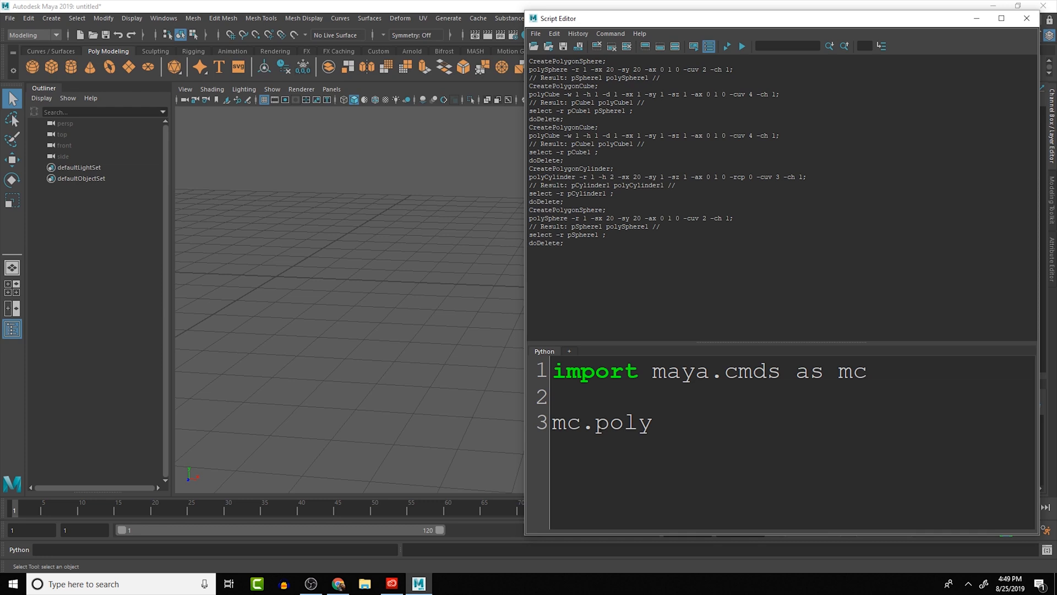
type("Sphere")
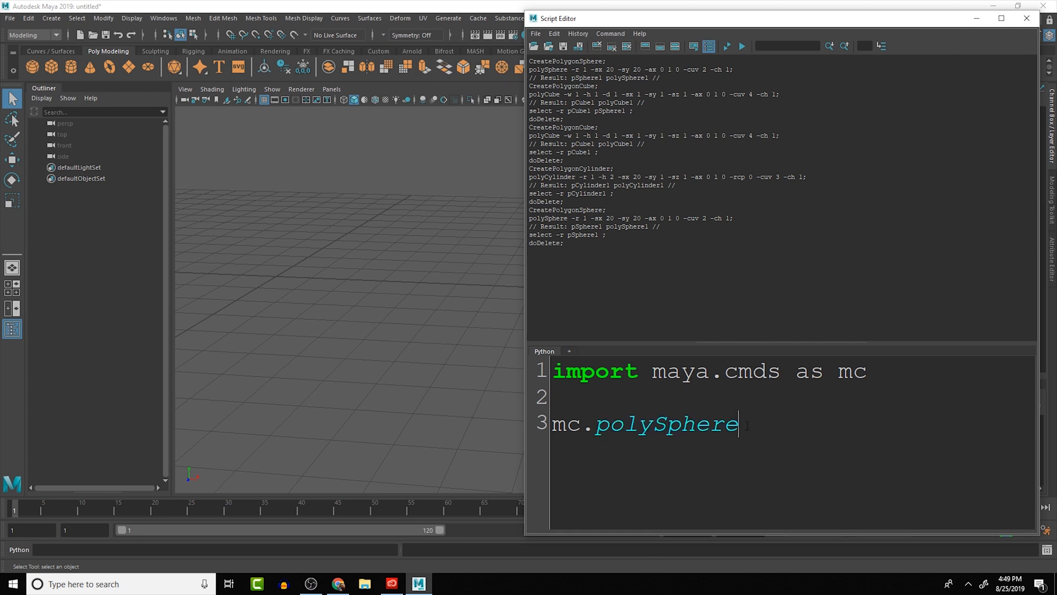
type("()")
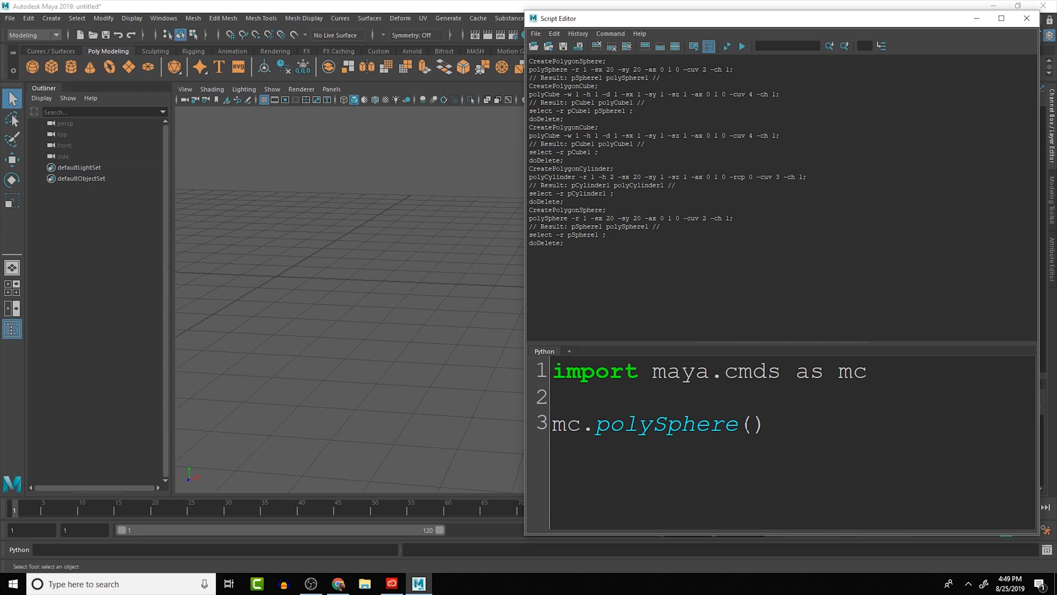
key("ctrl+a")
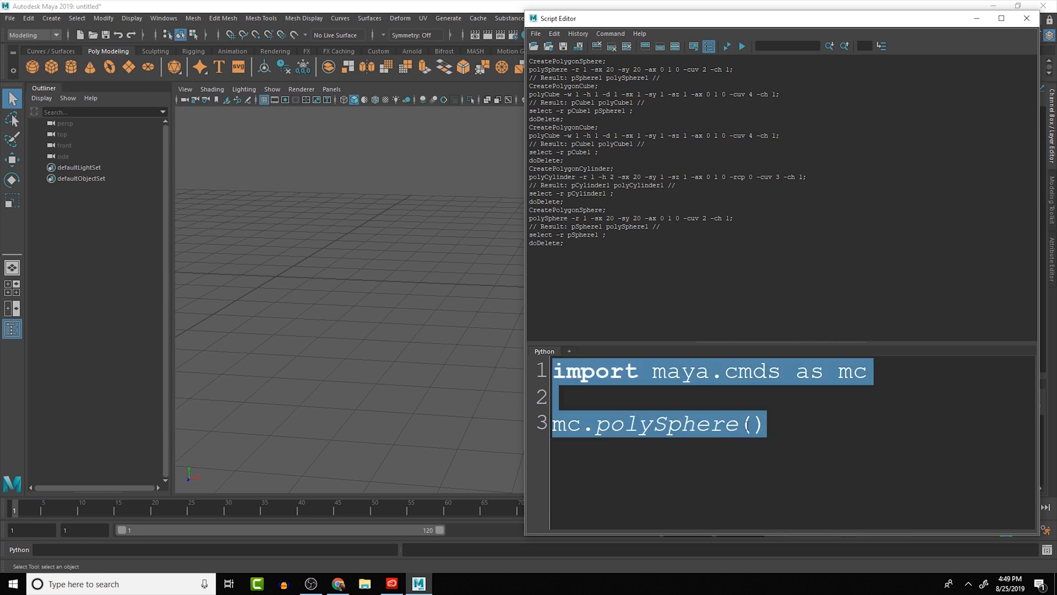
left_click(740, 46)
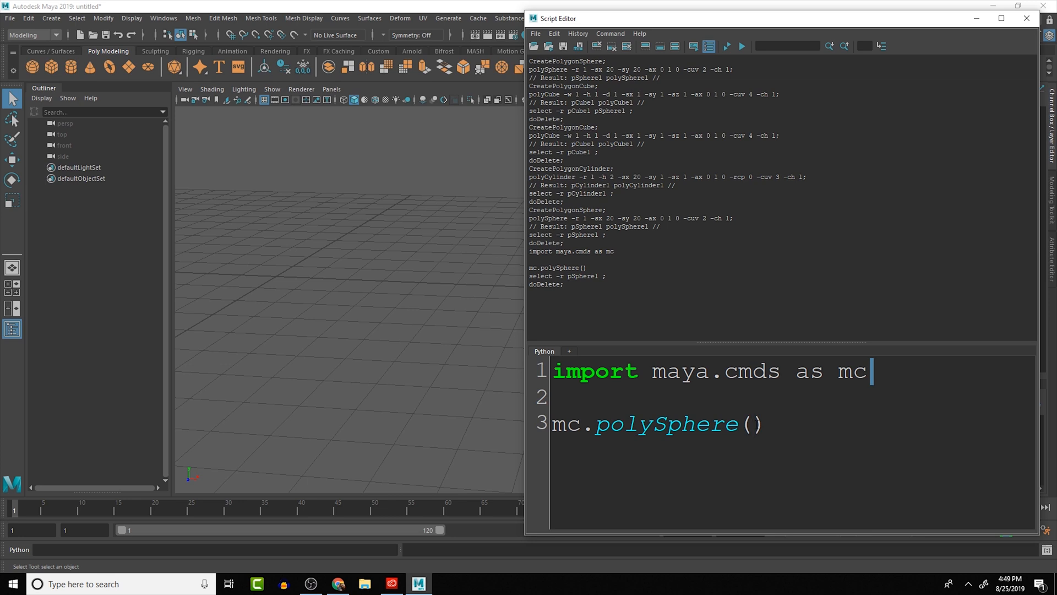
Step: Run polySphere(name='mySphere'), then shorten the name flag to n
type("name")
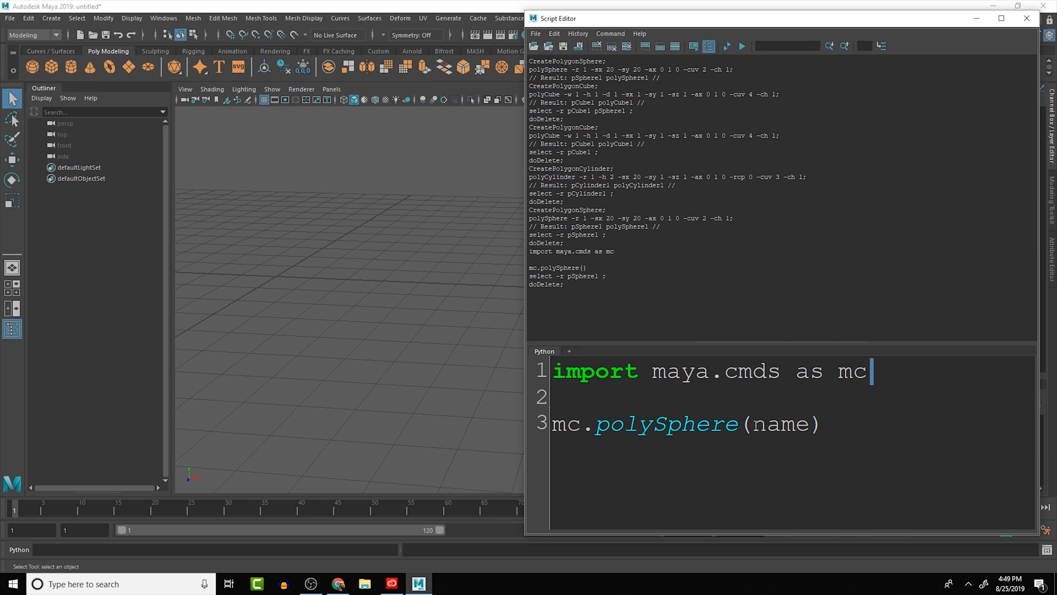
type("=")
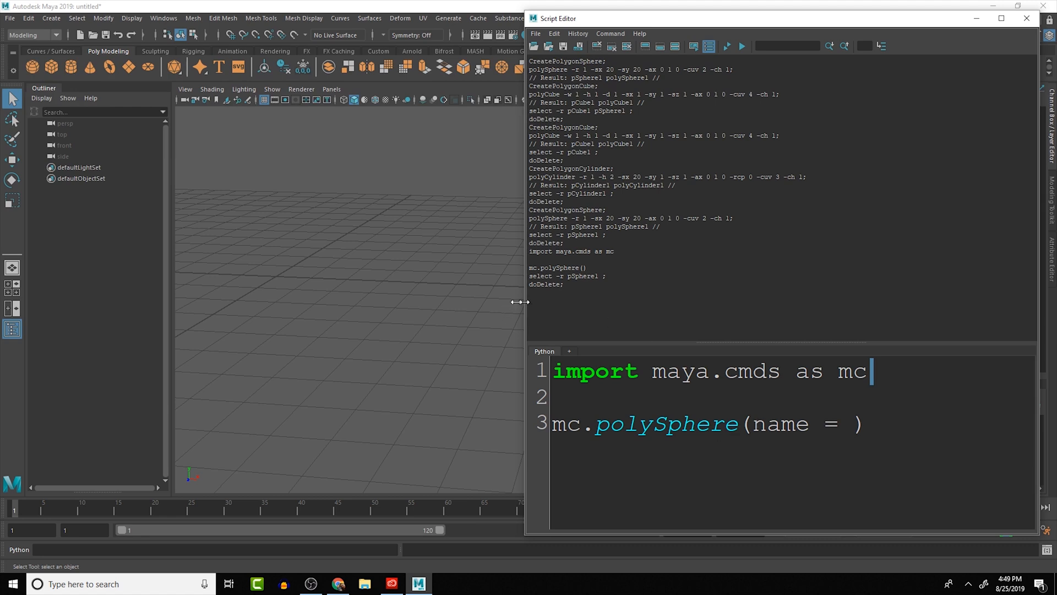
type("'")
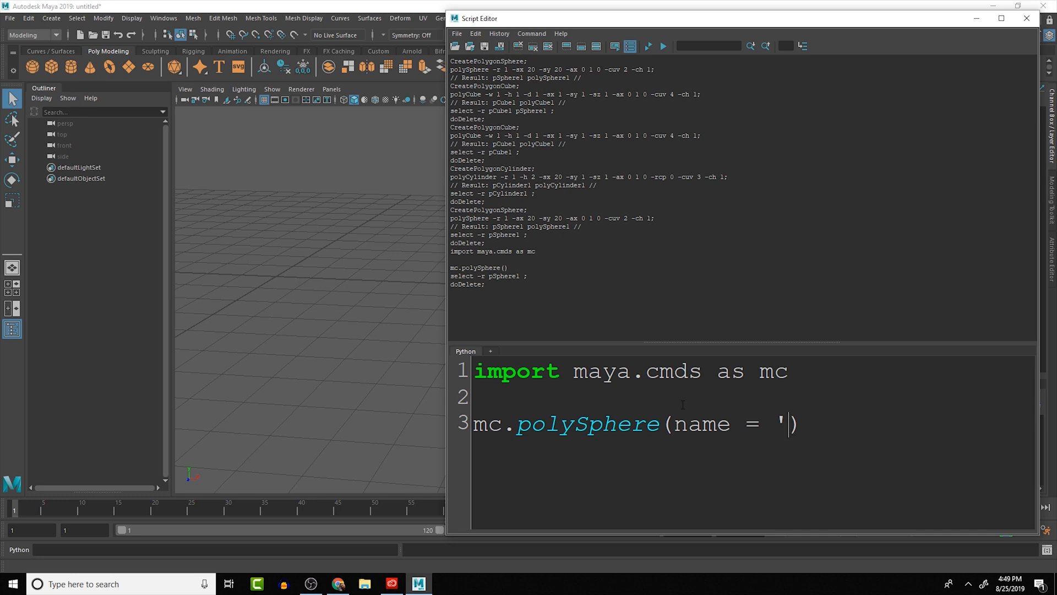
type("my")
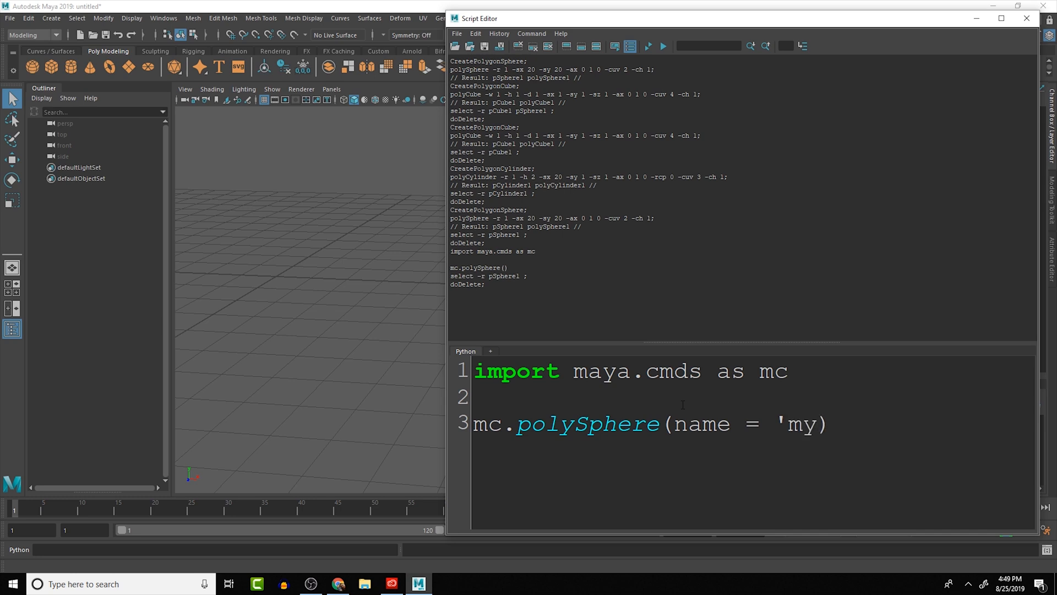
type("Sphere'")
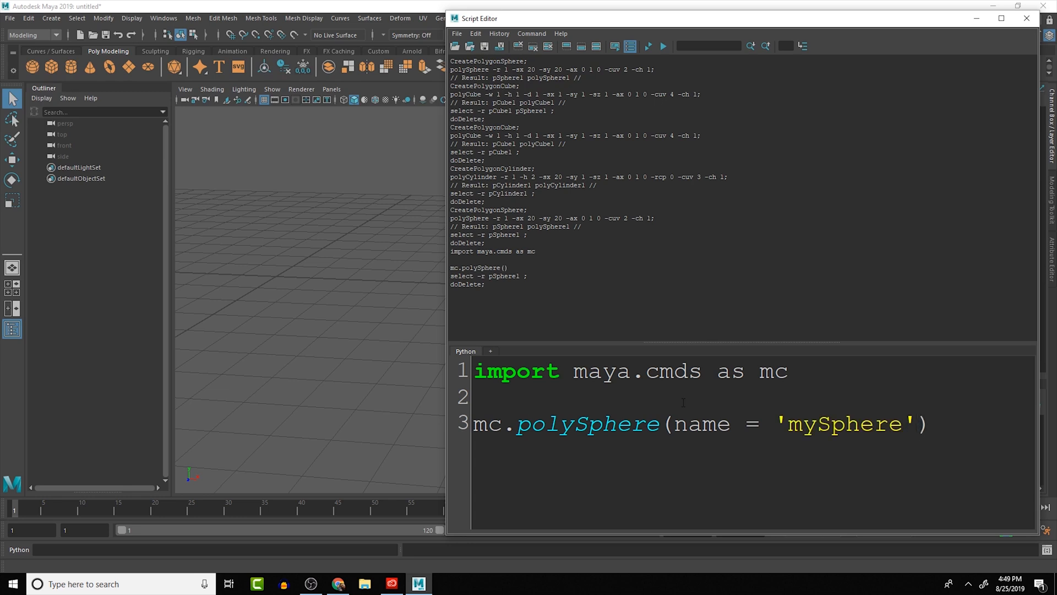
left_click(662, 46)
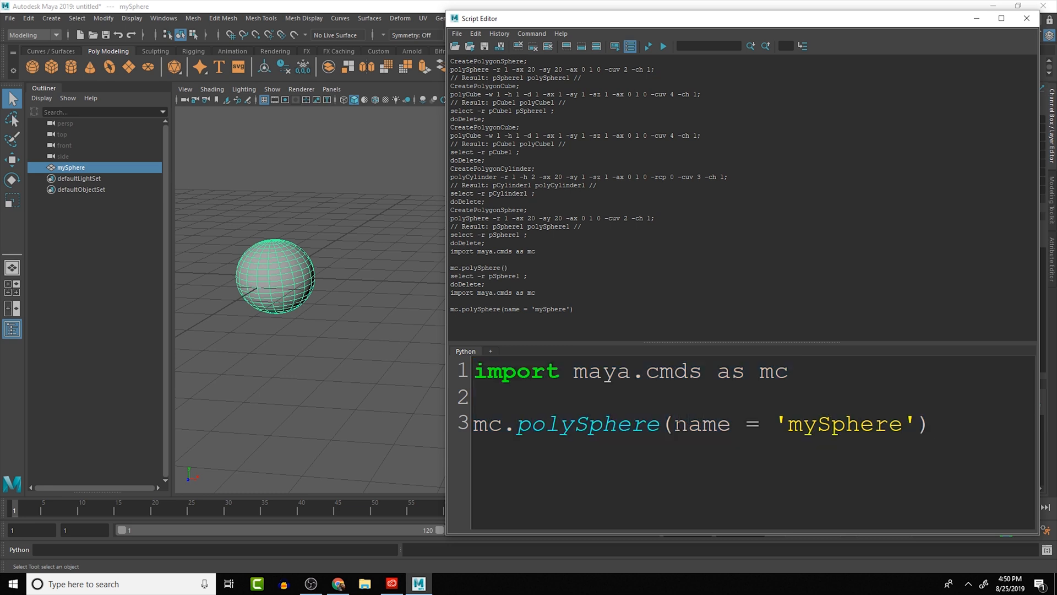
double_click(701, 424)
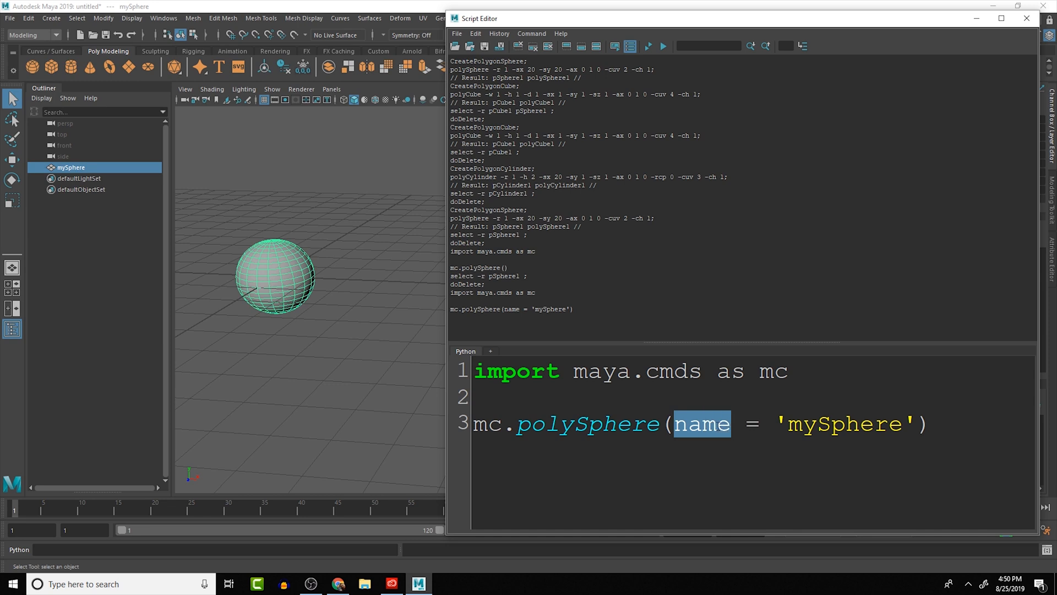
type("n")
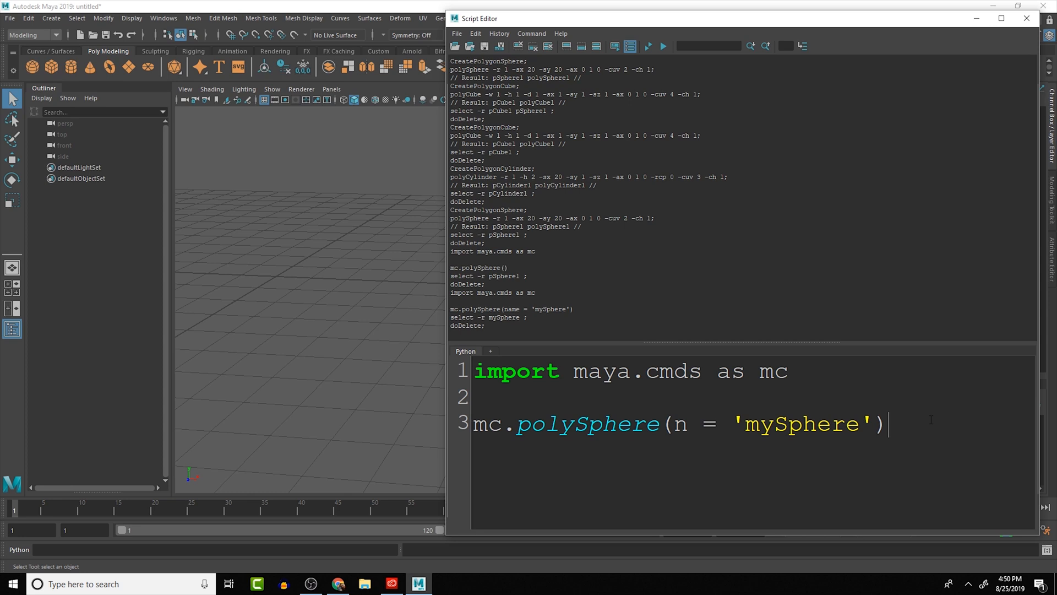
Step: Rewrite the call as mc.polyCube(n='myCube') and run it
left_click(662, 45)
type("C")
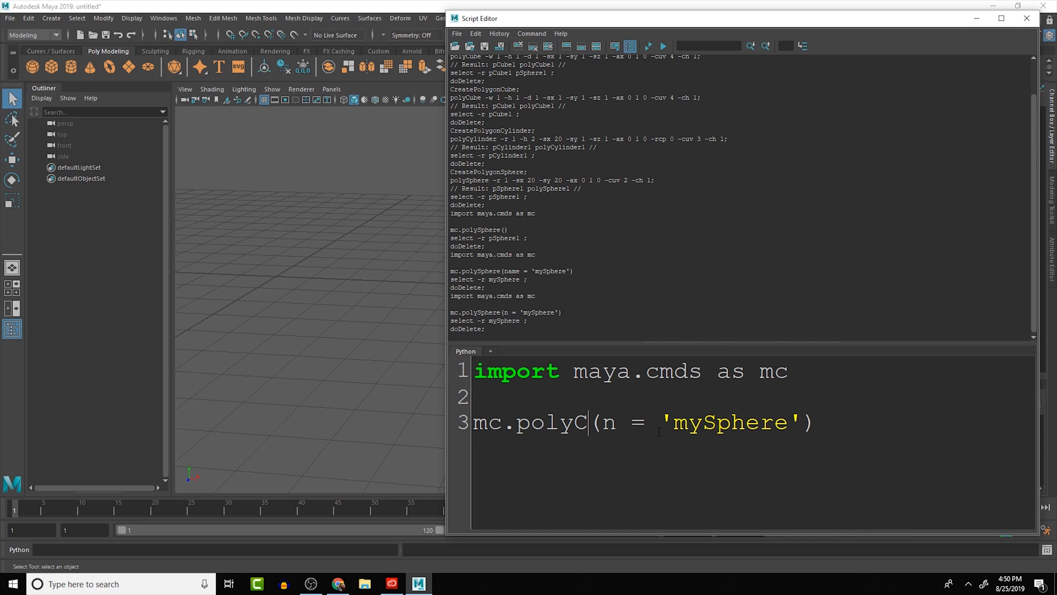
type("ube")
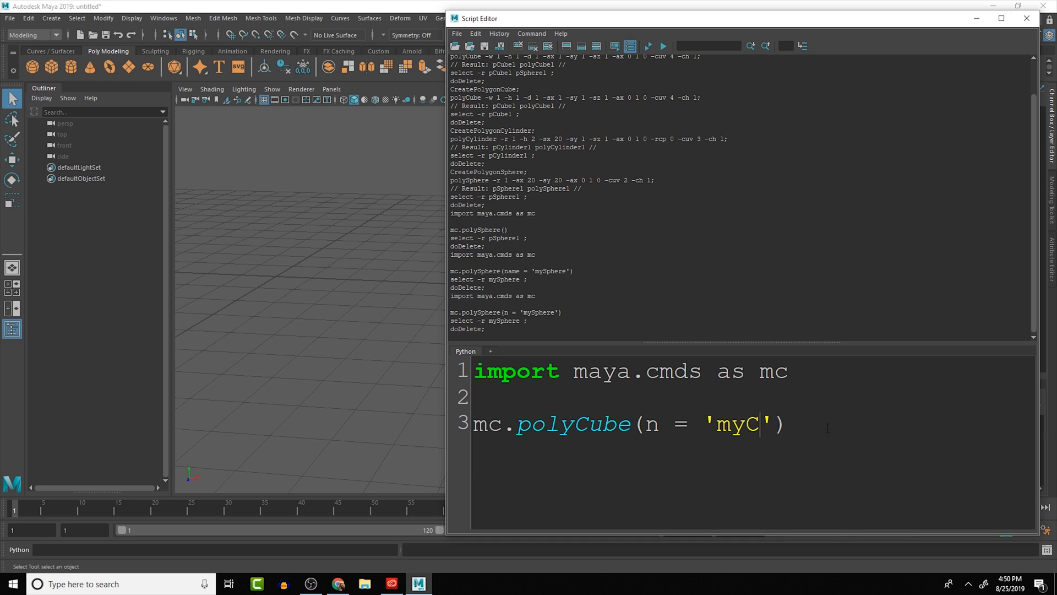
type("ube")
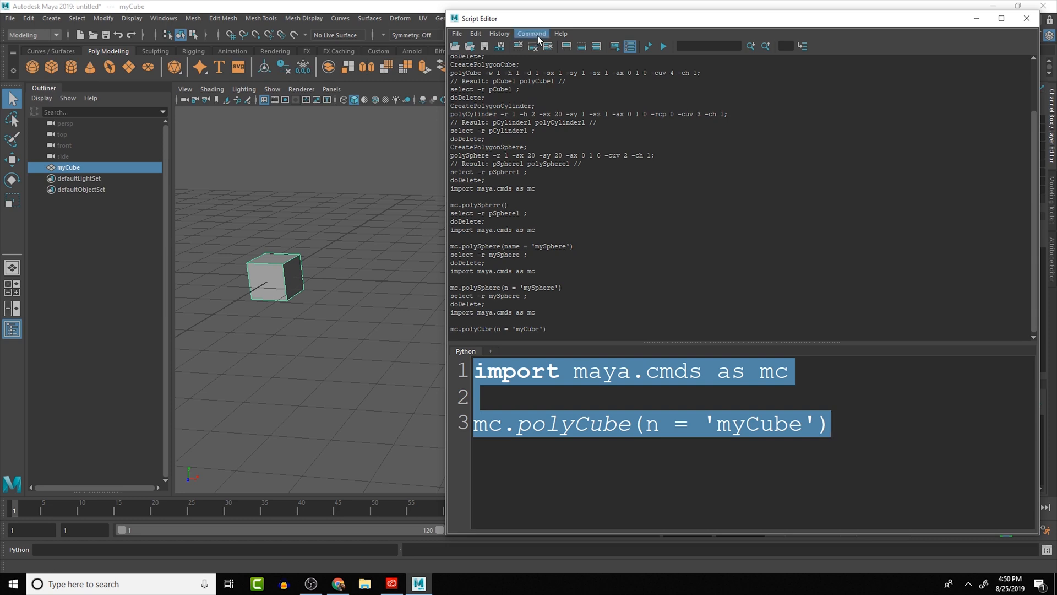
Step: Open Help > Python Command Reference from the Script Editor menus
left_click(531, 33)
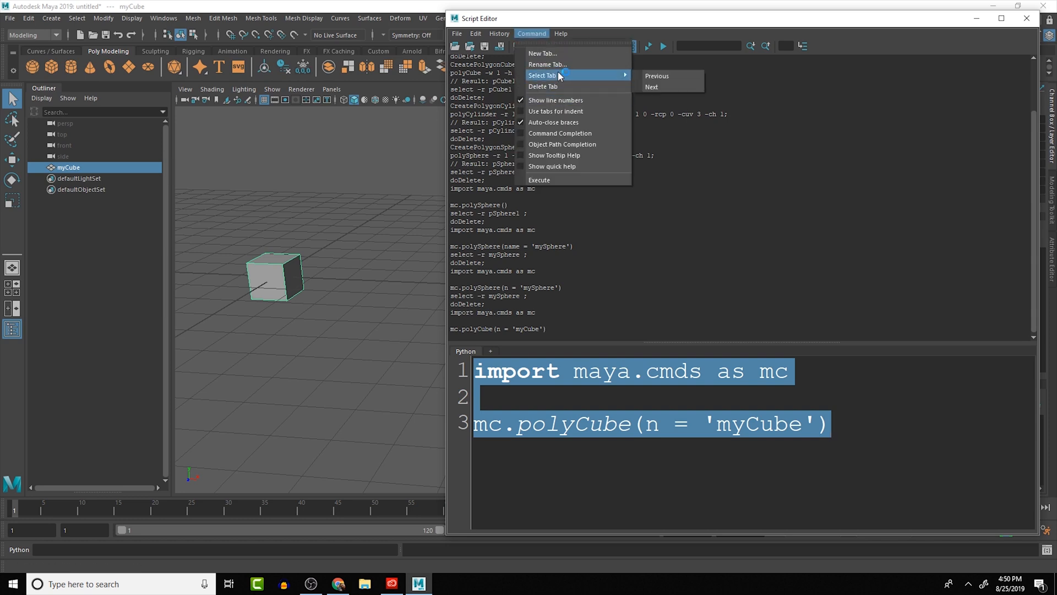
mouse_move(547, 64)
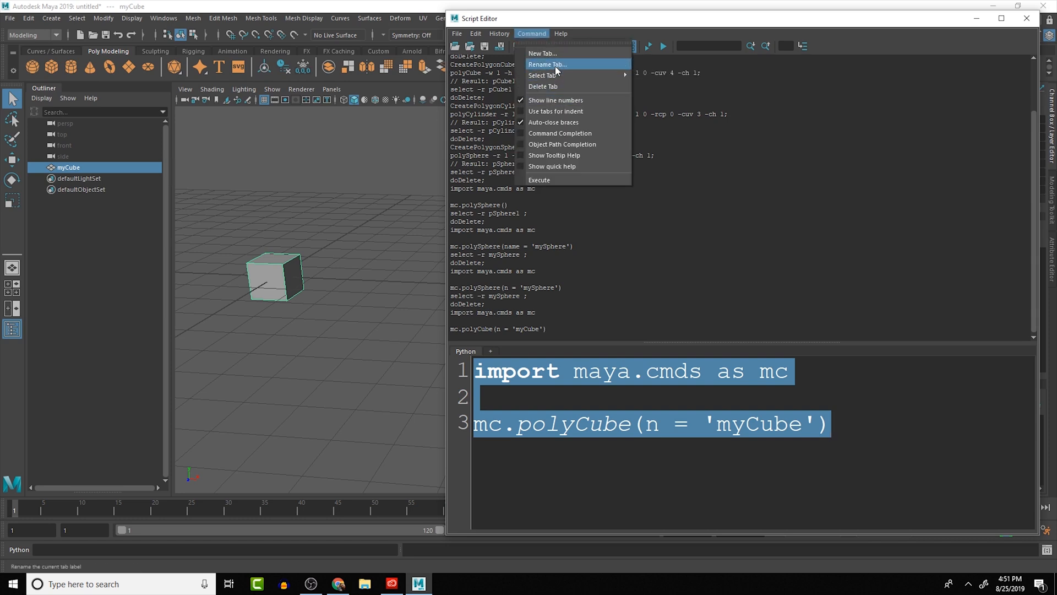
left_click(560, 34)
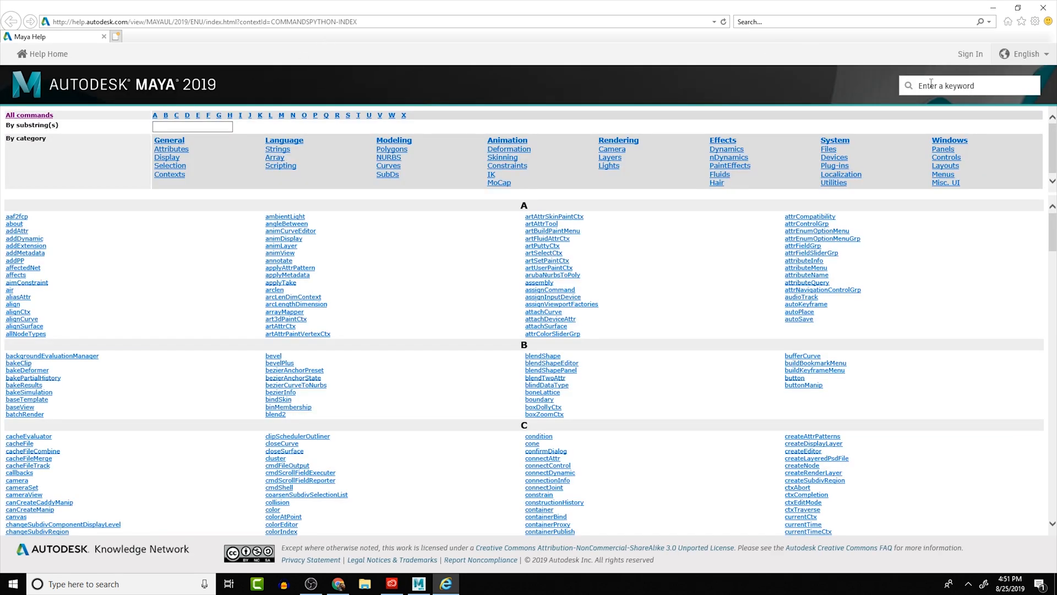
Step: Filter the commands index by 'polyCube' and open its reference page
left_click(191, 127)
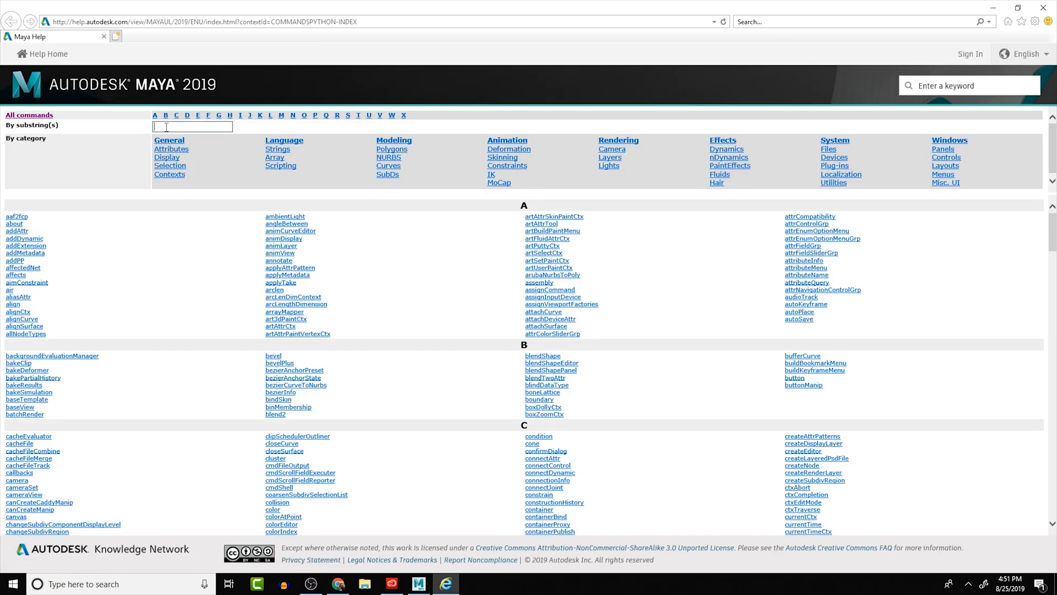
type("poly")
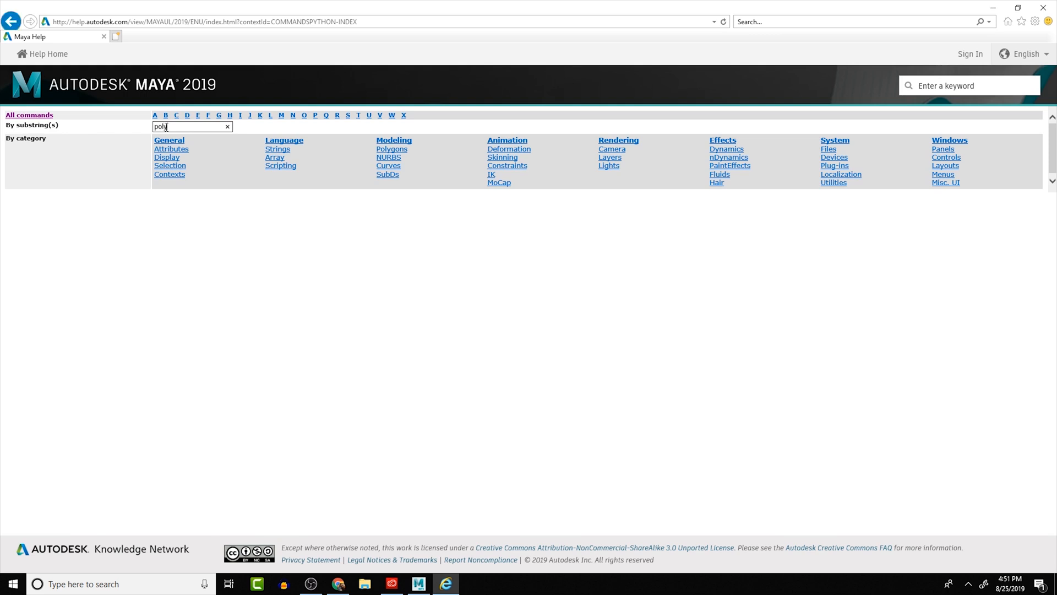
type("Cube")
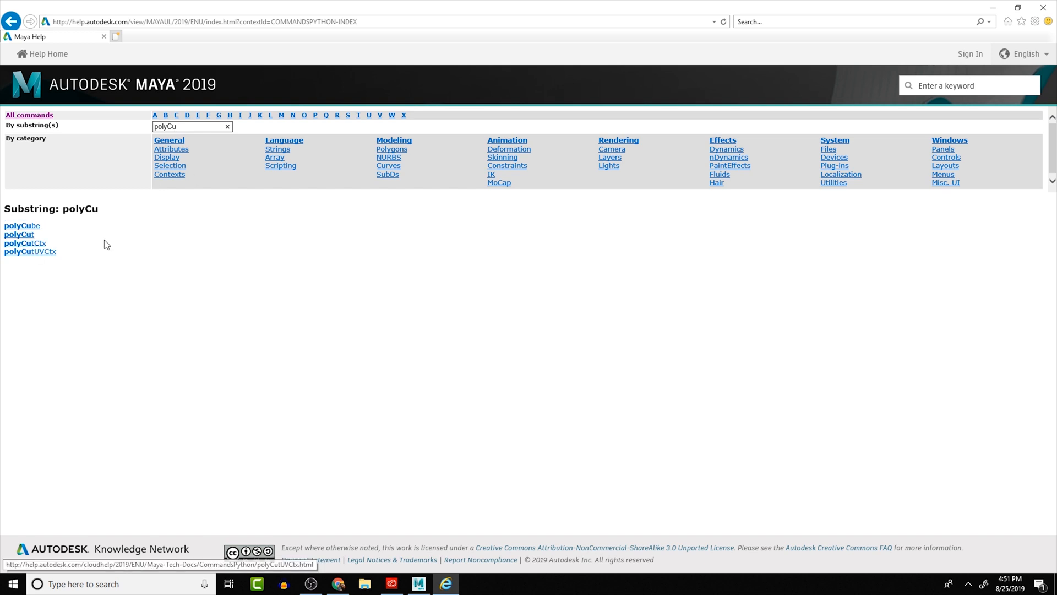
mouse_move(236, 158)
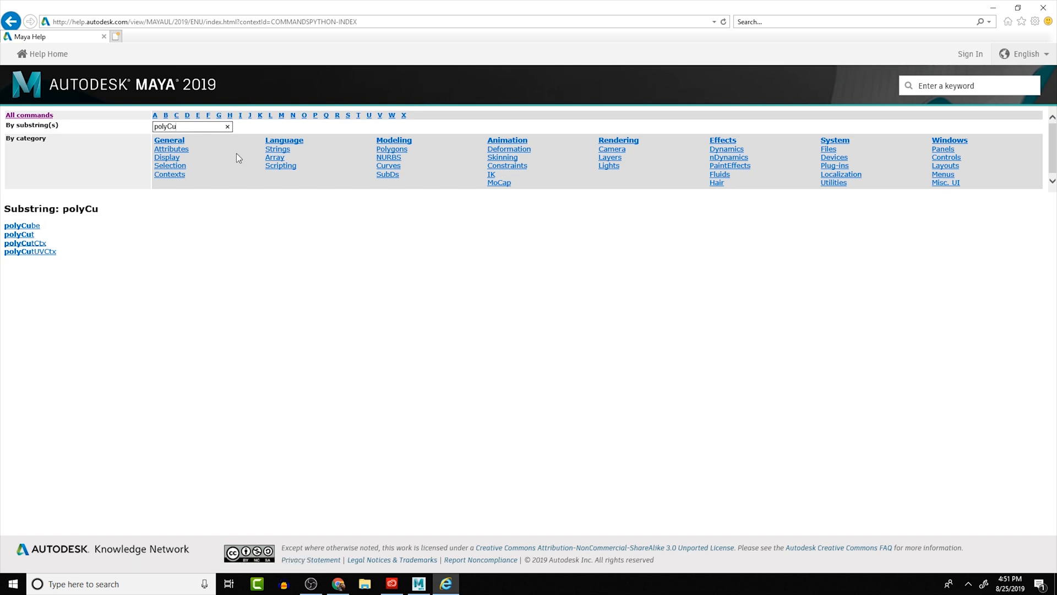
type("be")
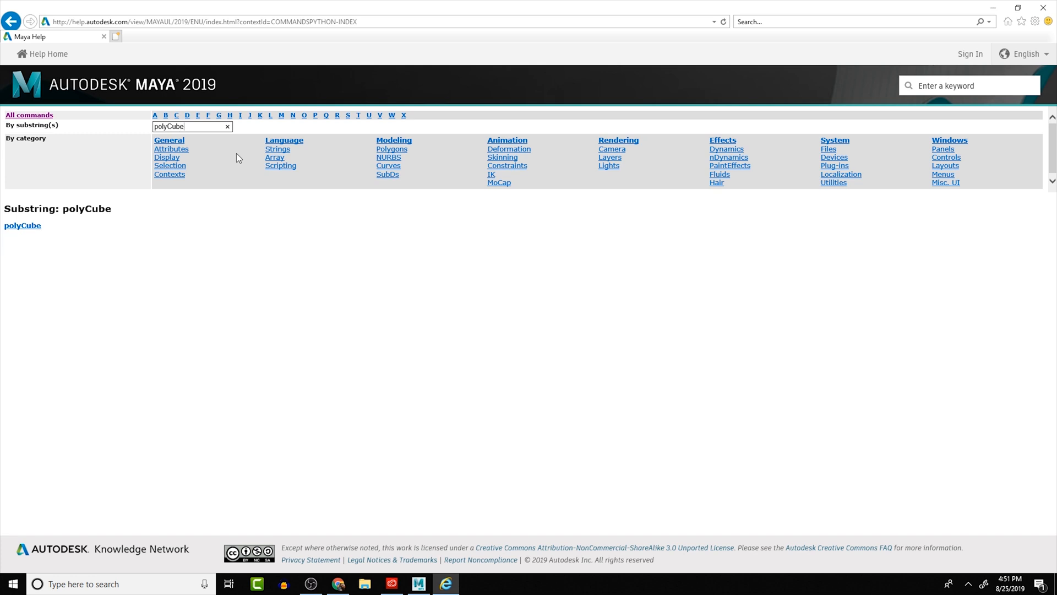
mouse_move(22, 225)
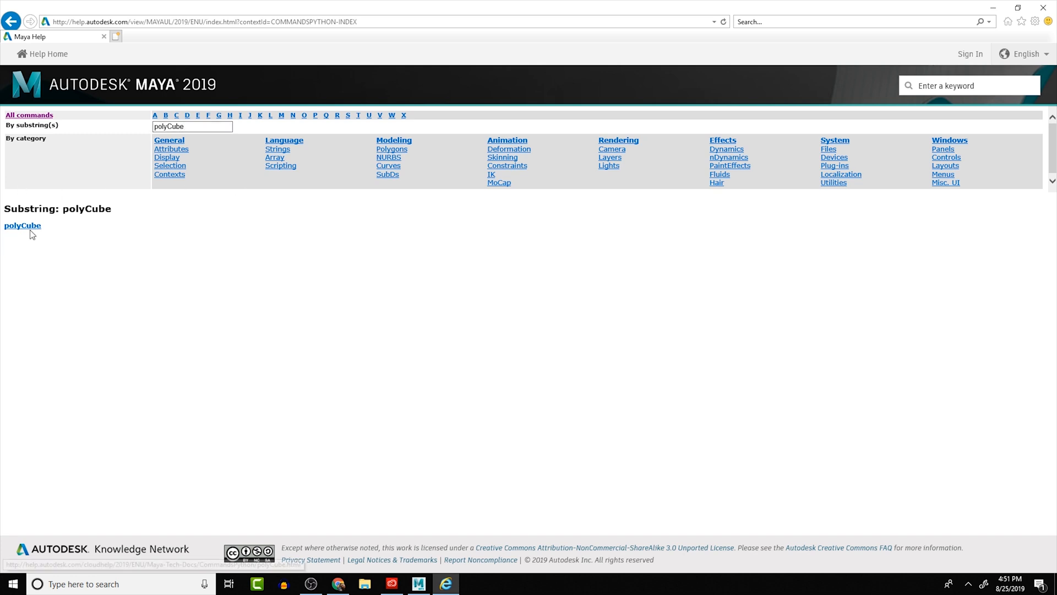
left_click(22, 225)
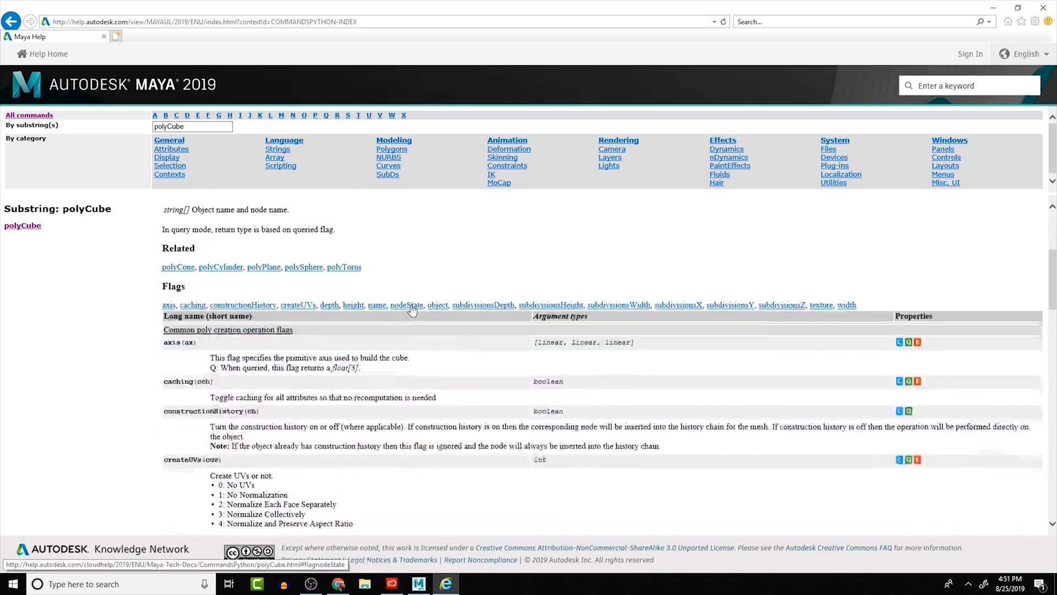
Step: Scroll to polyCube's name flag, highlighting its description and string argument type
scroll("down", 3)
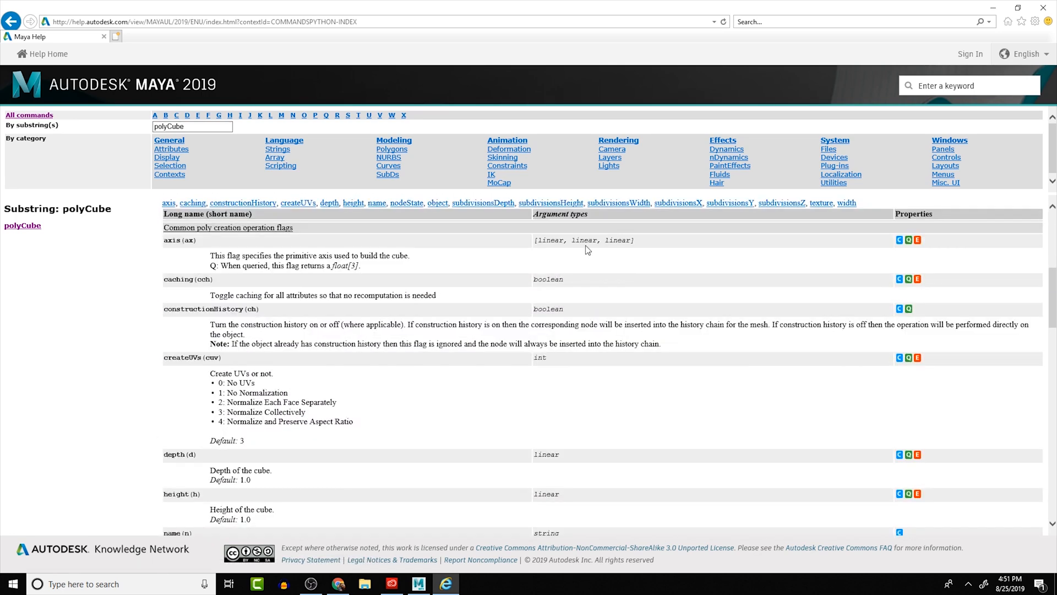
mouse_move(556, 498)
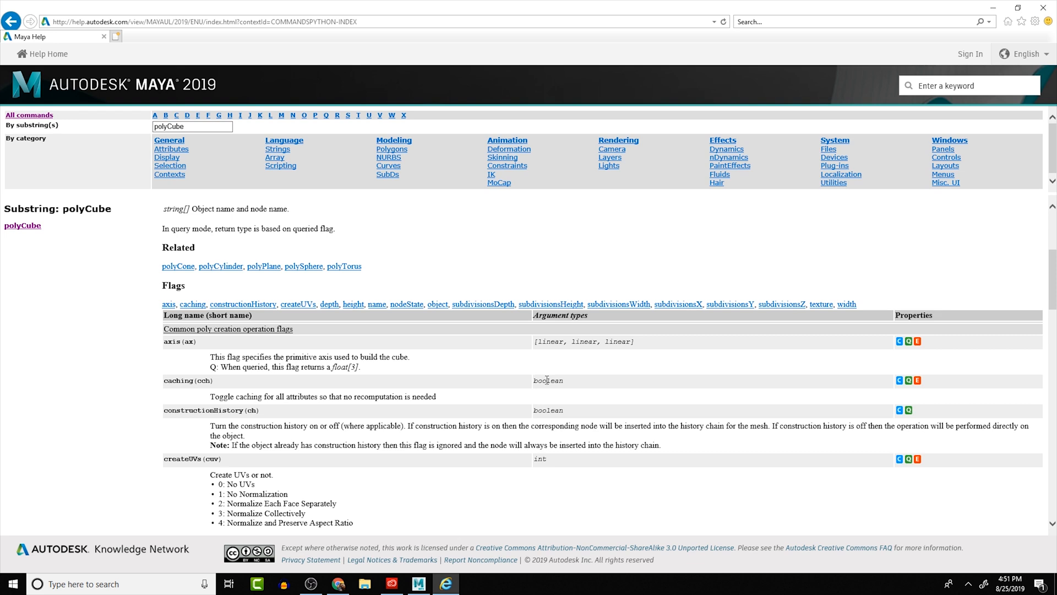
mouse_move(557, 332)
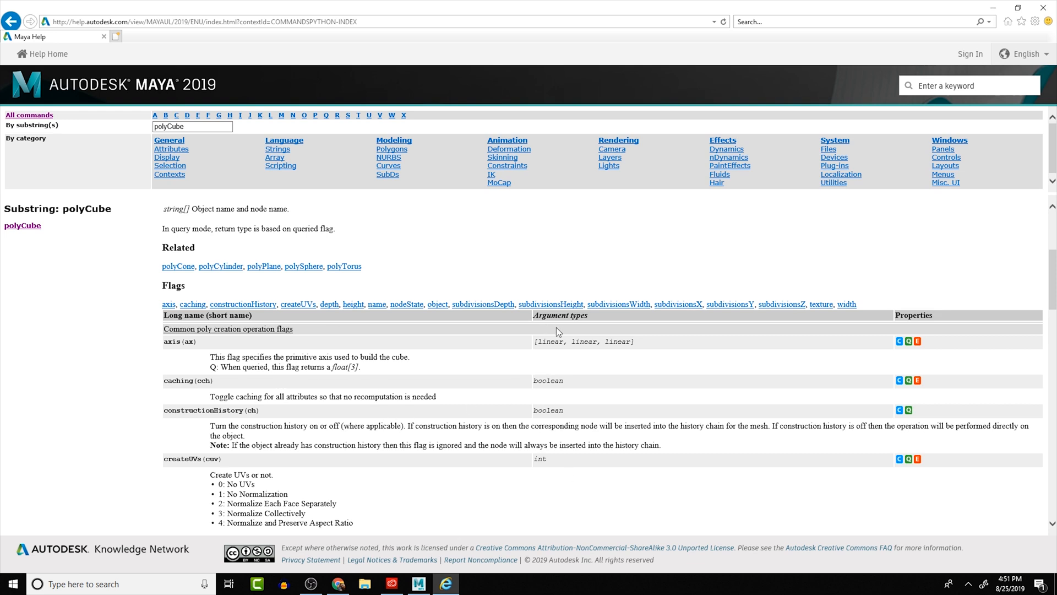
mouse_move(219, 330)
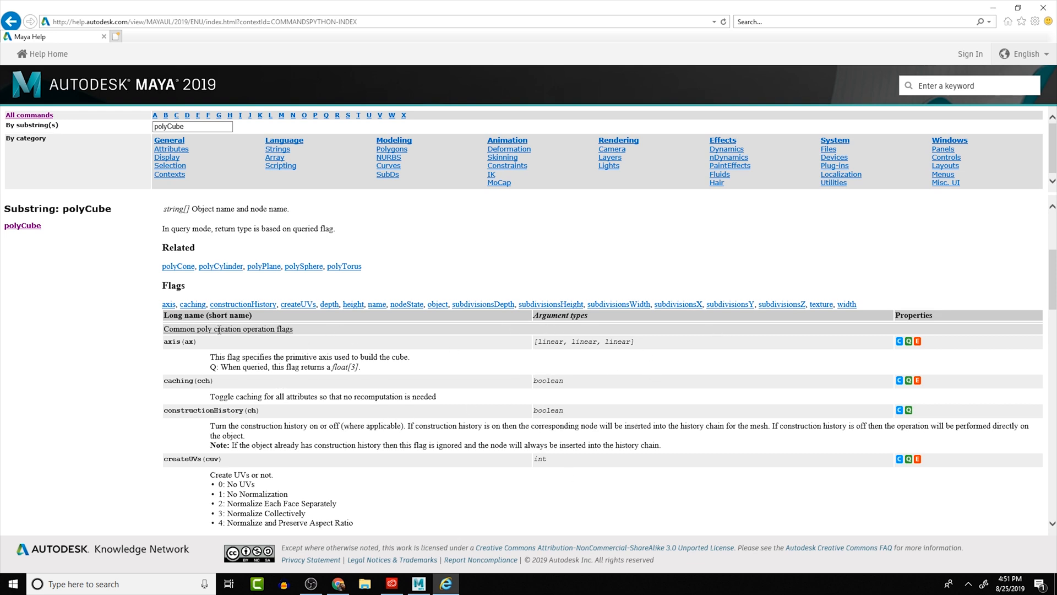
scroll("down", 3)
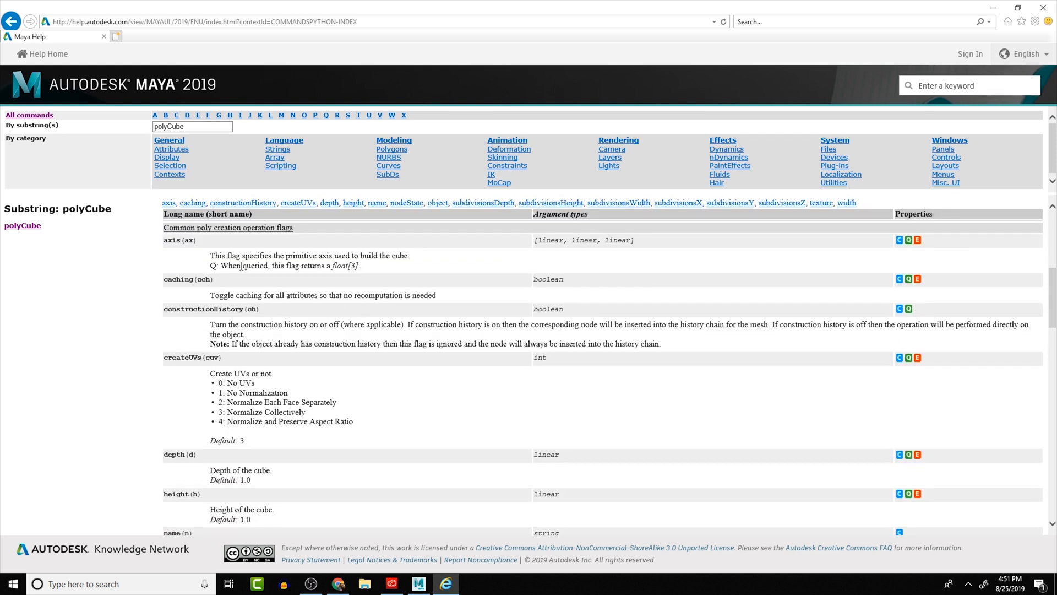
scroll("down", 3)
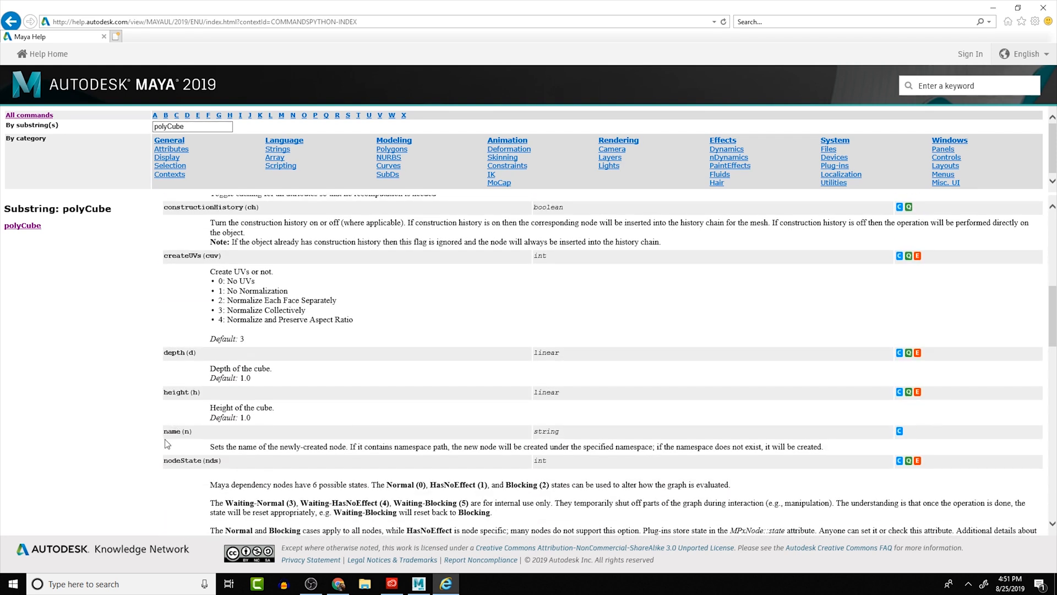
double_click(177, 431)
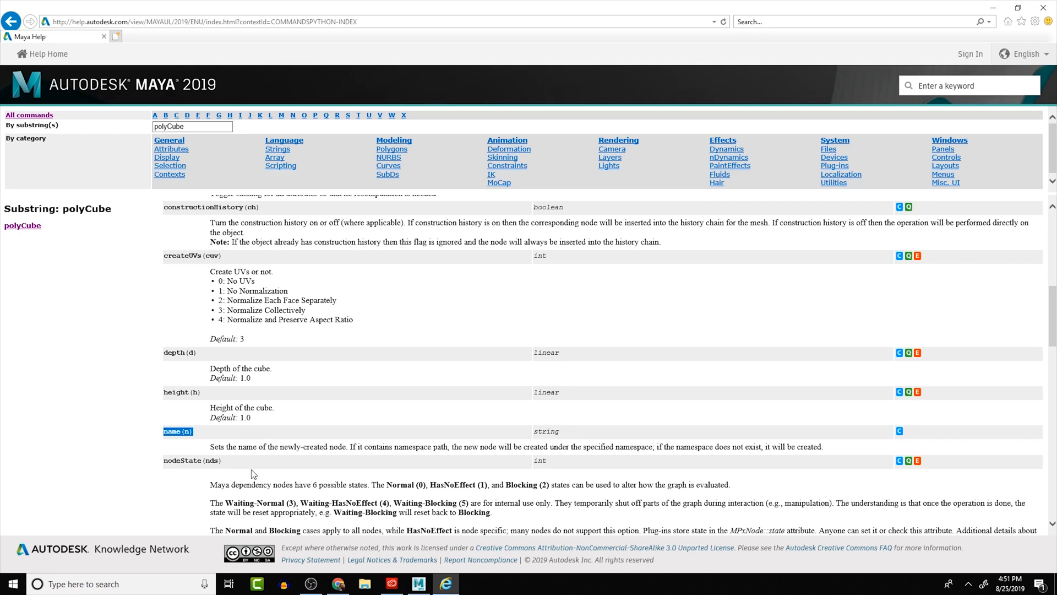
scroll("down", 3)
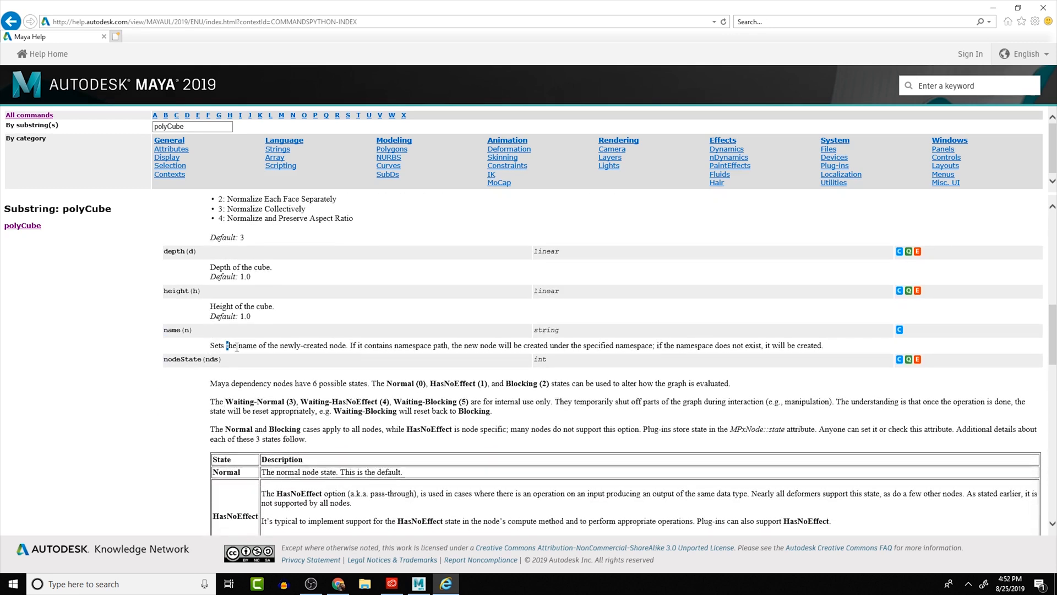
left_click_drag(226, 345, 393, 345)
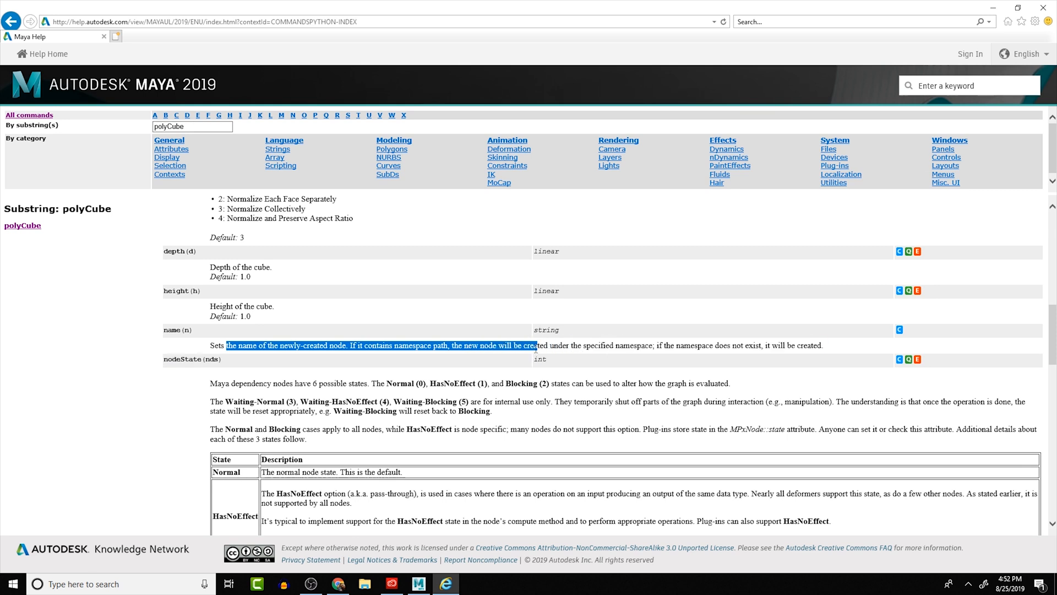
left_click_drag(534, 345, 521, 345)
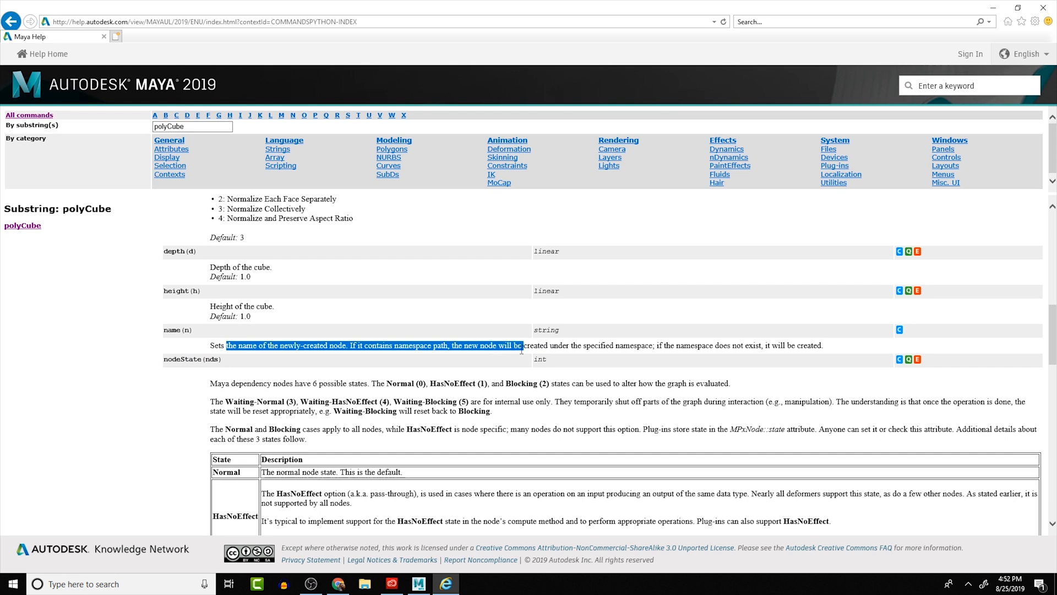
left_click_drag(521, 345, 651, 346)
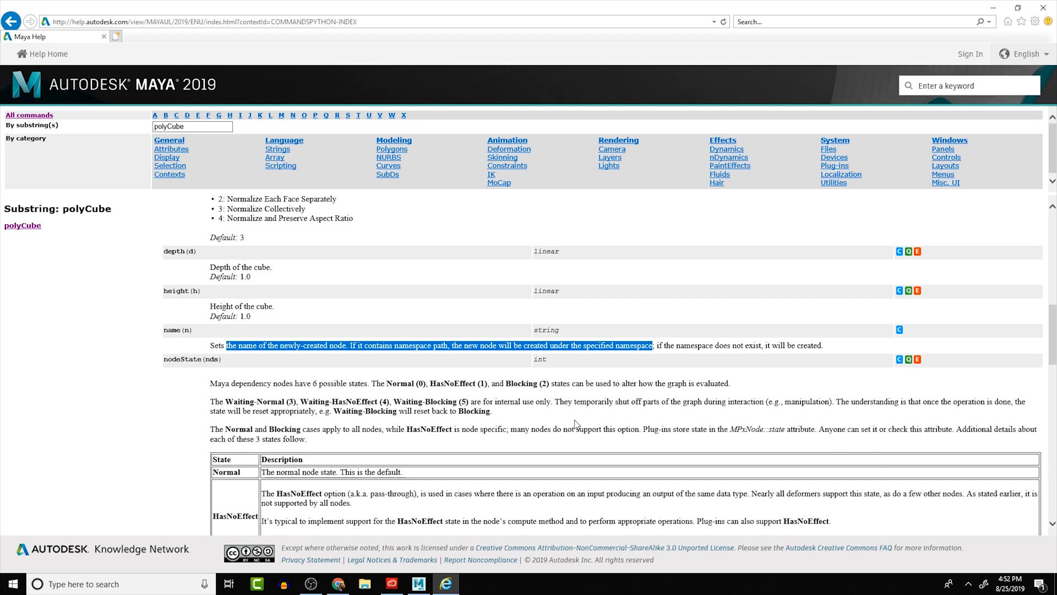
mouse_move(165, 337)
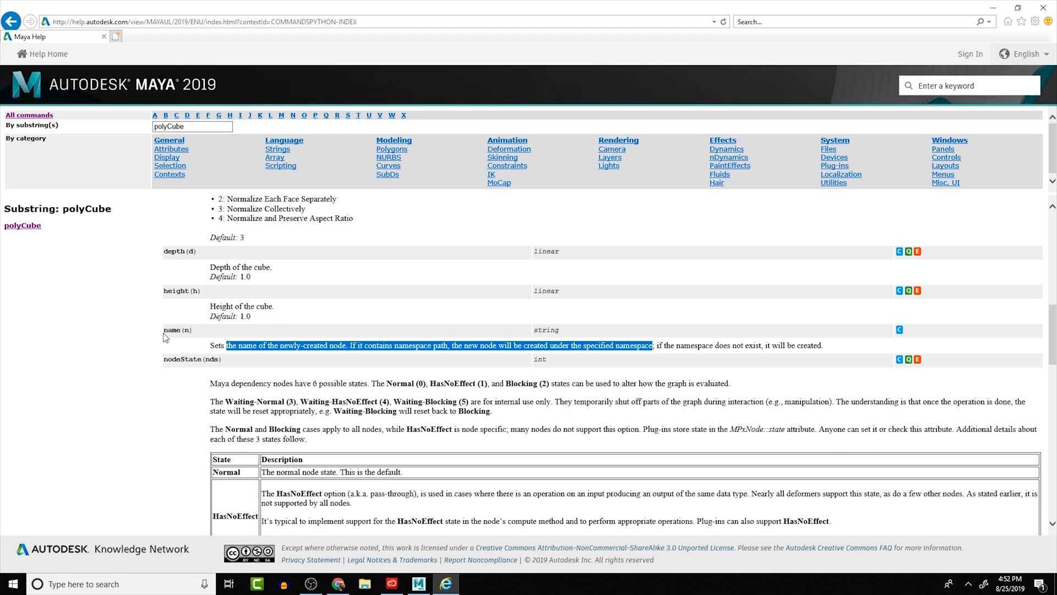
double_click(172, 330)
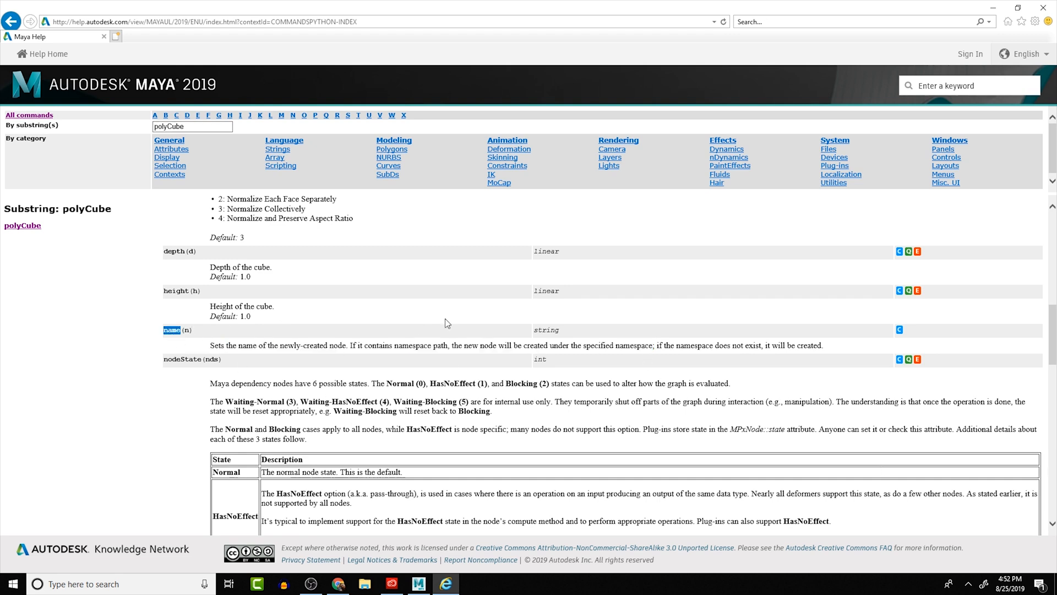
mouse_move(539, 328)
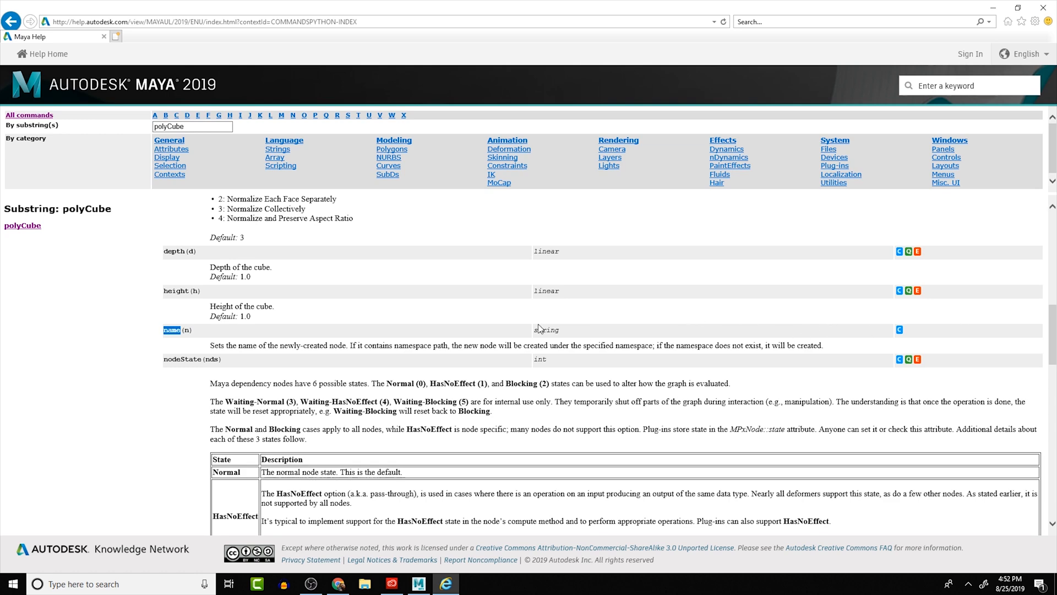
double_click(546, 330)
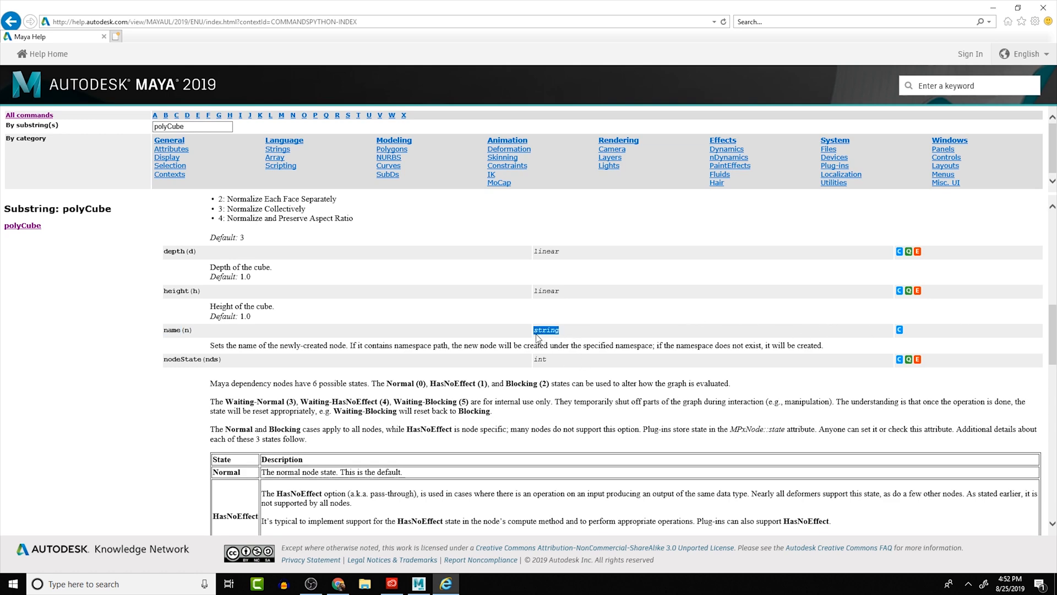
scroll("down", 3)
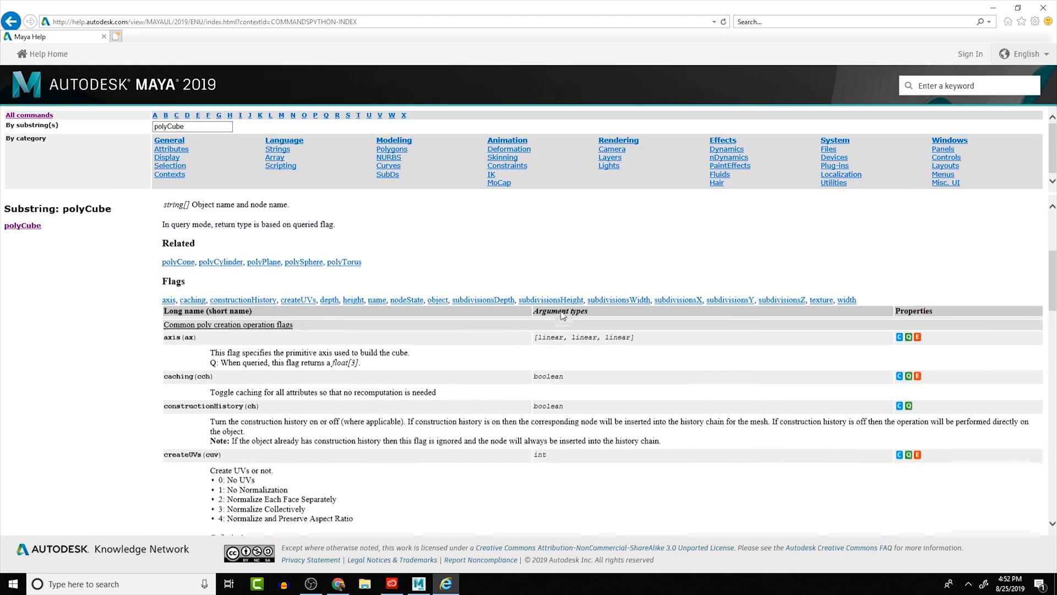
scroll("down", 3)
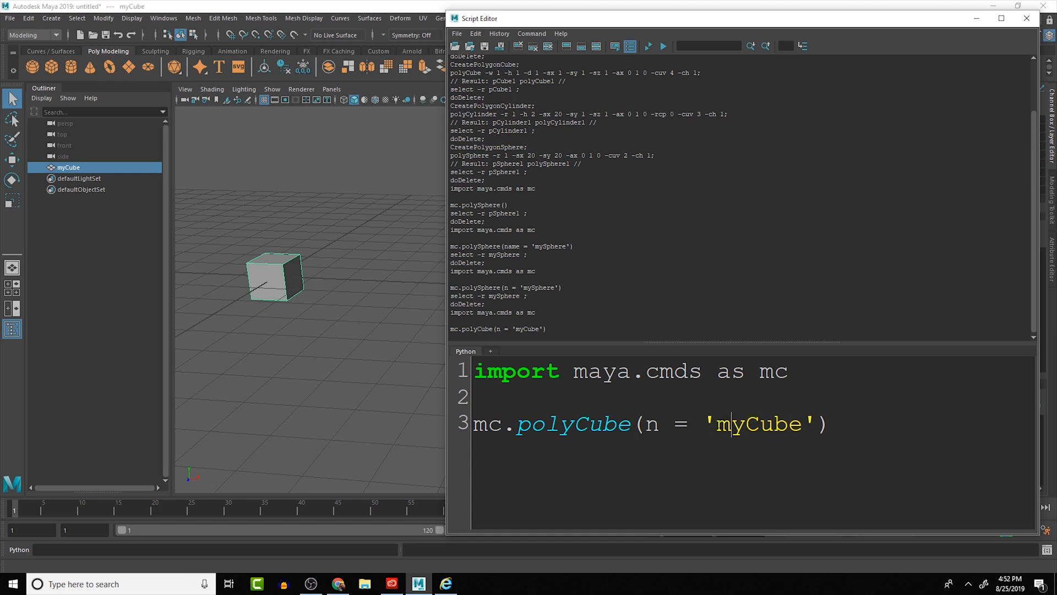
double_click(758, 423)
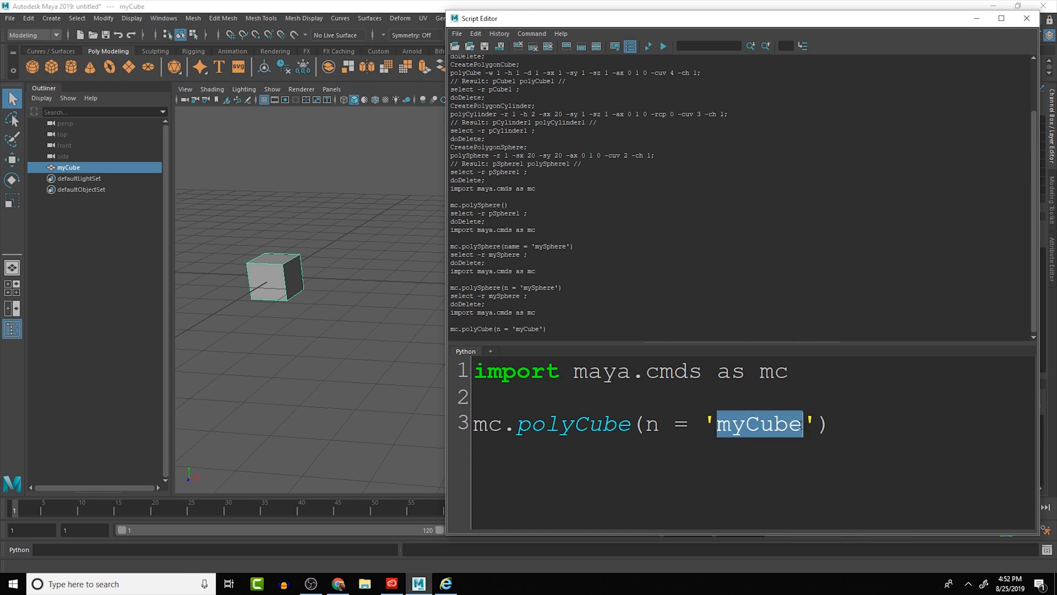
type("123")
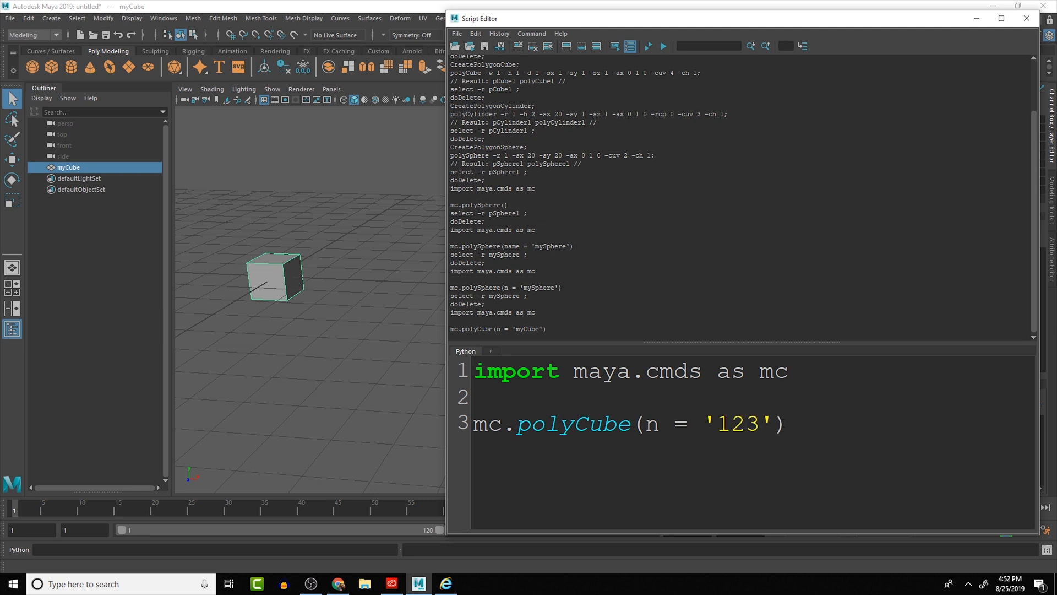
type("myCube")
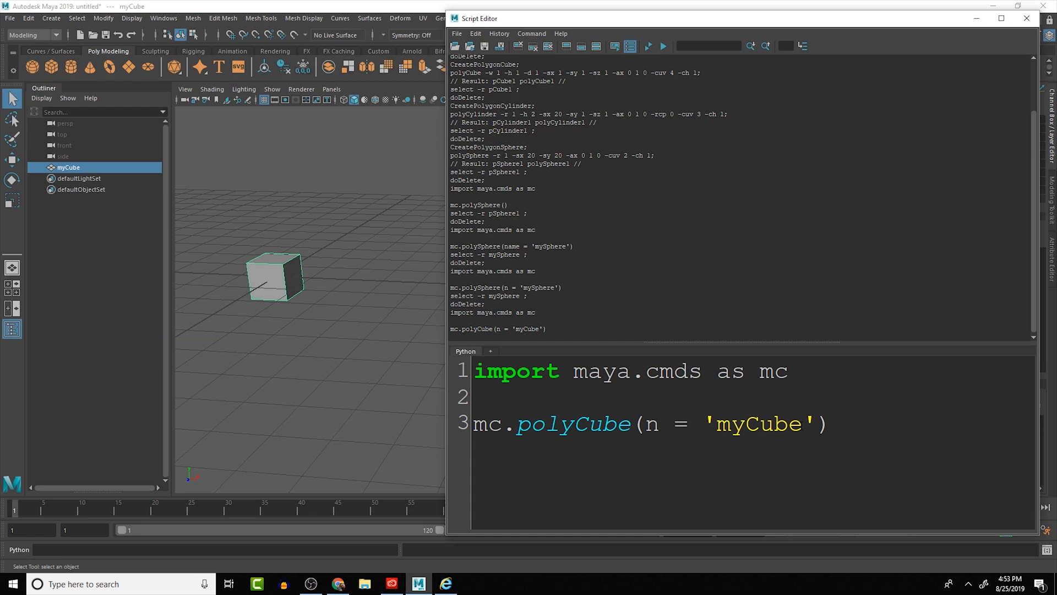
mouse_move(463, 584)
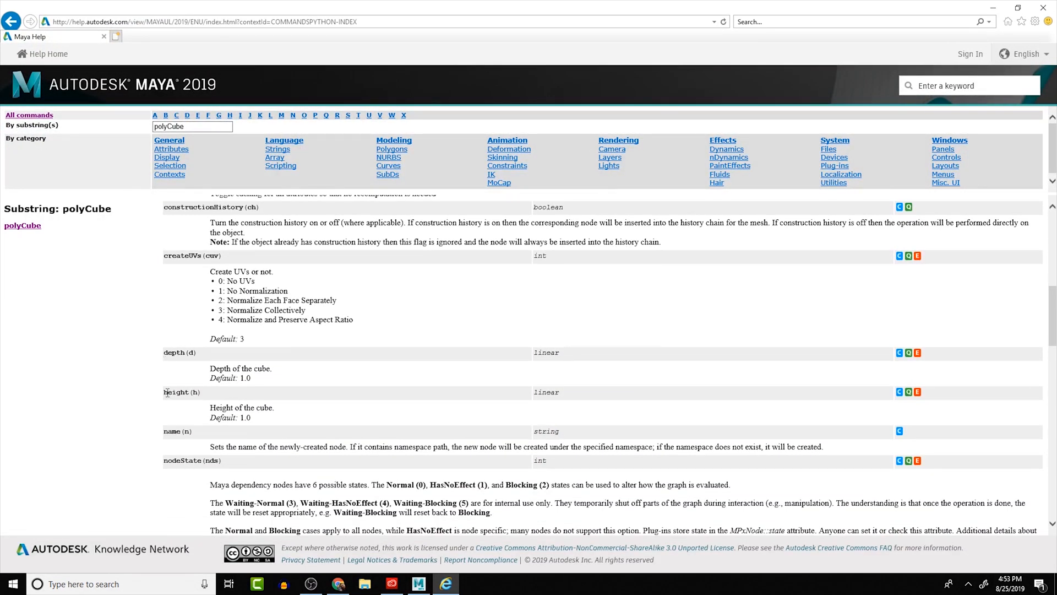
double_click(180, 352)
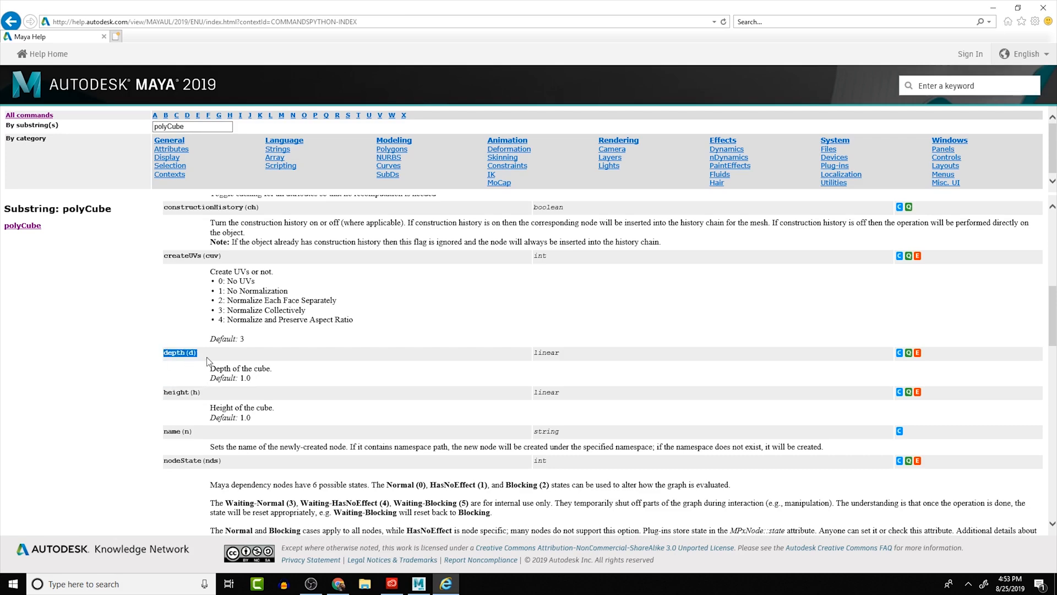
scroll("down", 3)
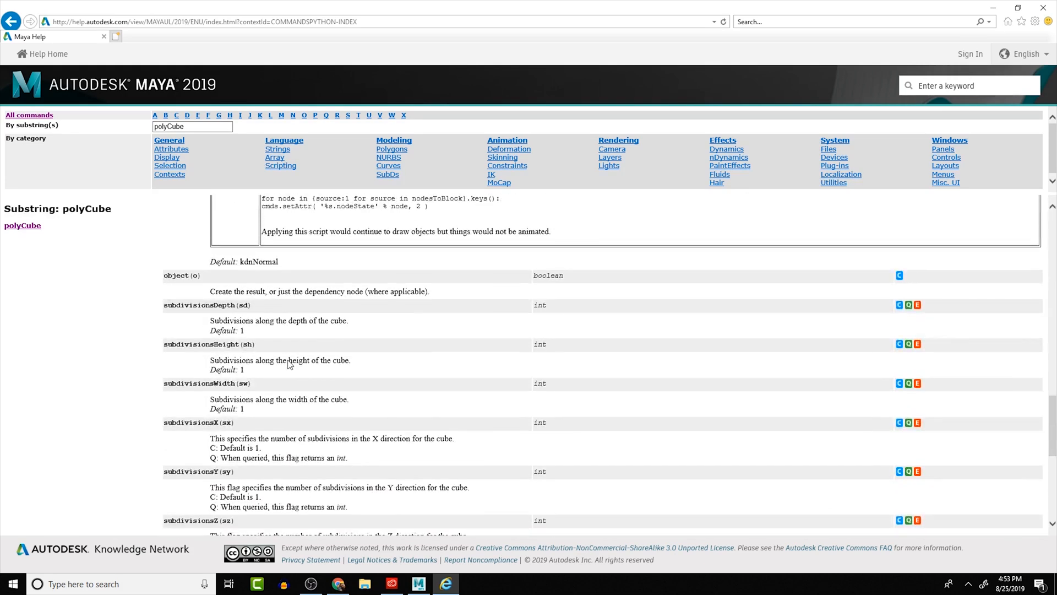
scroll("down", 3)
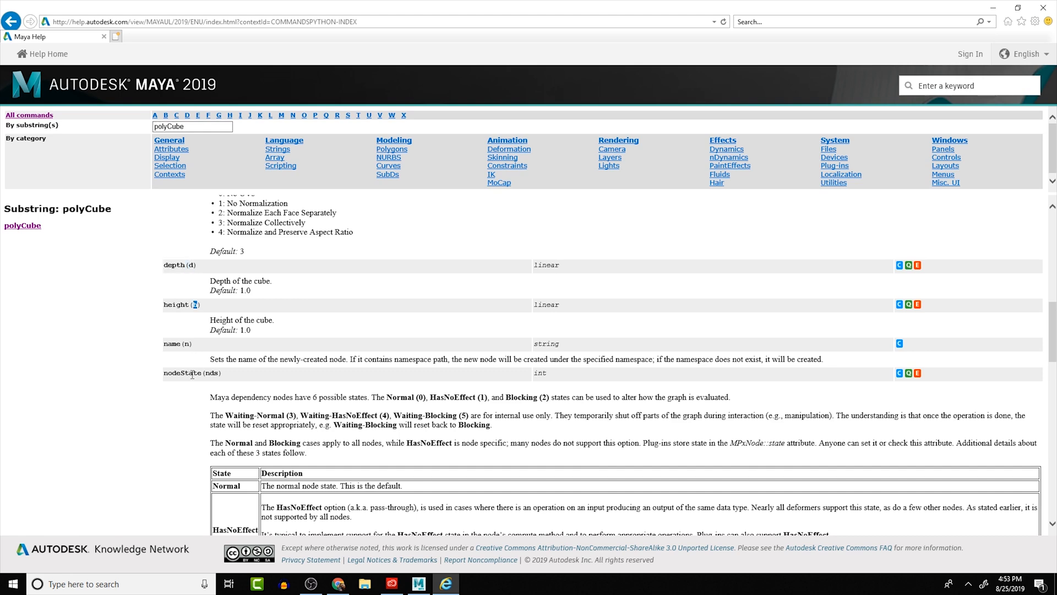
scroll("down", 3)
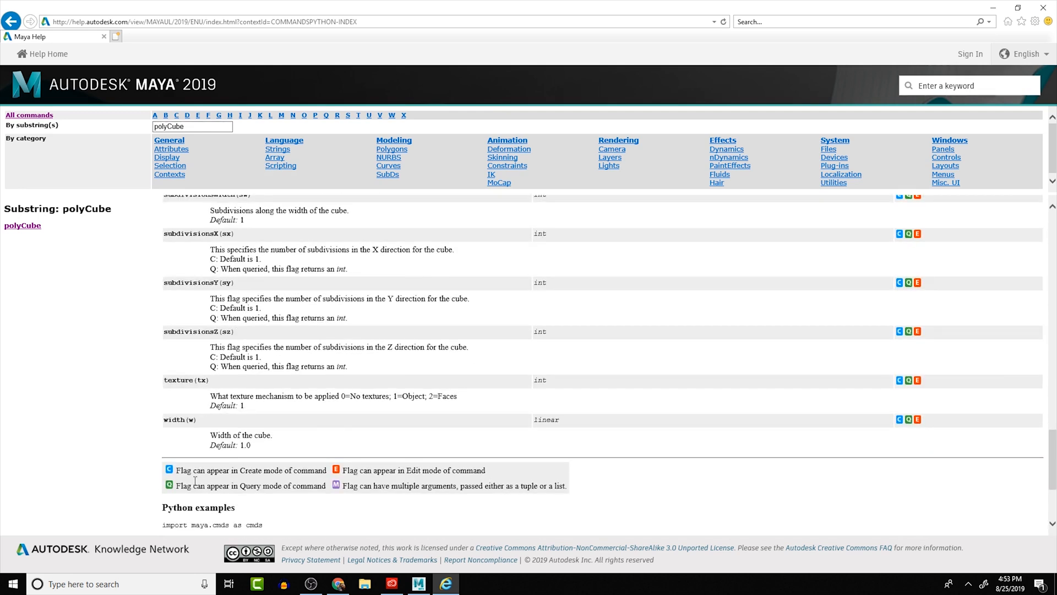
mouse_move(210, 420)
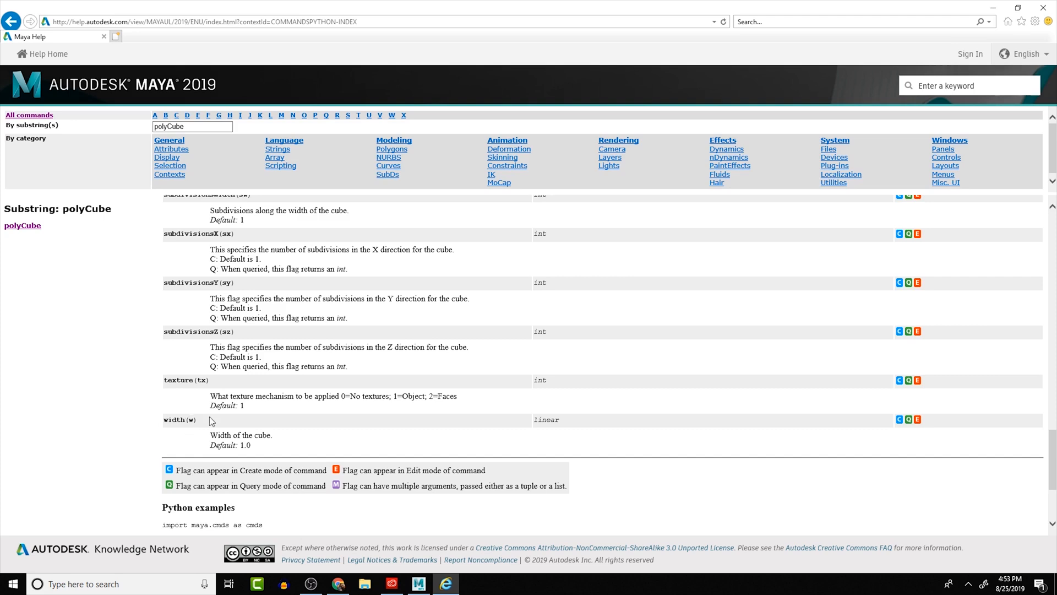
mouse_move(872, 174)
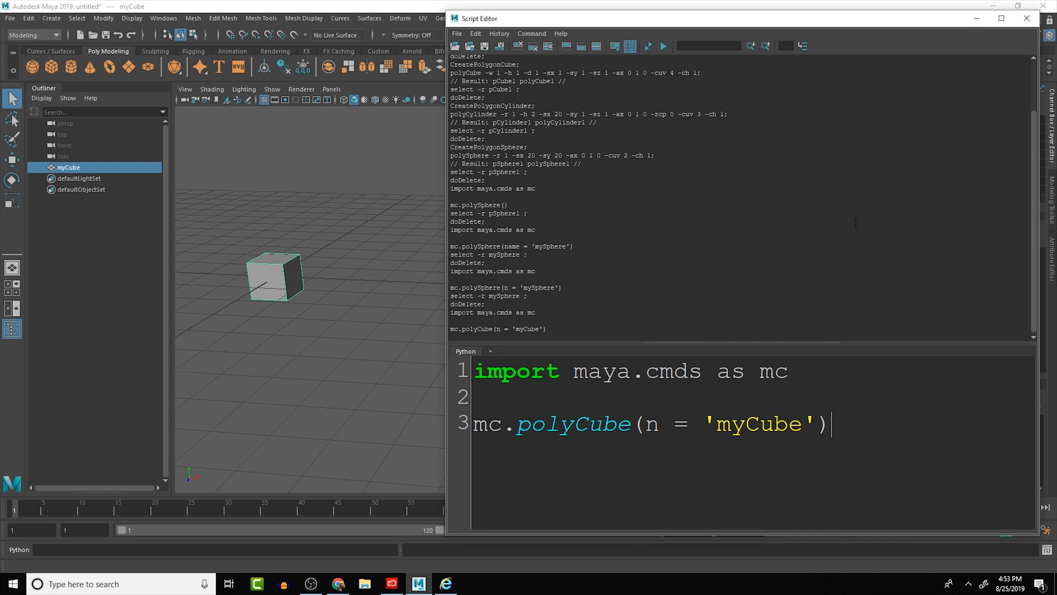
Step: Add w = 1, h = 2, d = 3 after 'myCube' in the polyCube call
left_click(804, 424)
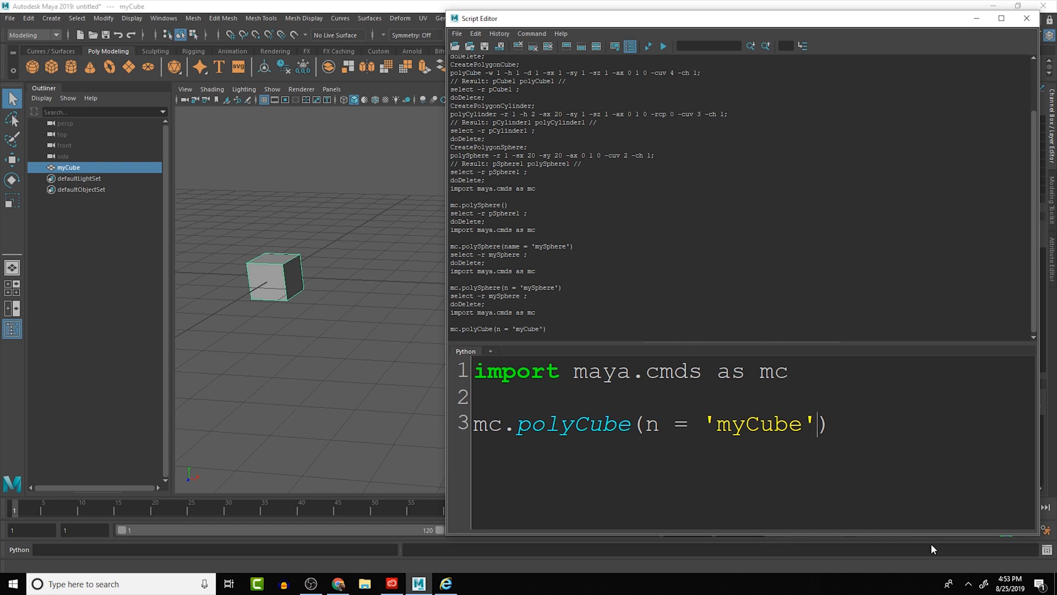
type(",")
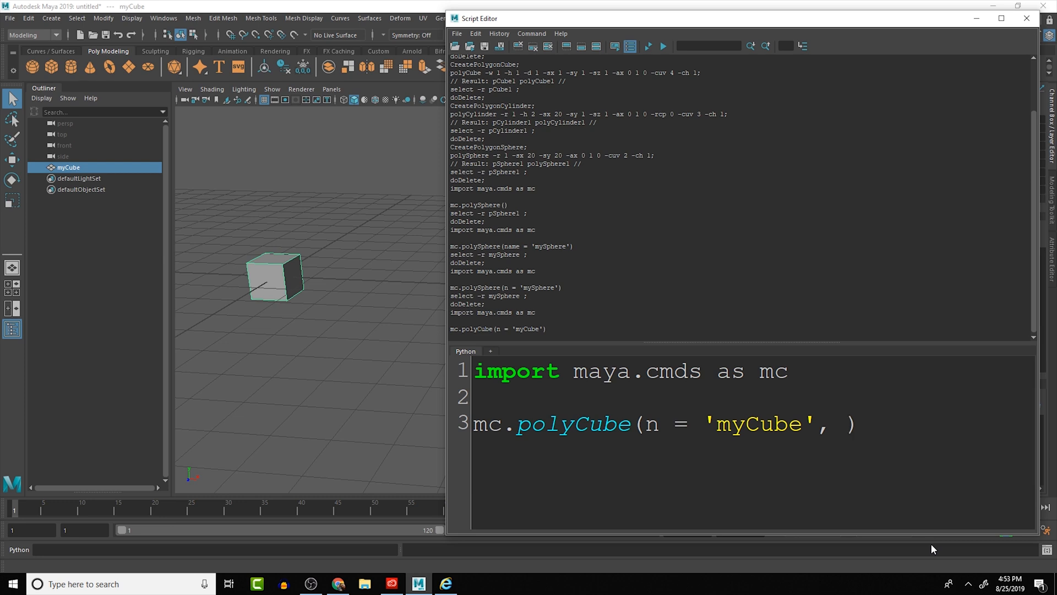
type("w")
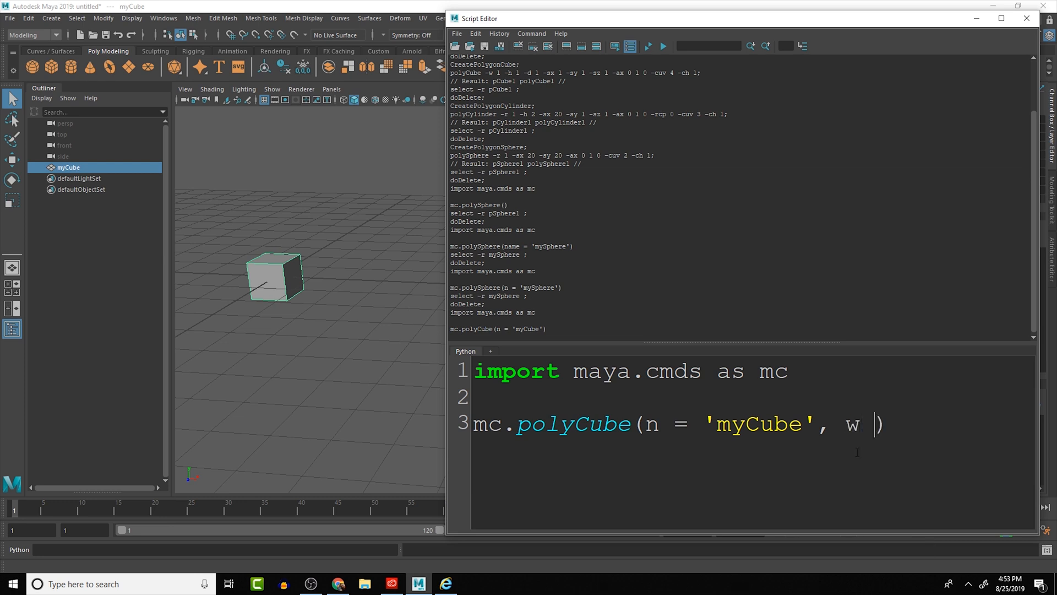
type("= 1,")
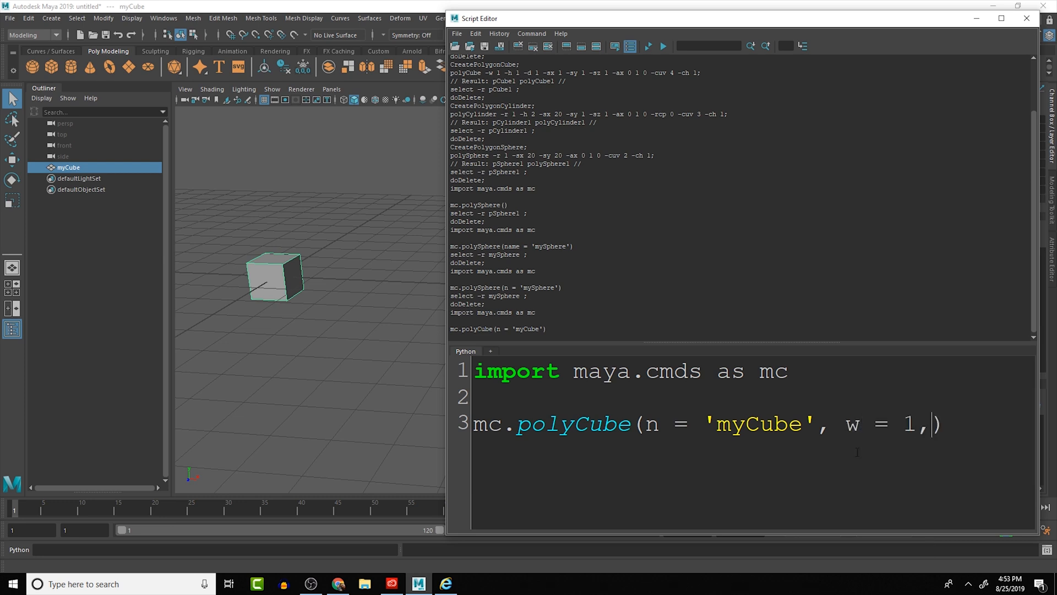
type("h =2")
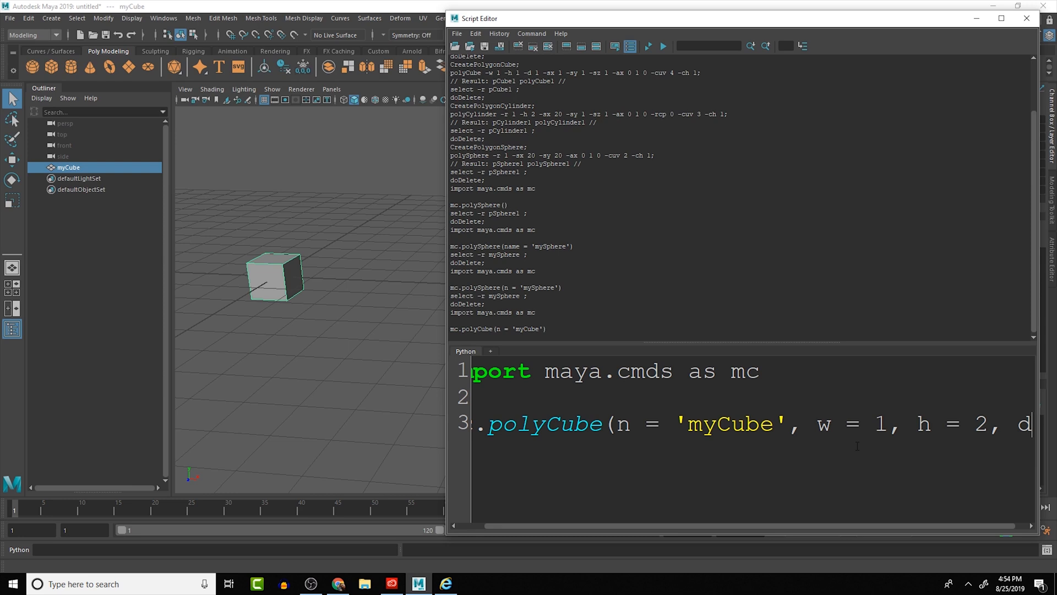
type("=")
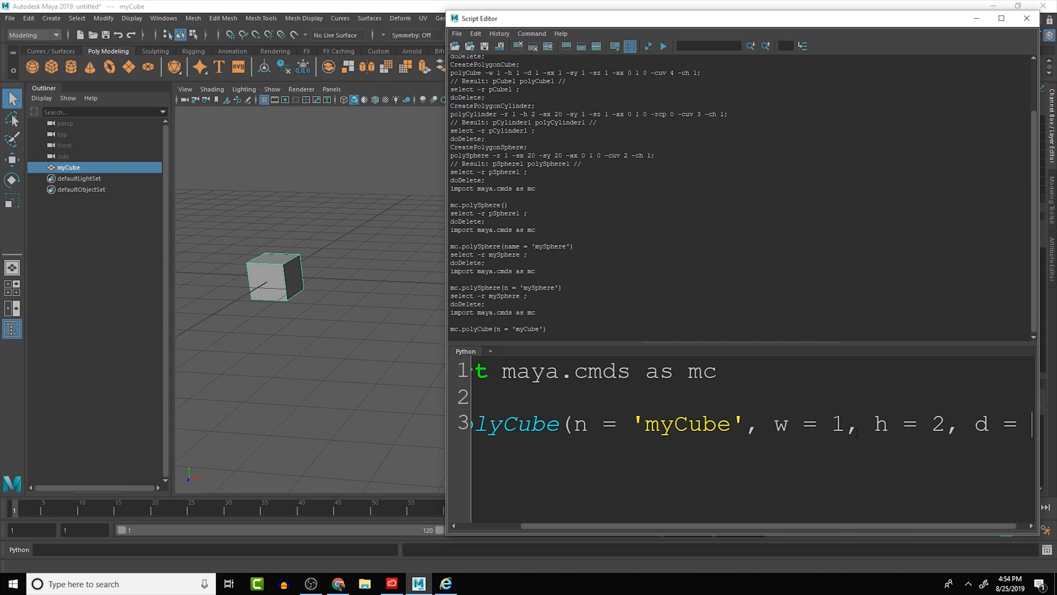
type("3)")
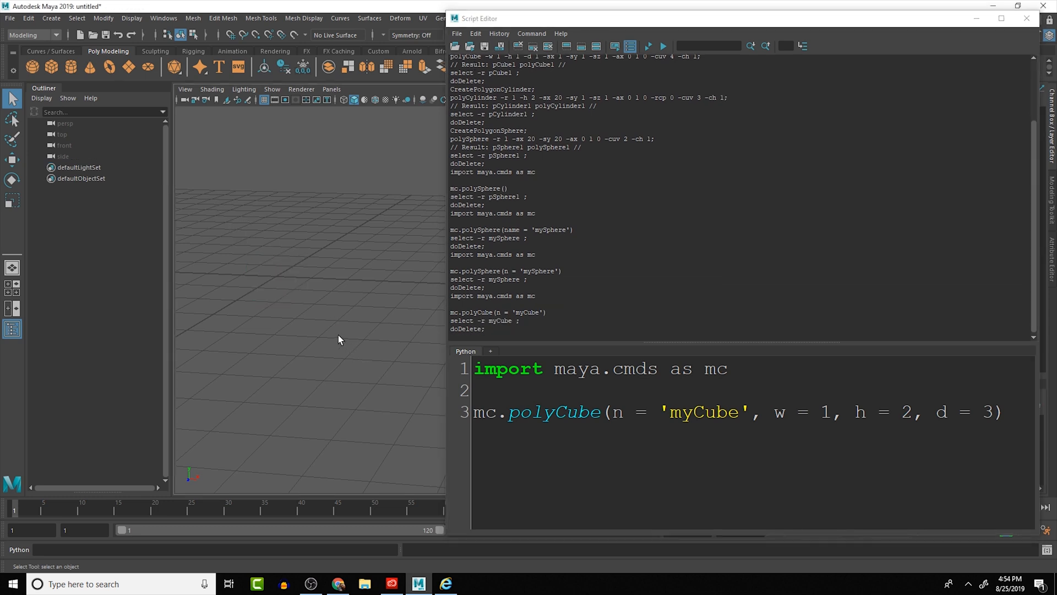
Step: Select and execute the whole script to build the 1×2×3 myCube, then check the Channel Box
key("ctrl+a")
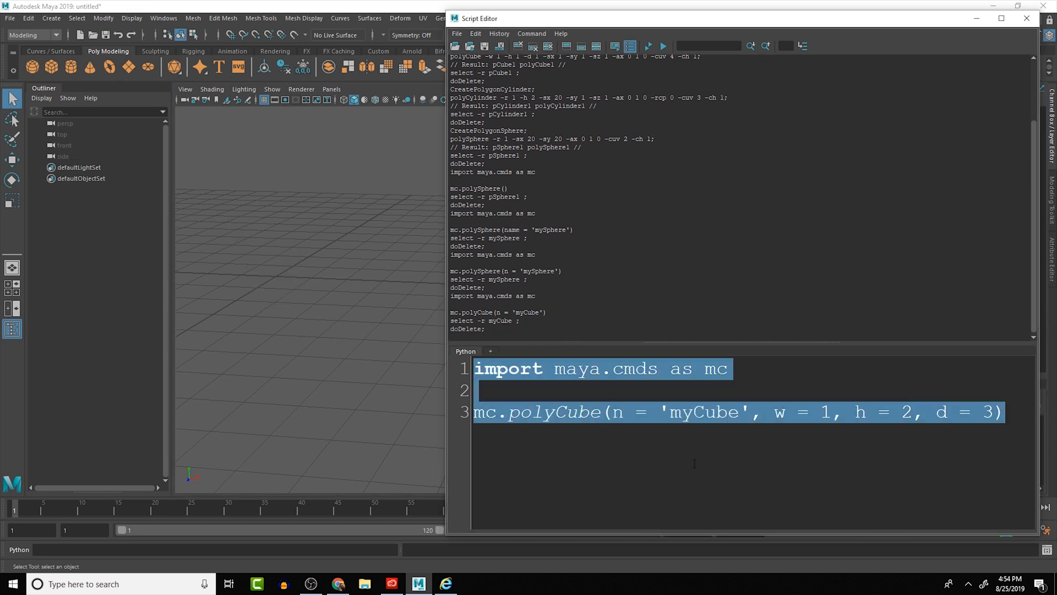
left_click(663, 45)
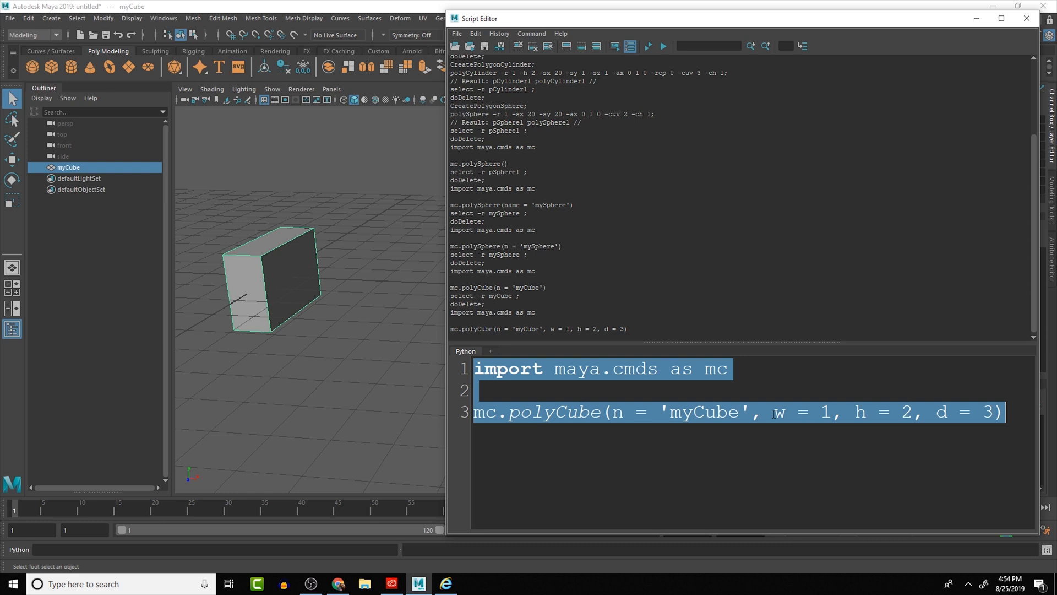
left_click(774, 412)
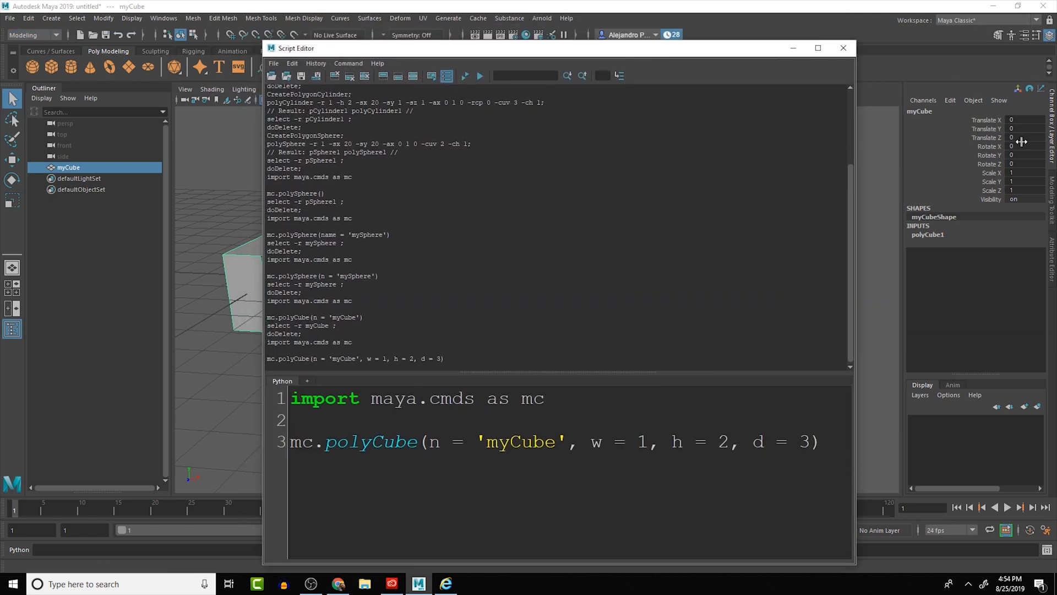
left_click(591, 442)
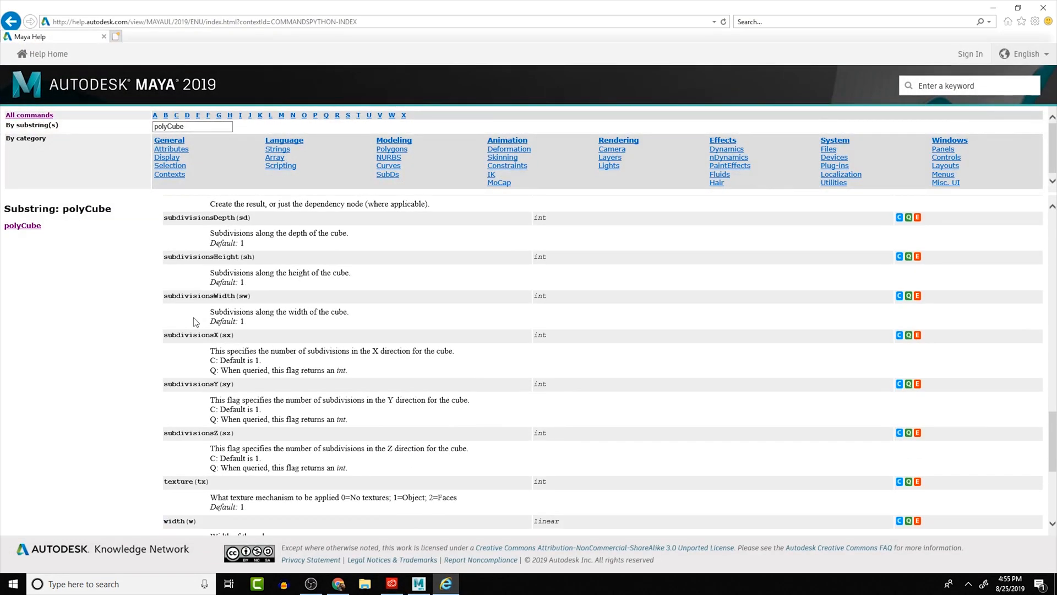
Step: Highlight the subdivisionsX and subdivisionsZ flags, then scroll to the polyCube Python examples
double_click(197, 335)
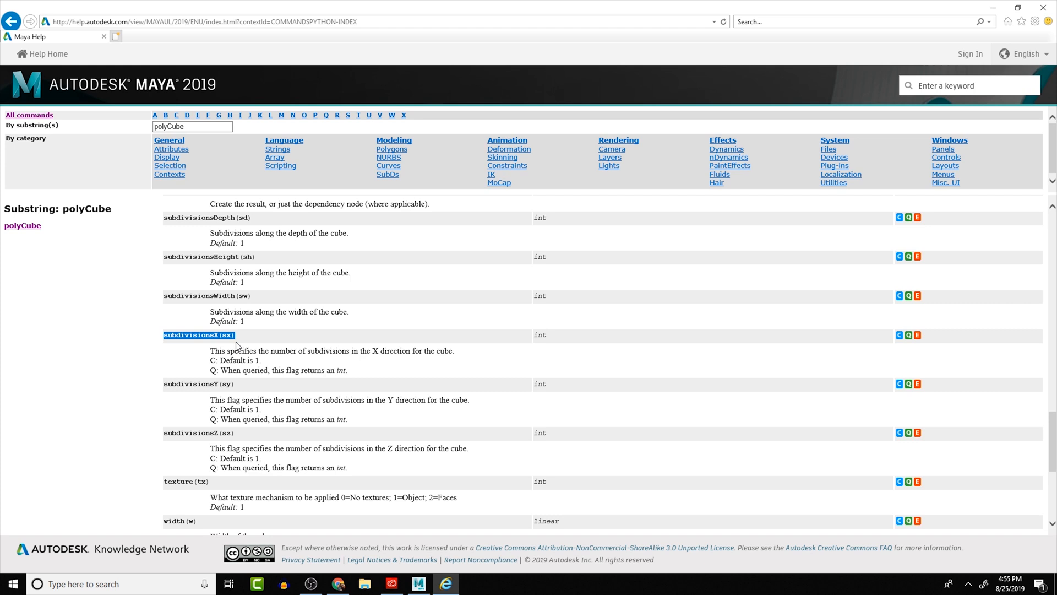
double_click(182, 295)
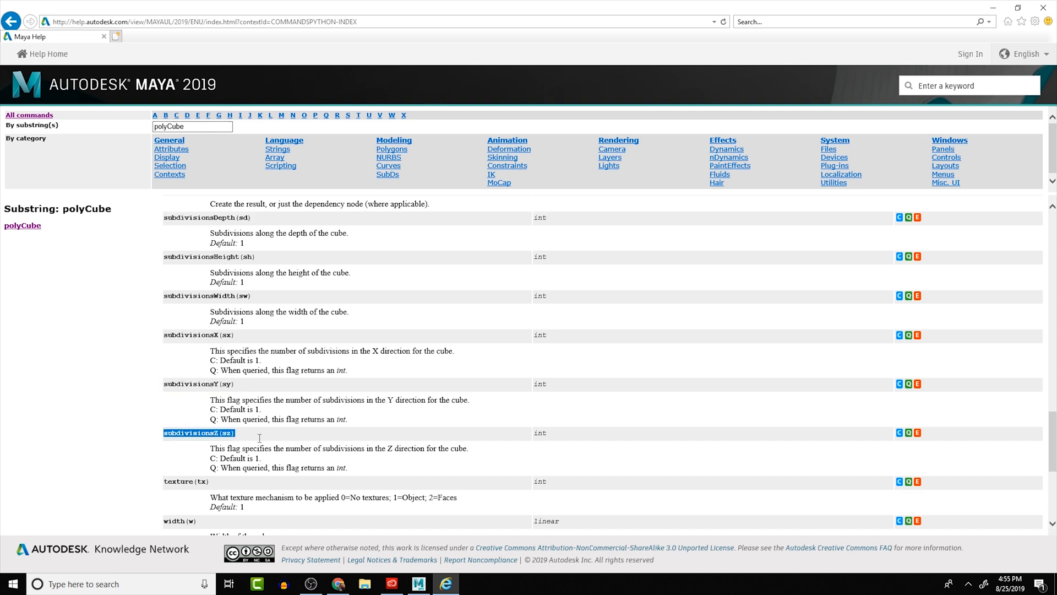
mouse_move(195, 382)
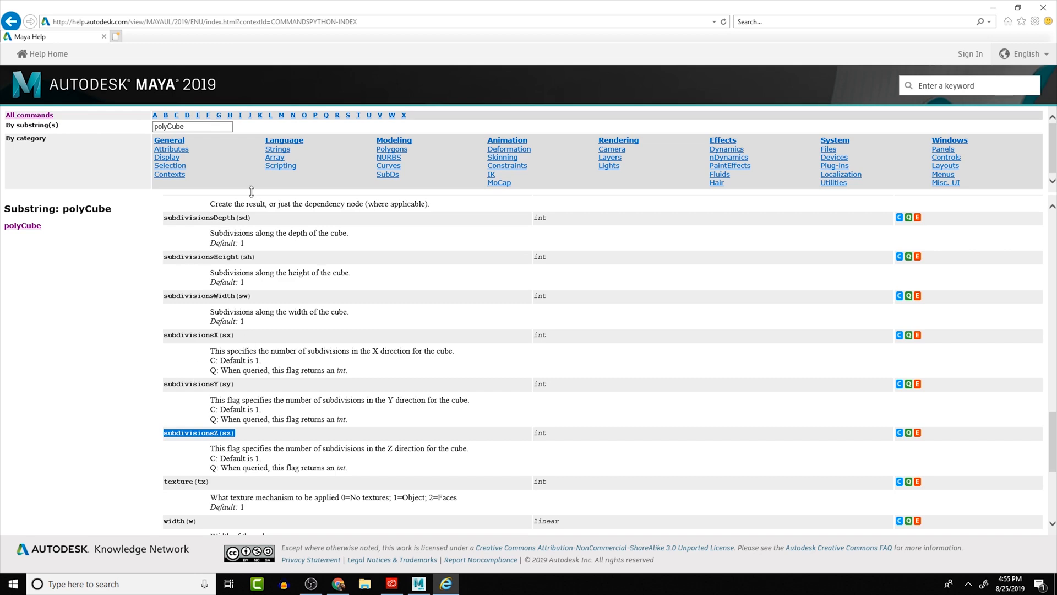
mouse_move(216, 330)
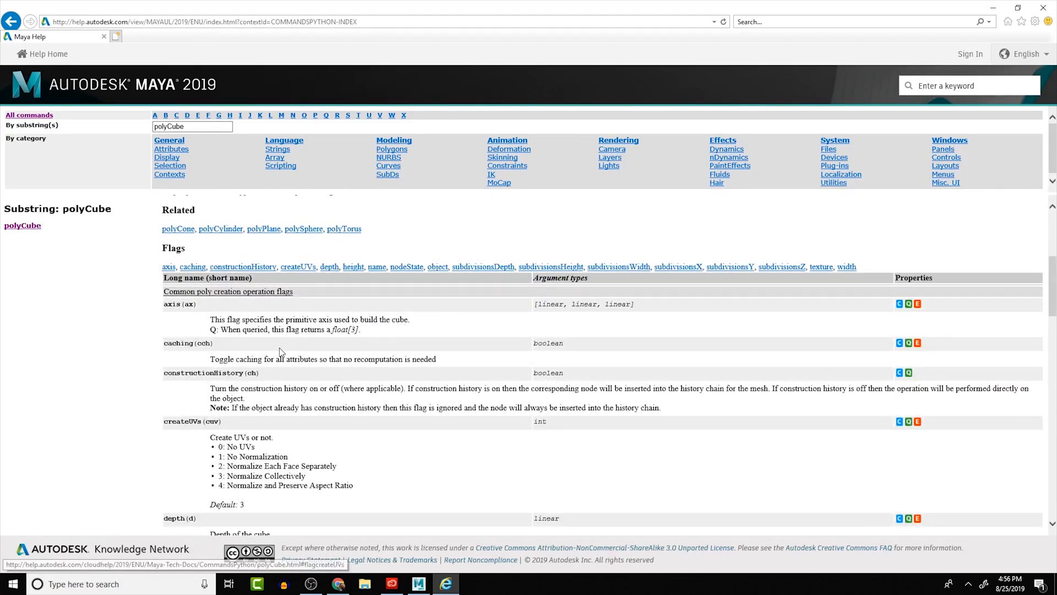
scroll("down", 3)
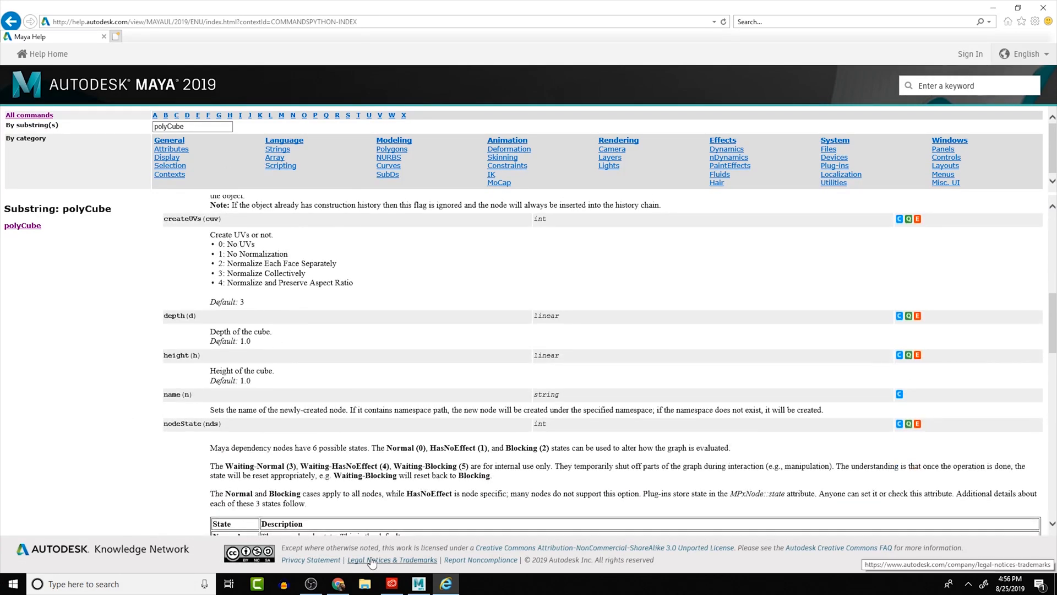
scroll("down", 3)
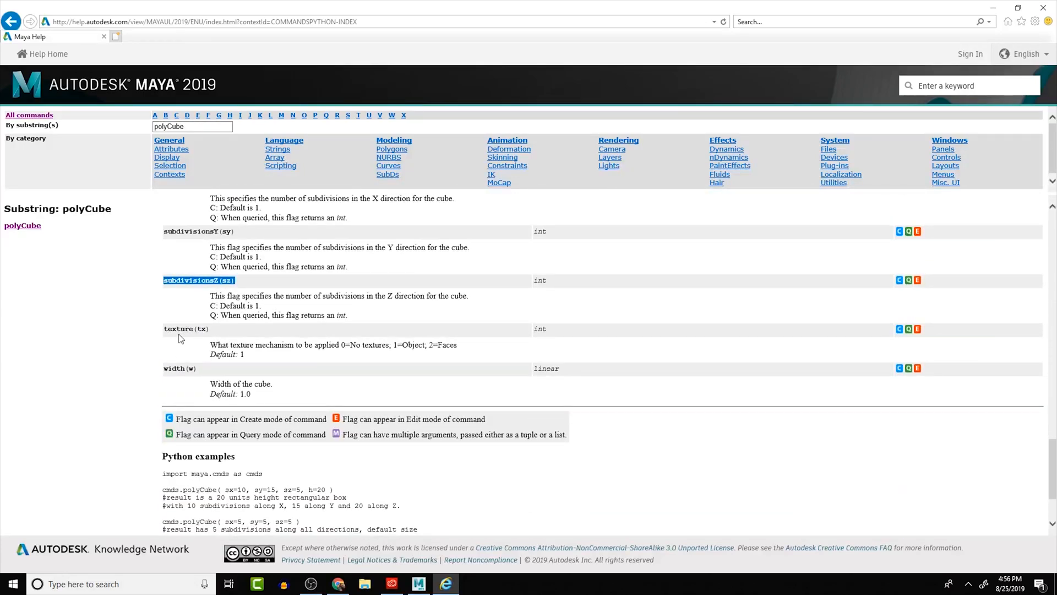
scroll("down", 3)
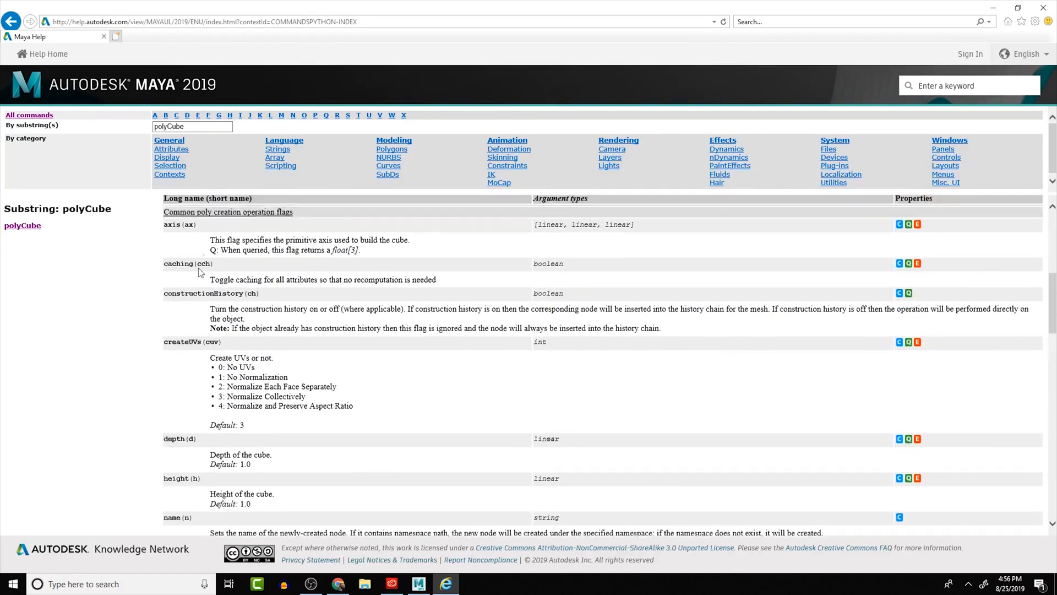
scroll("down", 3)
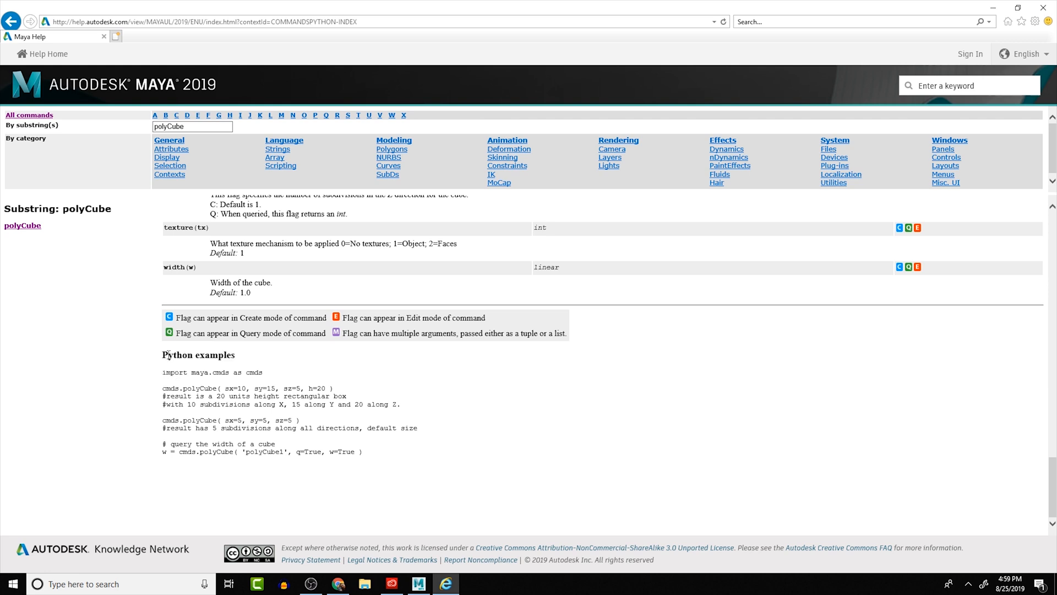
mouse_move(409, 454)
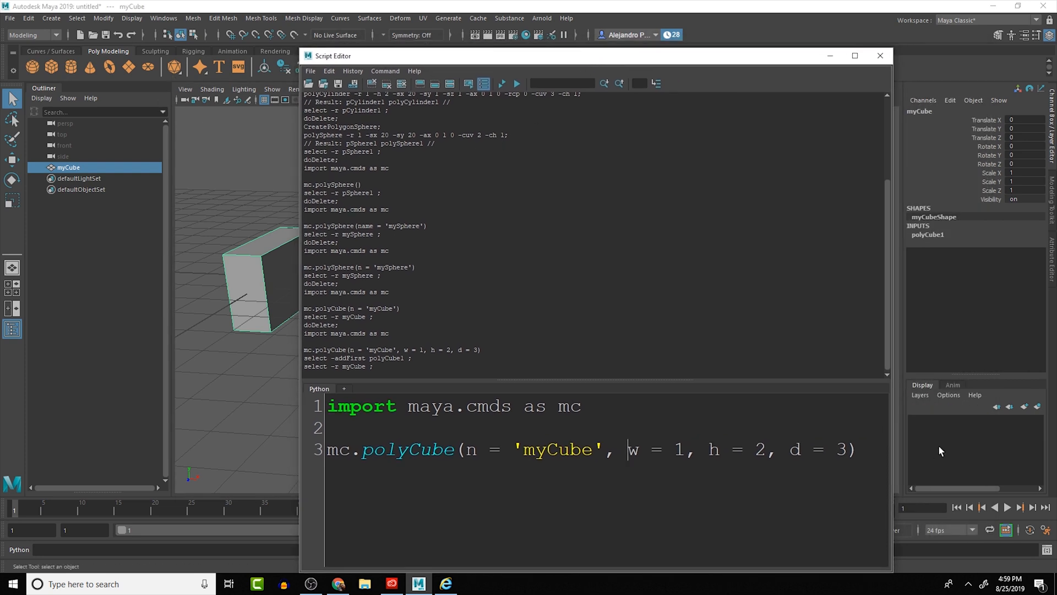
Step: Insert mc.polySphere(n = 'mySphere') above the cube line and run the script
key("enter")
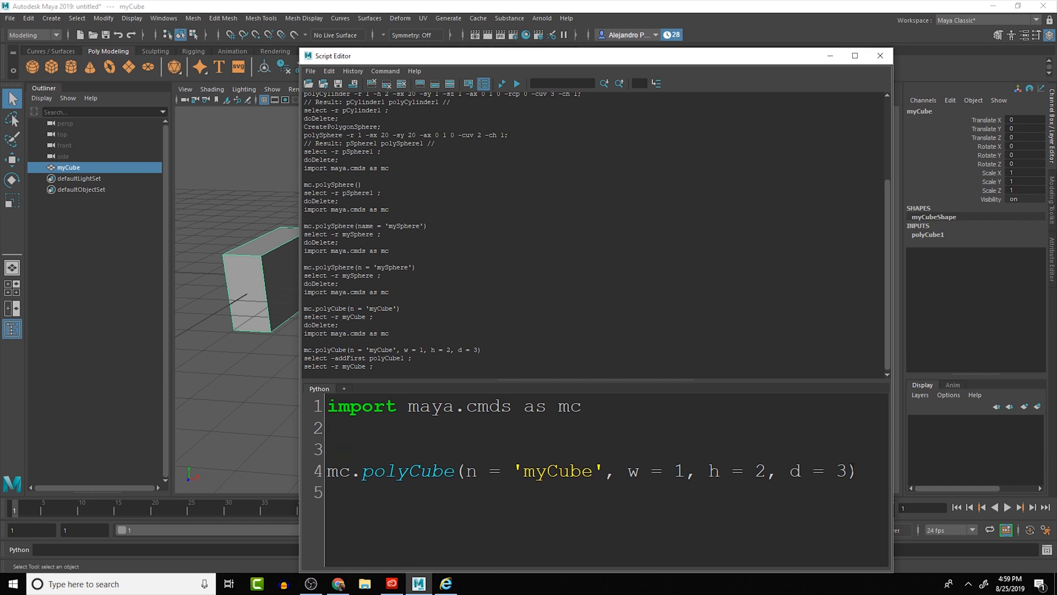
type("mc.p")
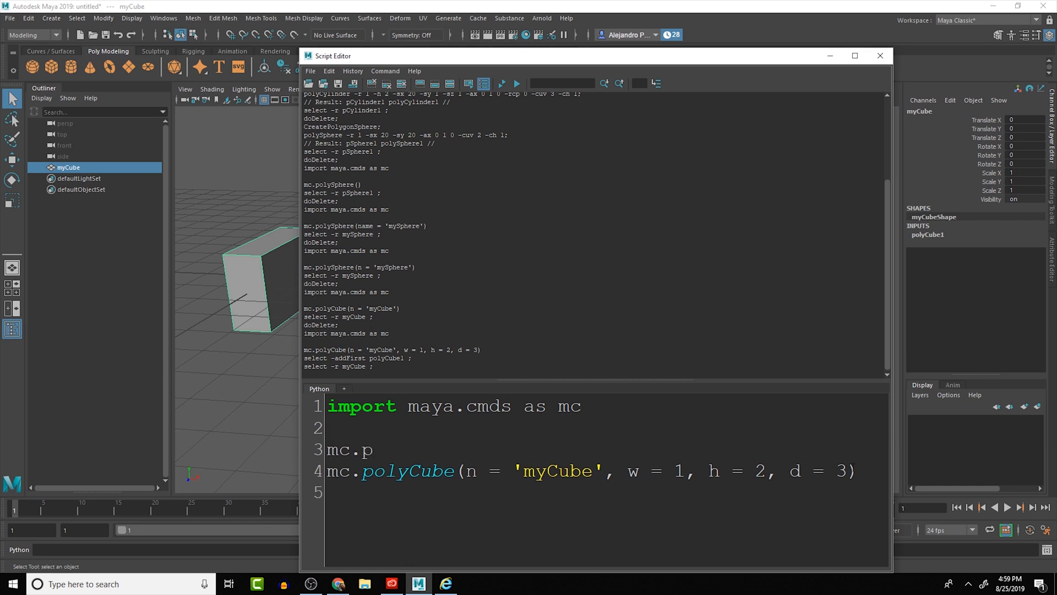
type("olySpher")
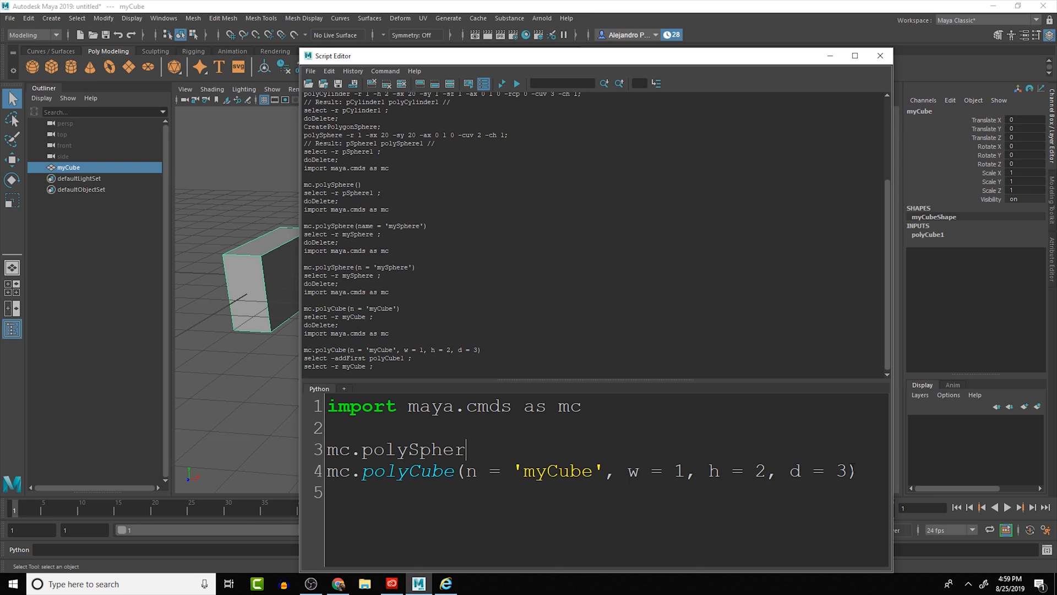
type("e(n =")
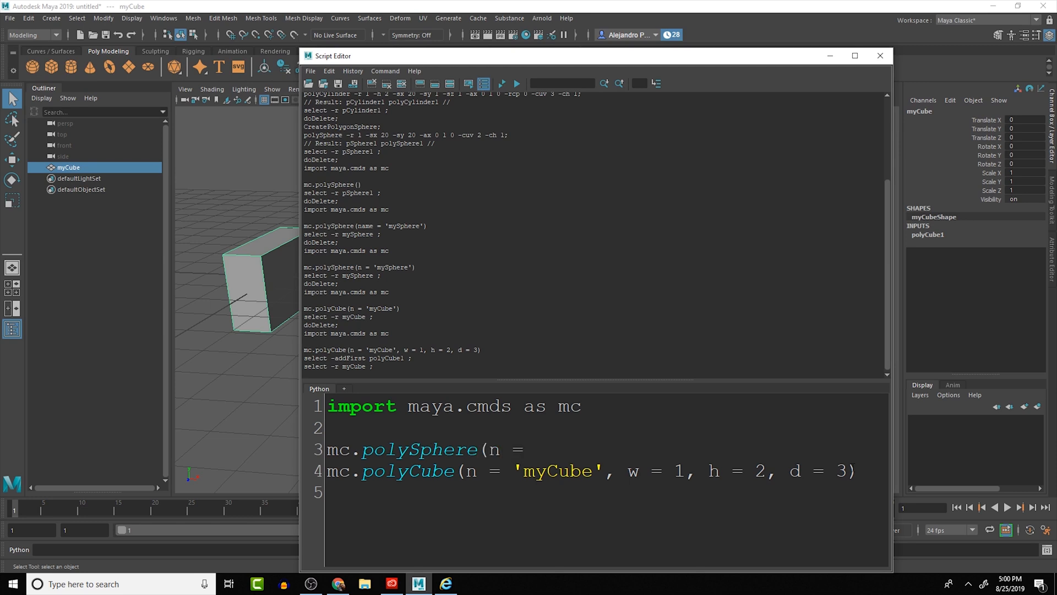
type("'M")
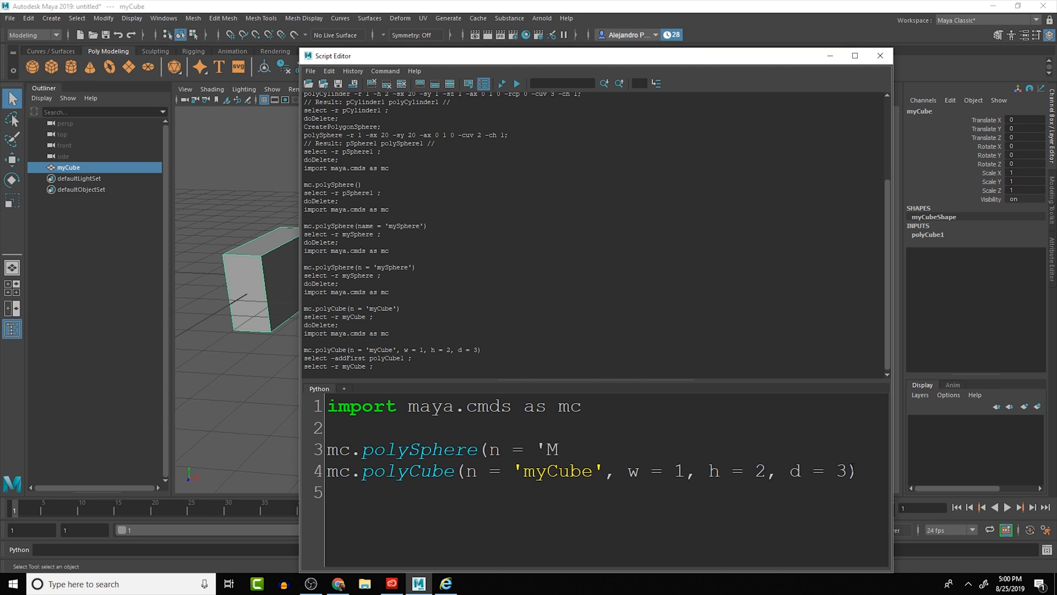
type("ySphere")
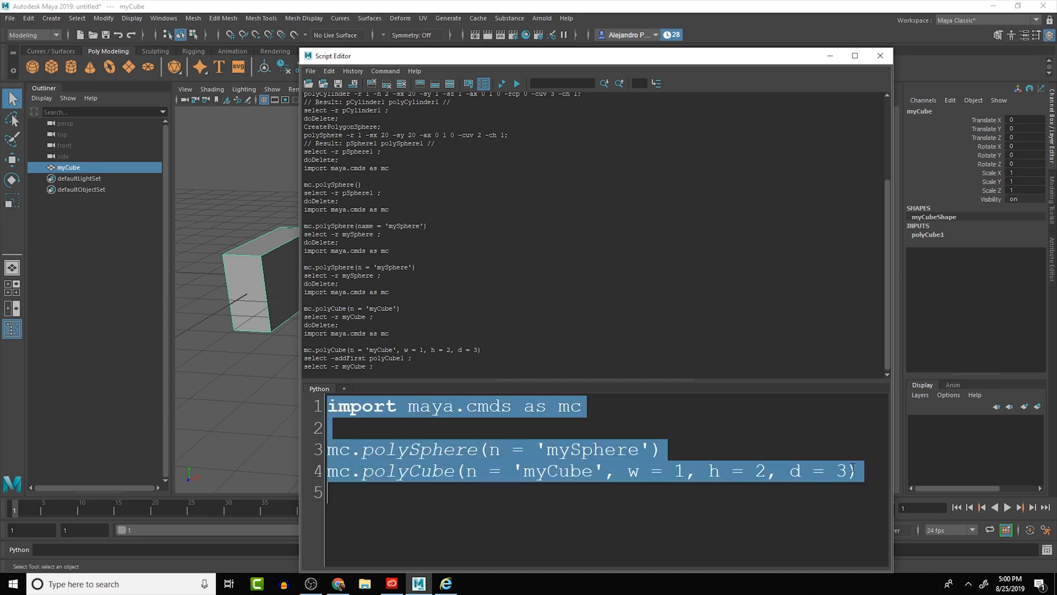
left_click(516, 84)
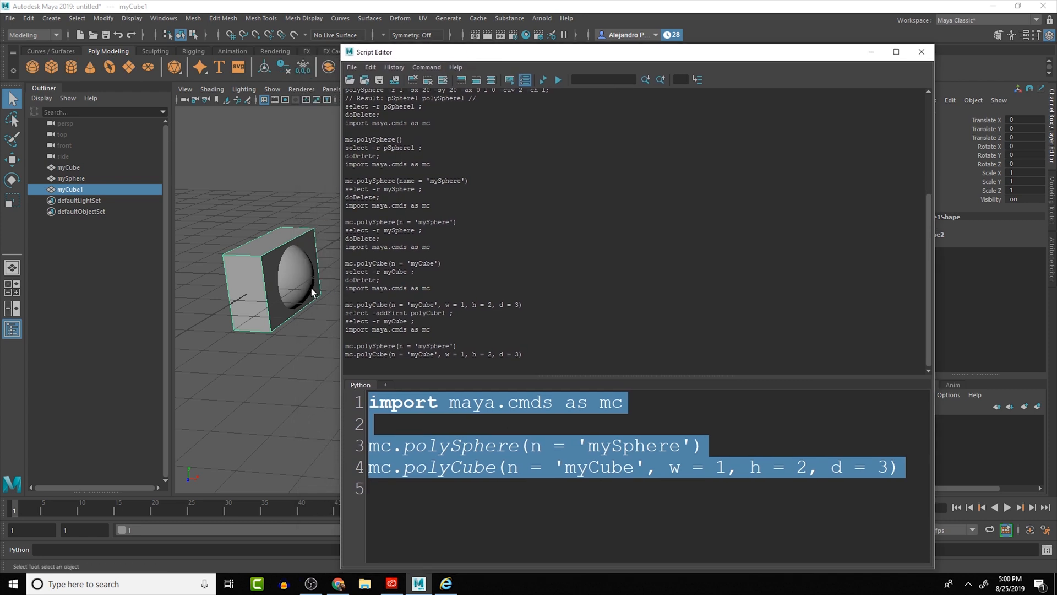
mouse_move(288, 279)
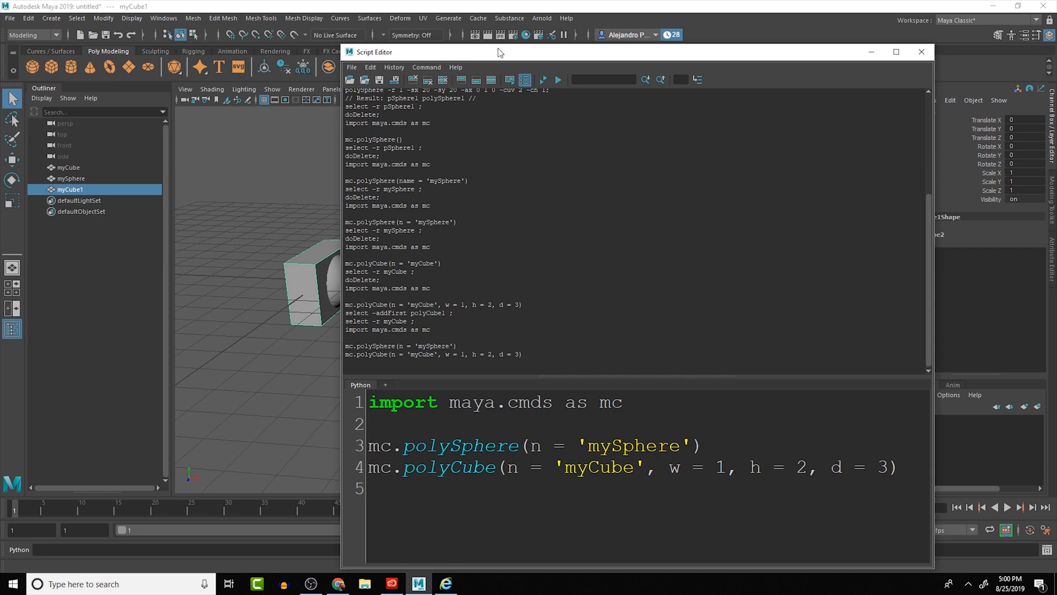
Step: Move mySphere about 2.311 along X and pick out the logged move command
left_click_drag(498, 52, 616, 55)
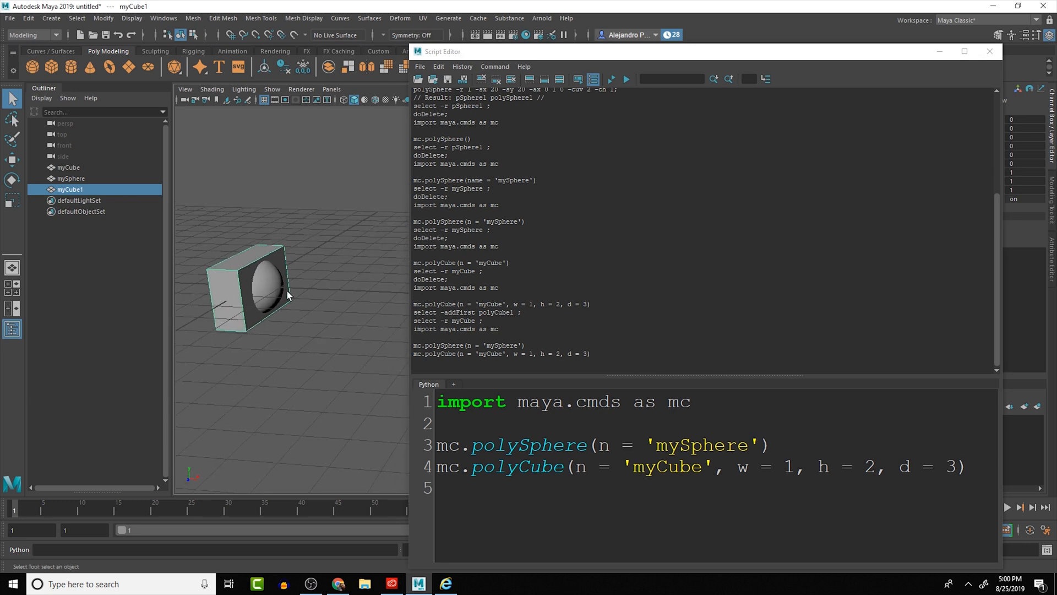
mouse_move(294, 315)
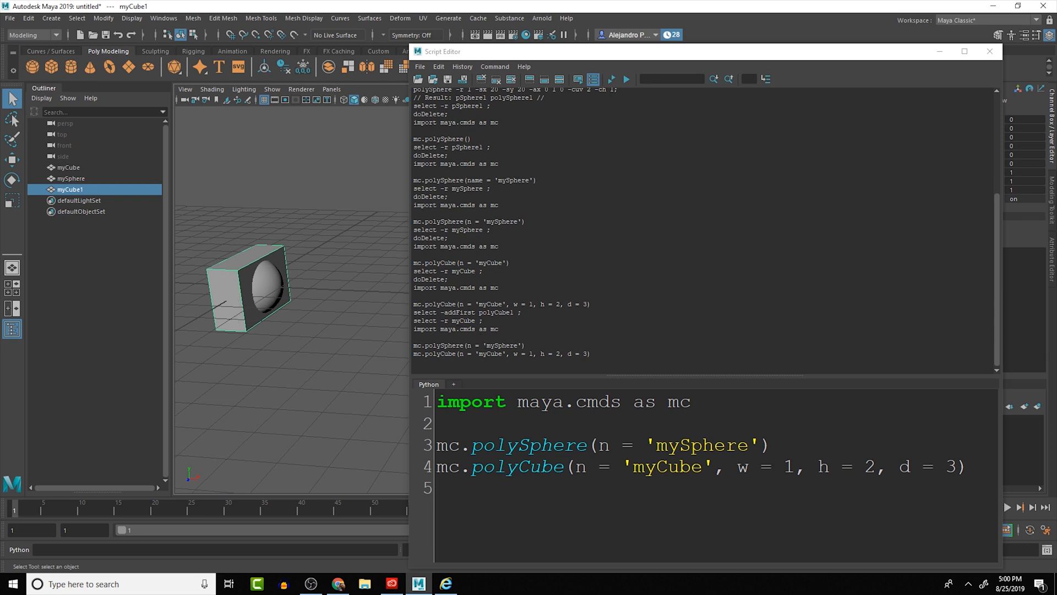
mouse_move(409, 417)
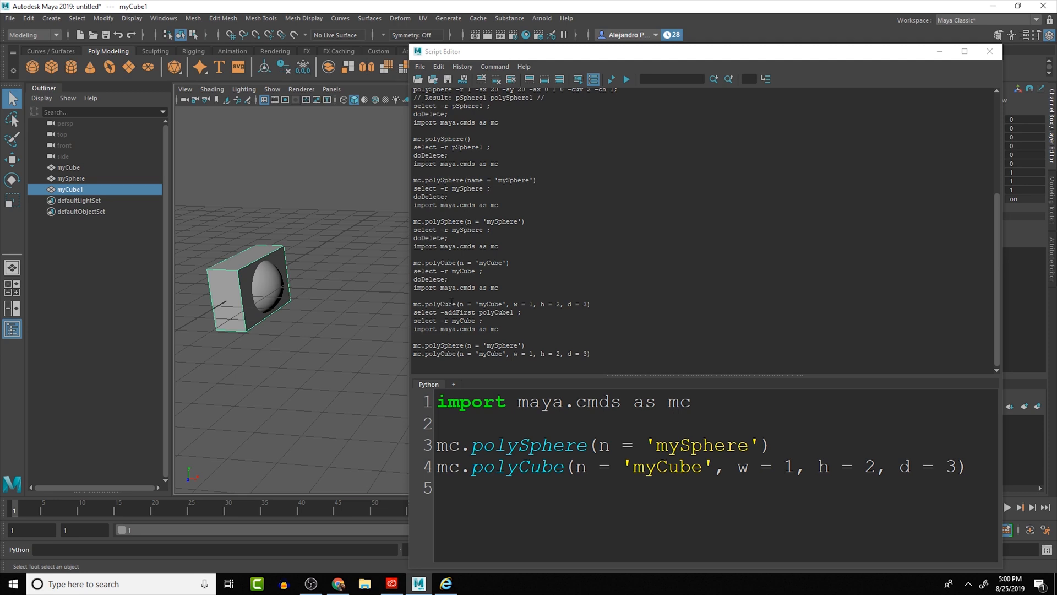
mouse_move(283, 290)
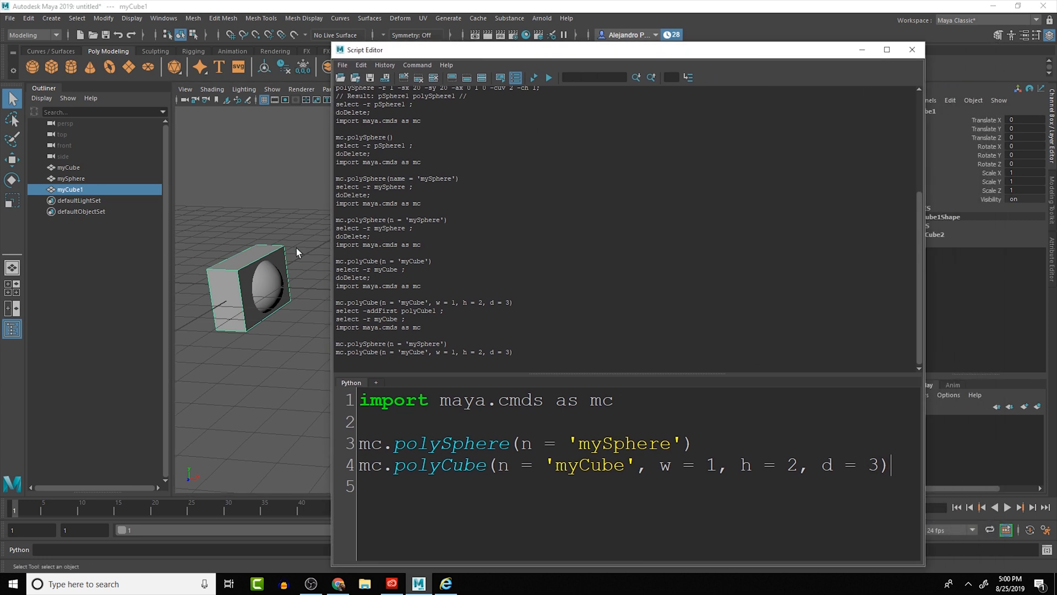
mouse_move(273, 279)
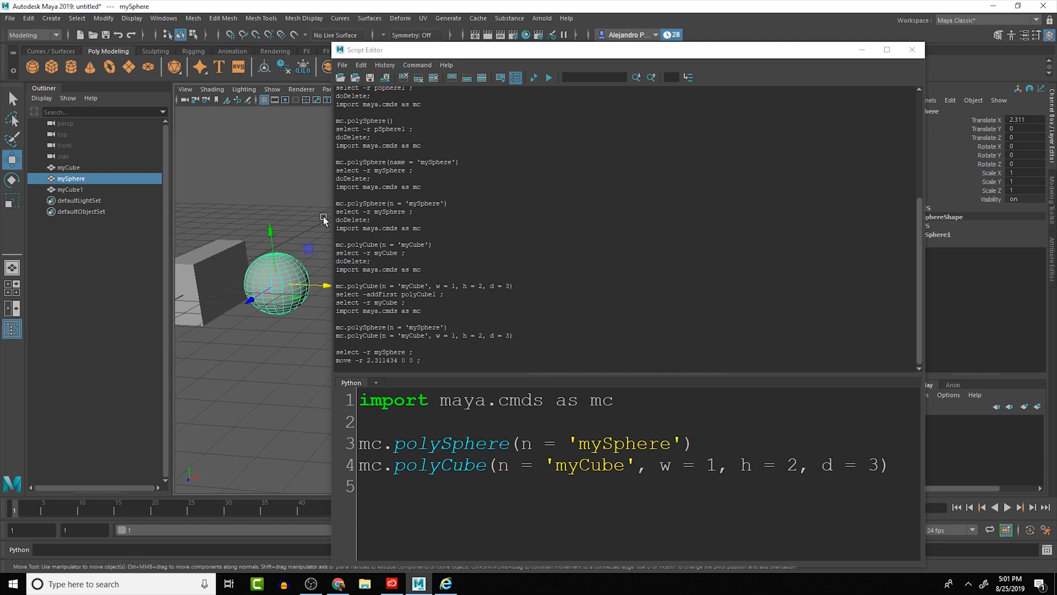
double_click(343, 360)
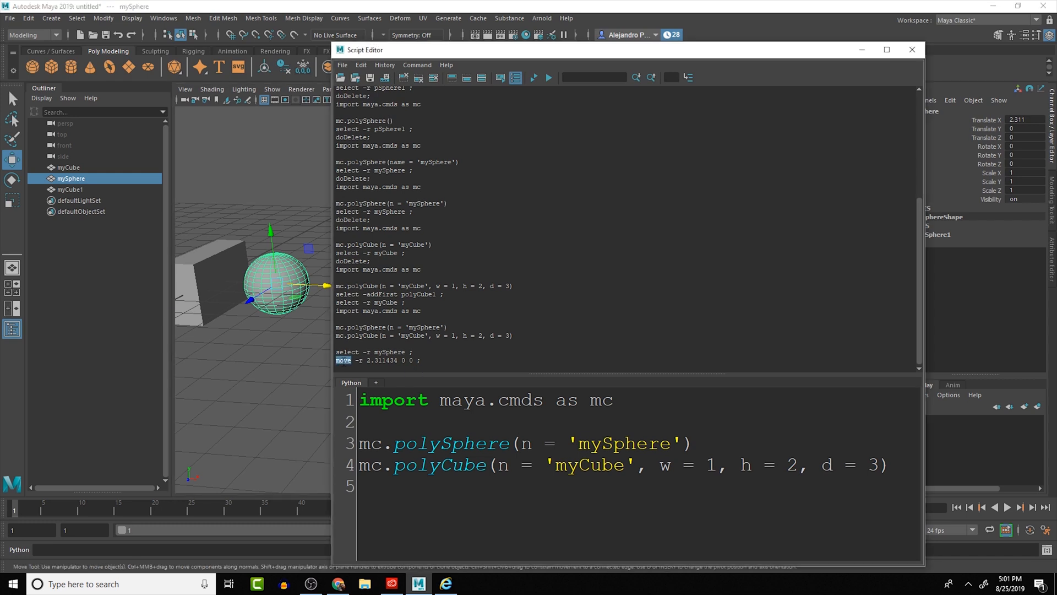
left_click(447, 584)
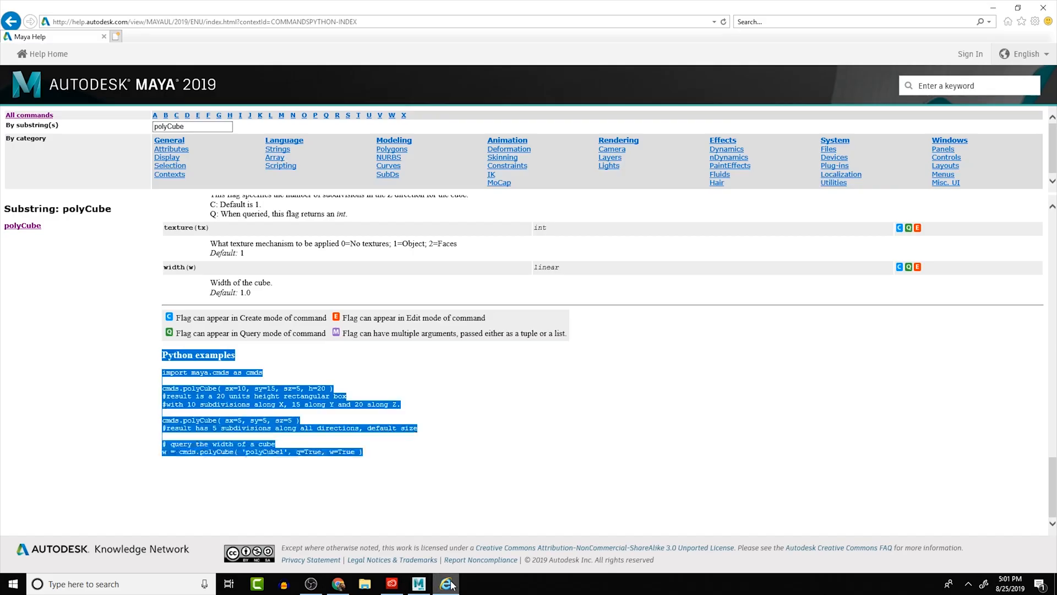
Step: Filter the Python reference by 'move' and read the move command's page
left_click(192, 126)
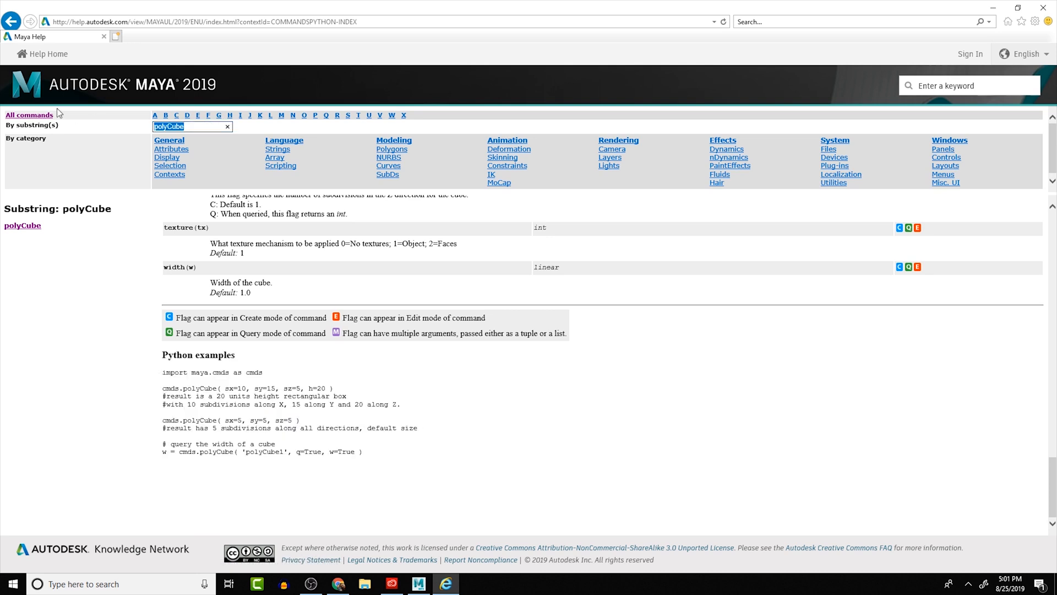
type("mpve")
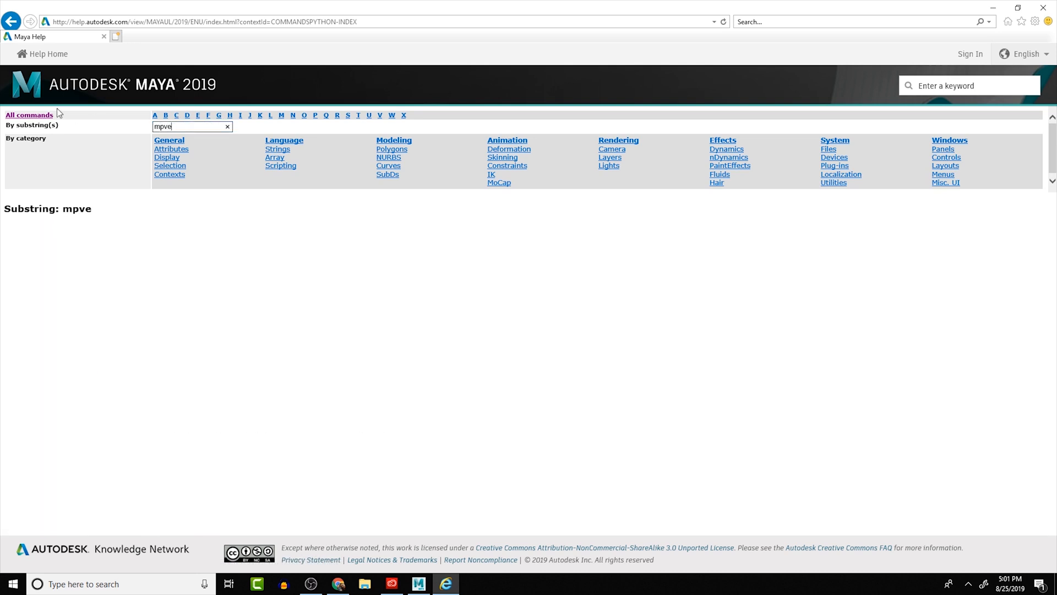
type("move")
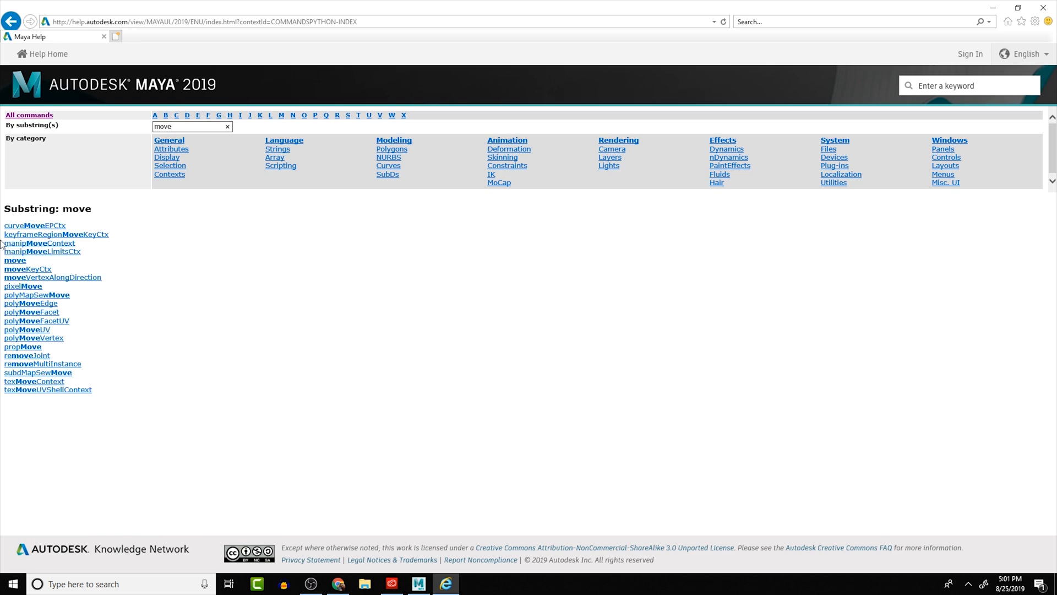
left_click(15, 260)
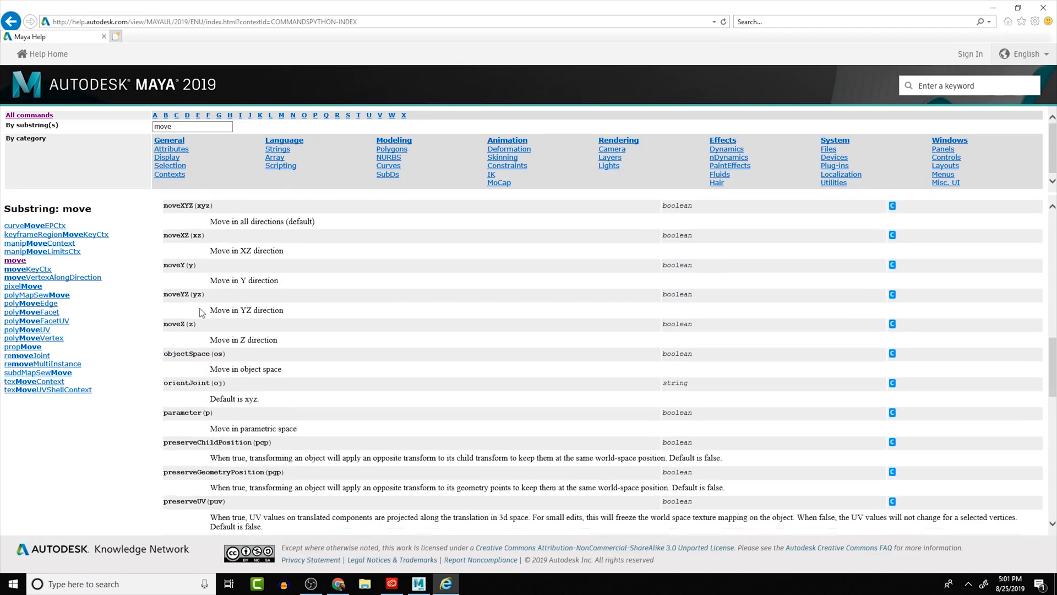
scroll("down", 3)
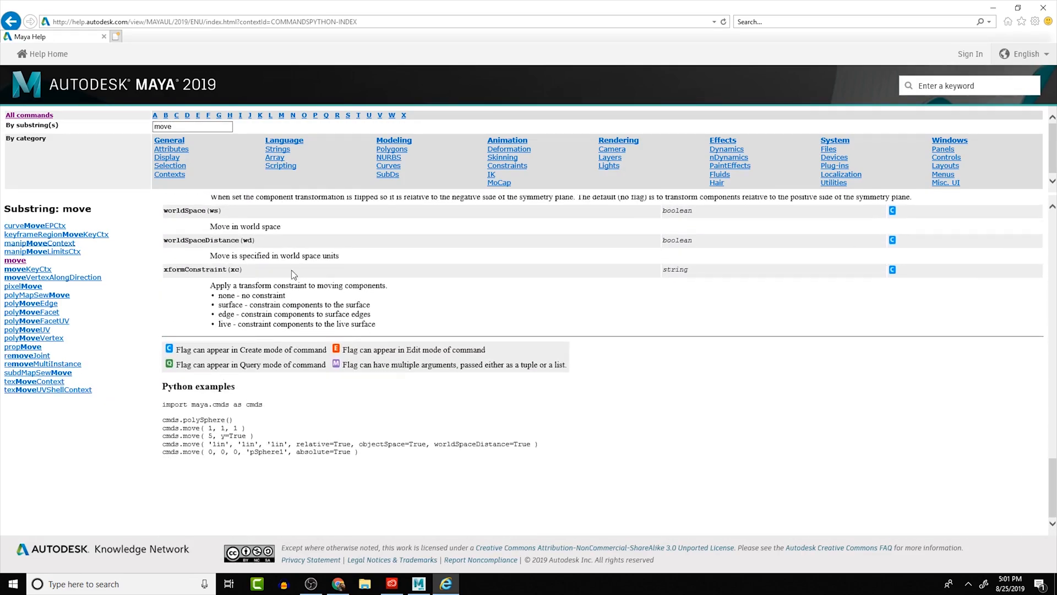
scroll("down", 3)
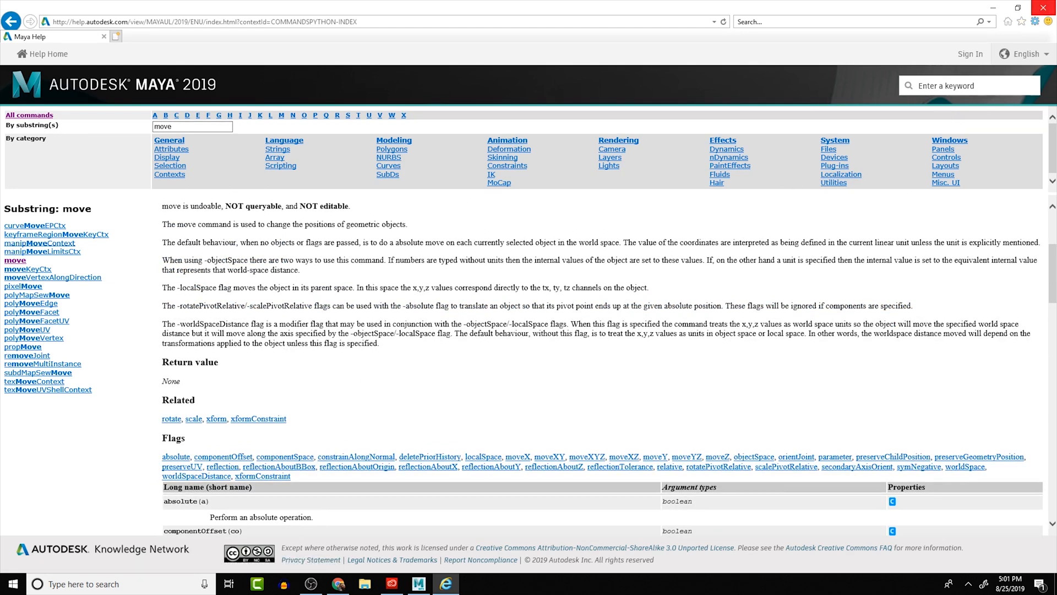
mouse_move(879, 61)
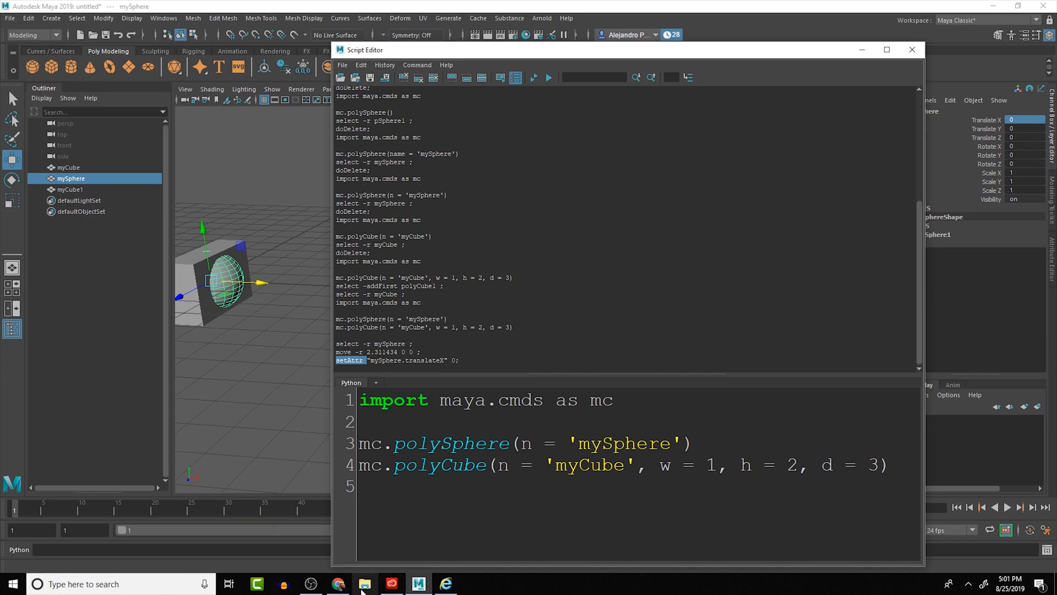
mouse_move(445, 584)
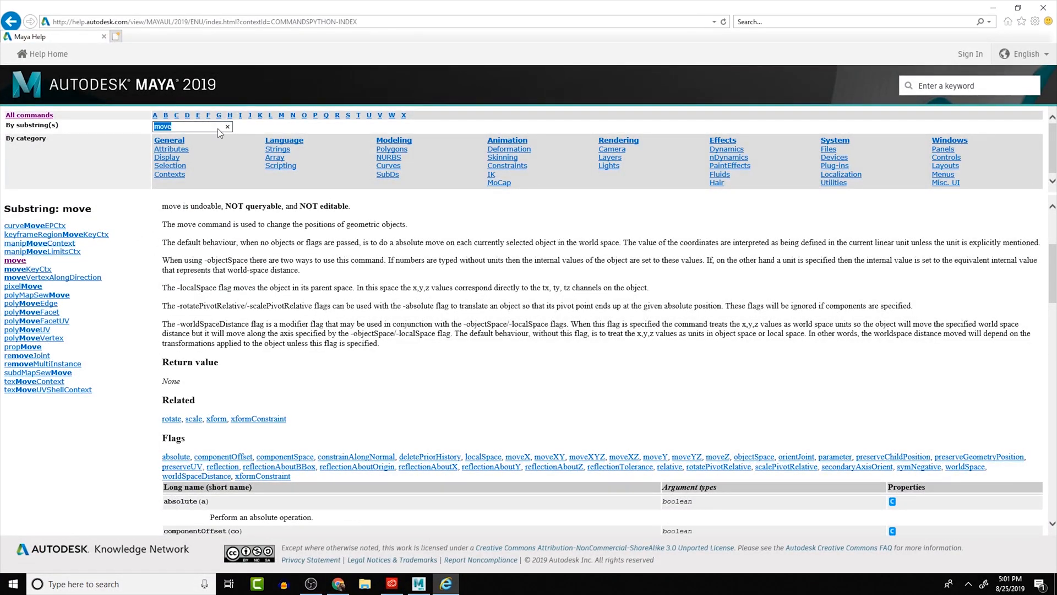
Step: Filter by 'set', open setAttr, and study its flags and Python example calls
type("setAttr")
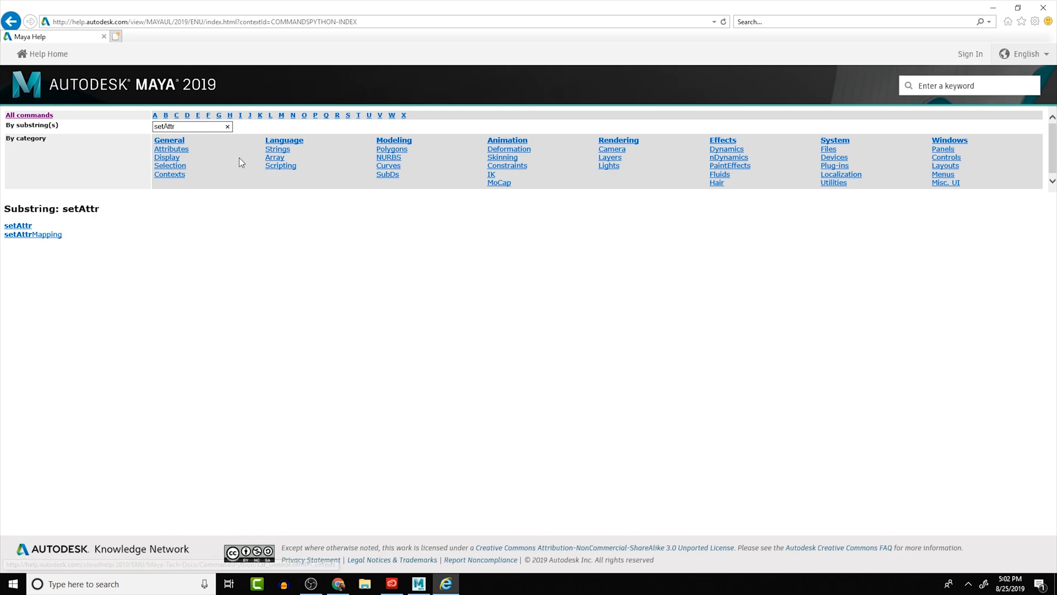
left_click(18, 226)
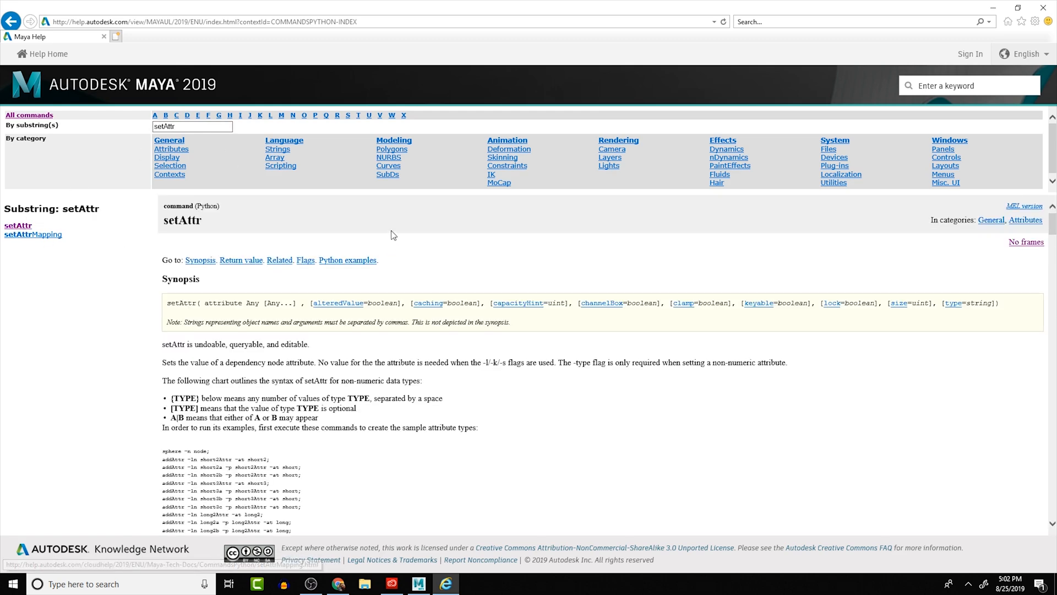
scroll("down", 3)
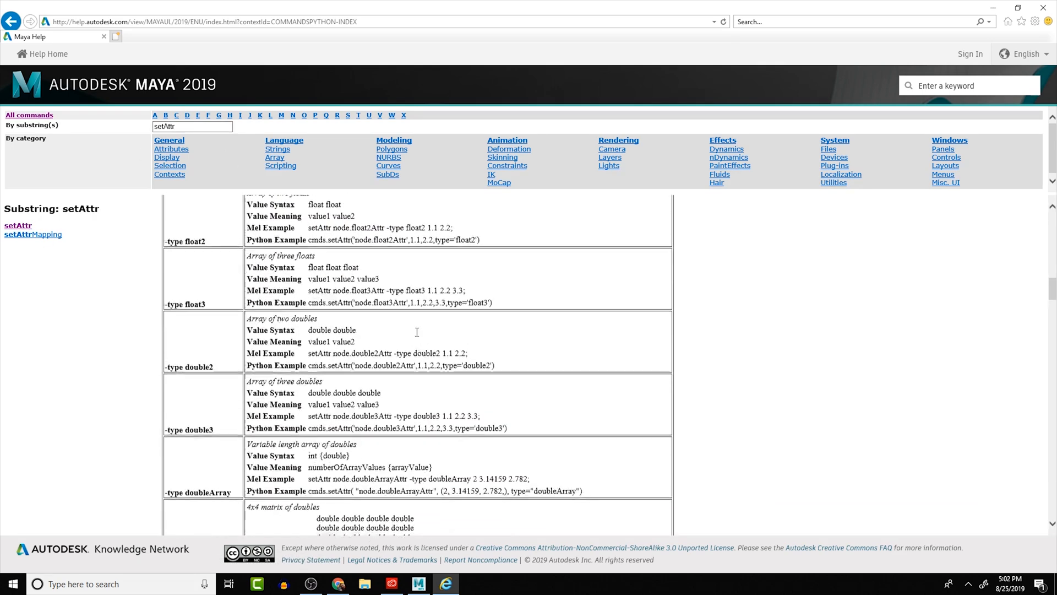
scroll("down", 3)
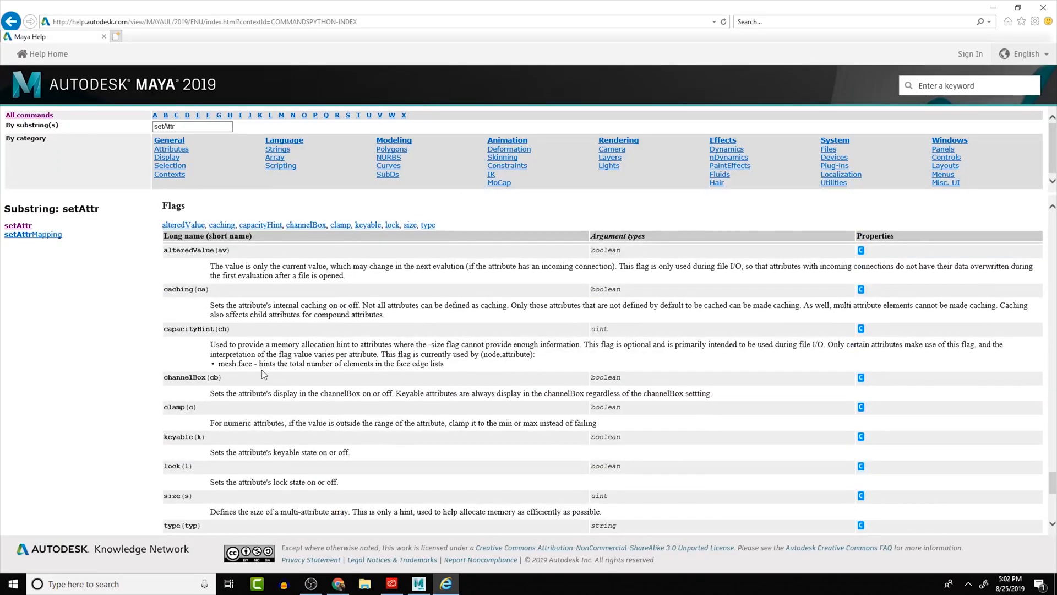
scroll("down", 3)
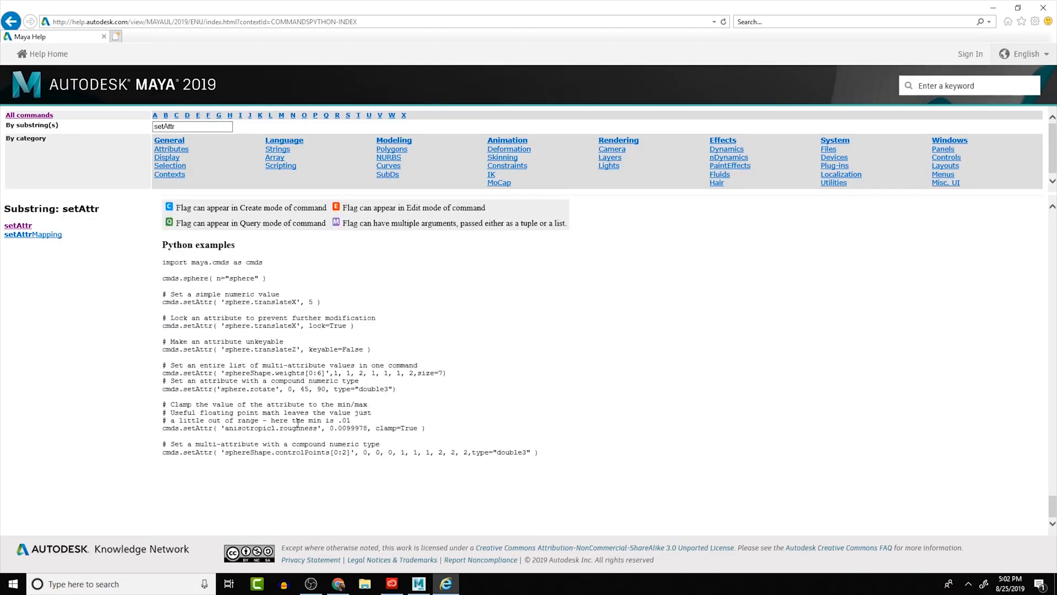
scroll("down", 3)
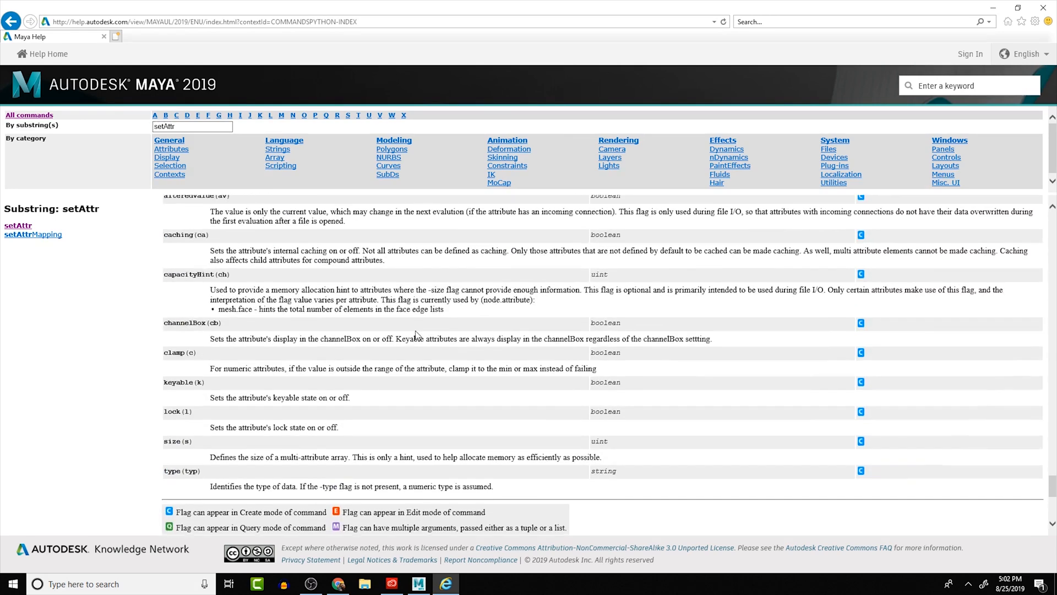
scroll("down", 3)
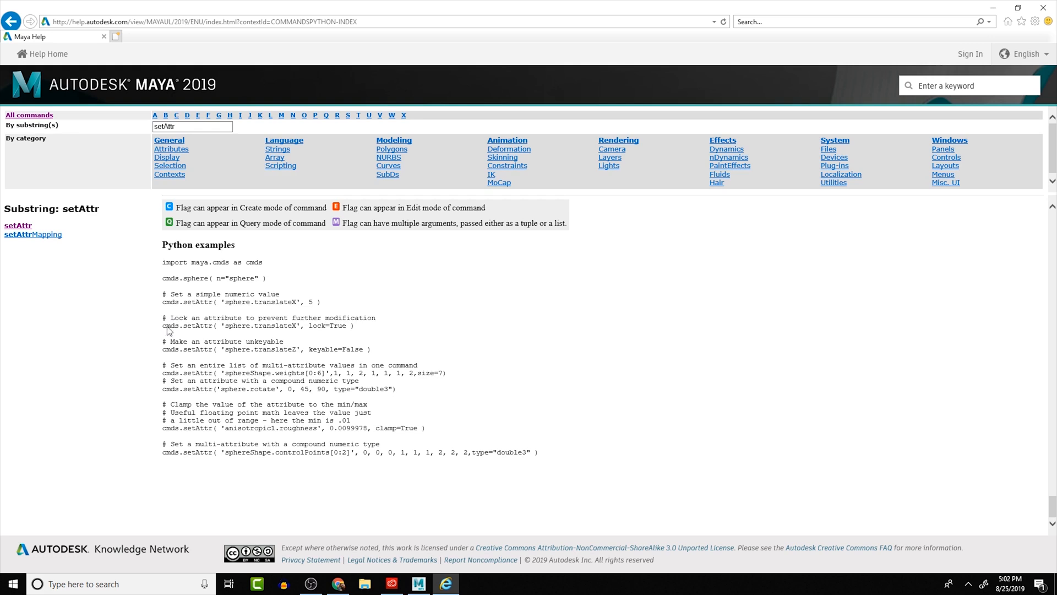
double_click(198, 325)
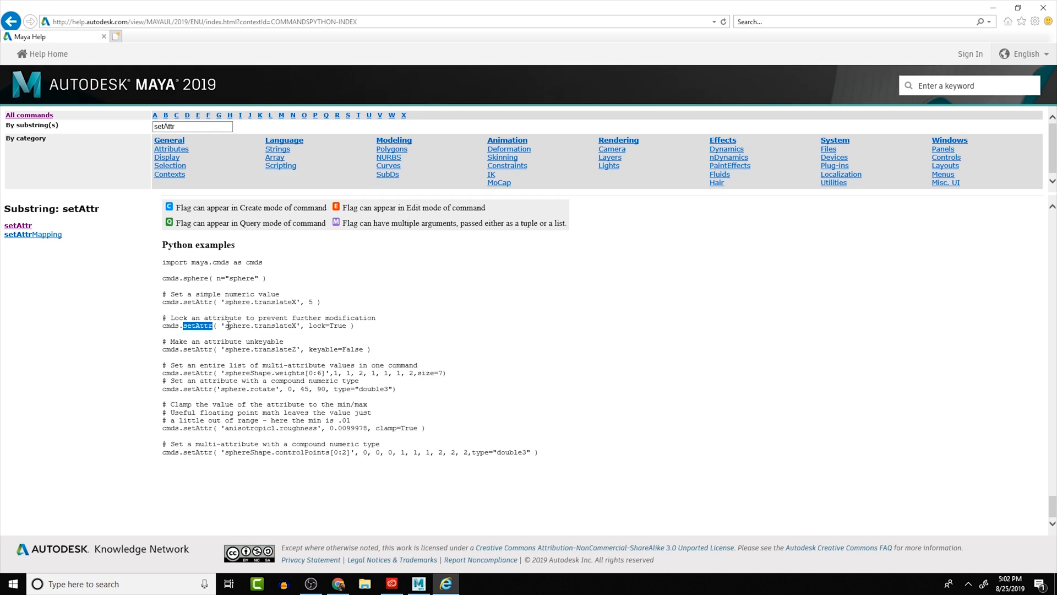
double_click(234, 325)
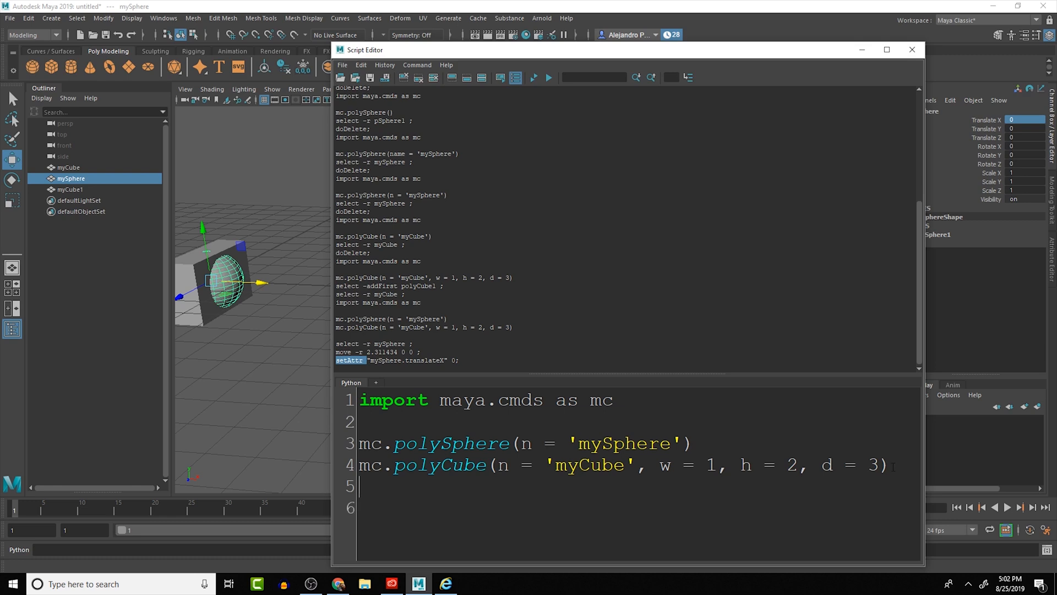
Step: Type mc.setAttr('myCube.translateX', 5) as the fifth script line
type("mc")
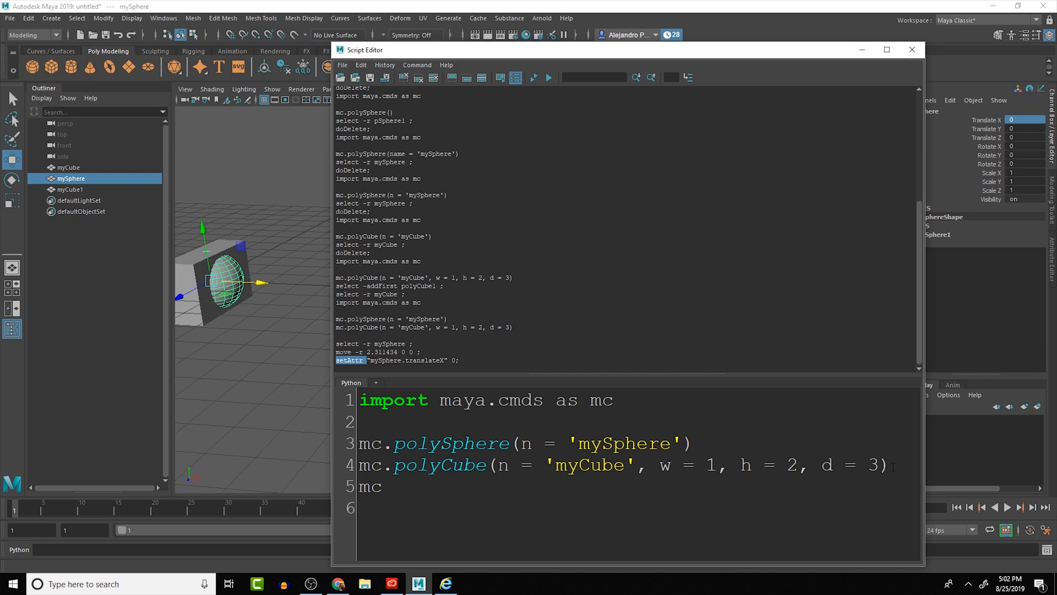
type(".s")
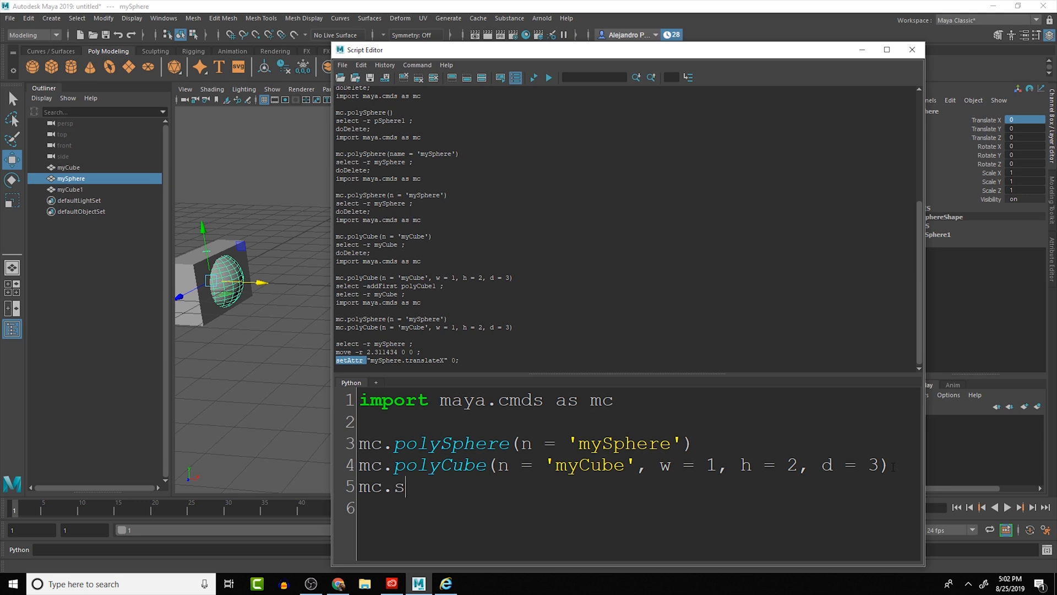
type("etAttr(")
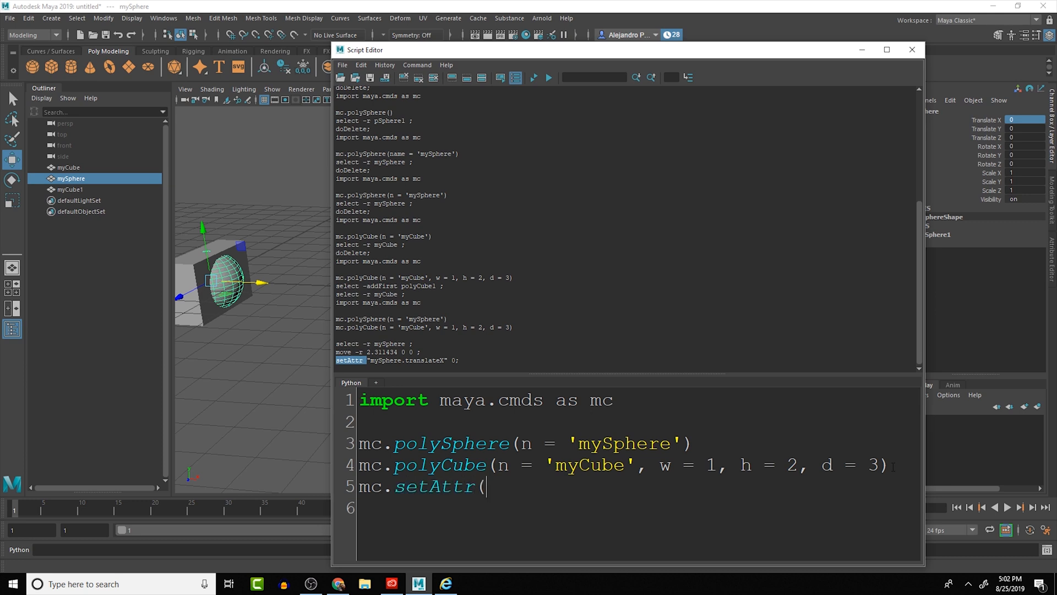
type("'")
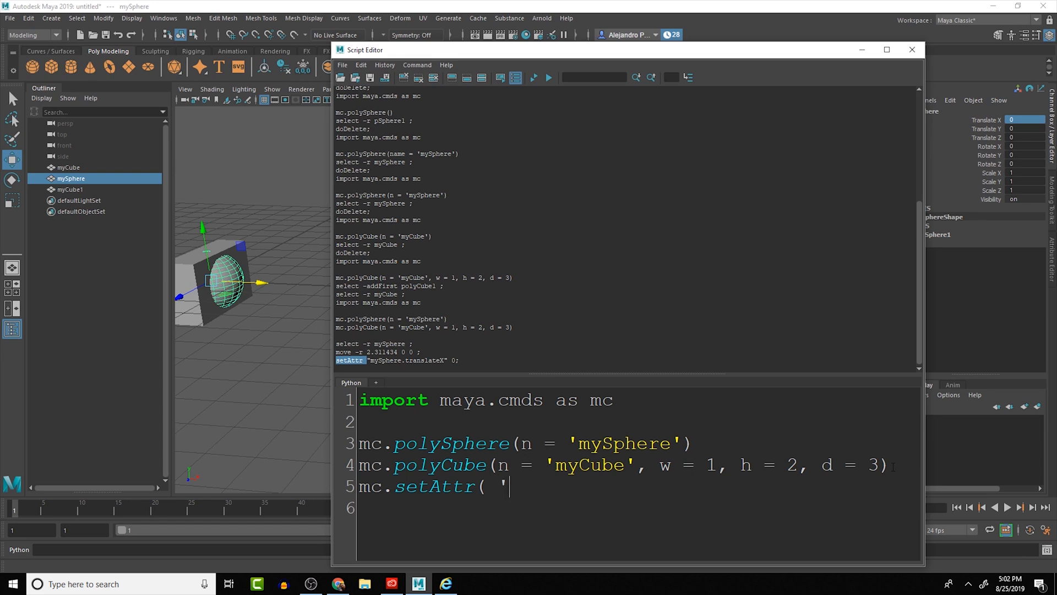
type("myC")
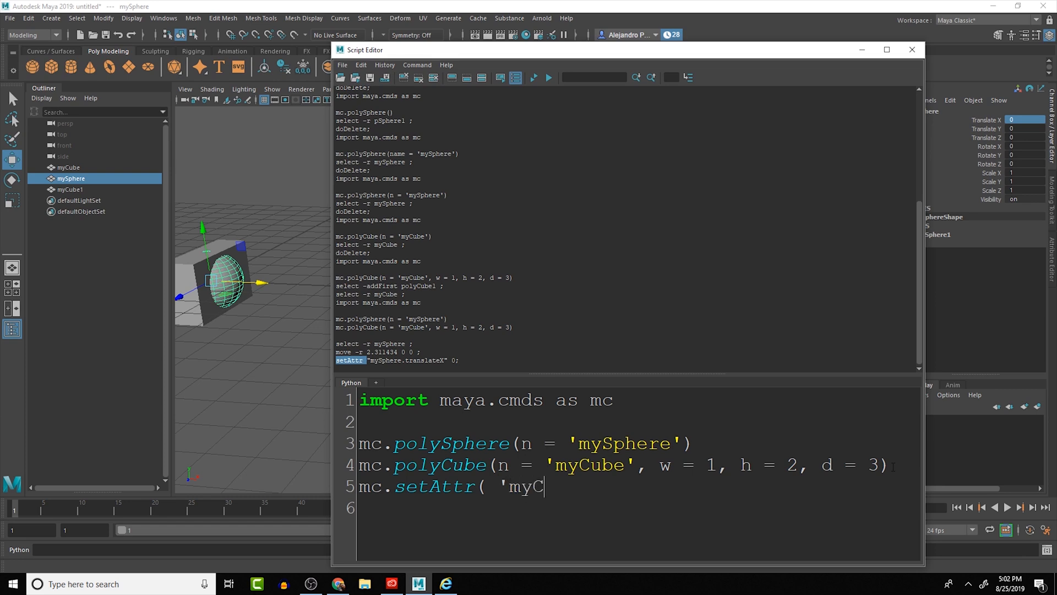
type("ube")
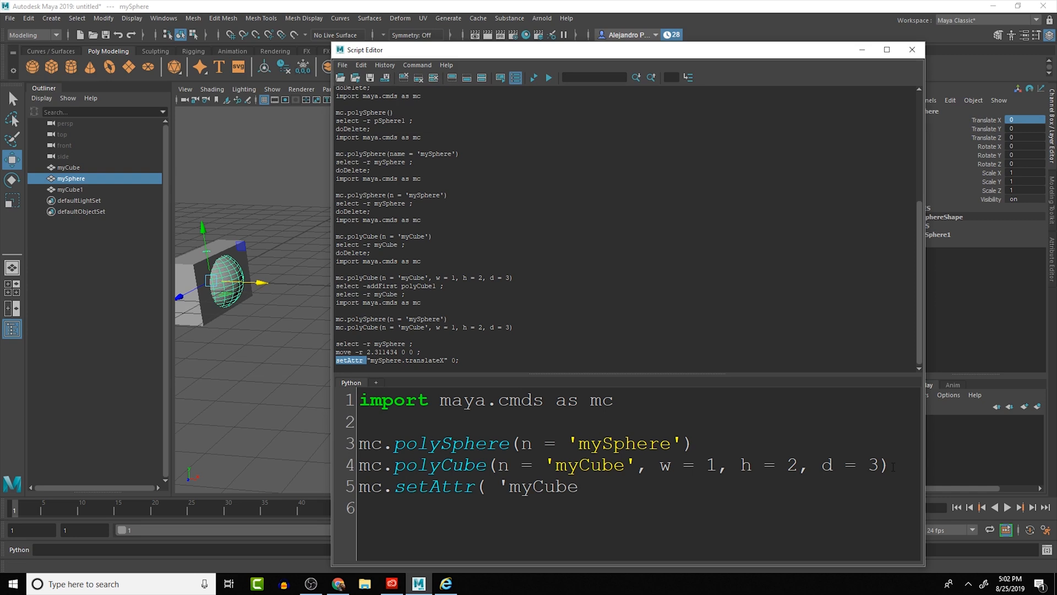
type(".t")
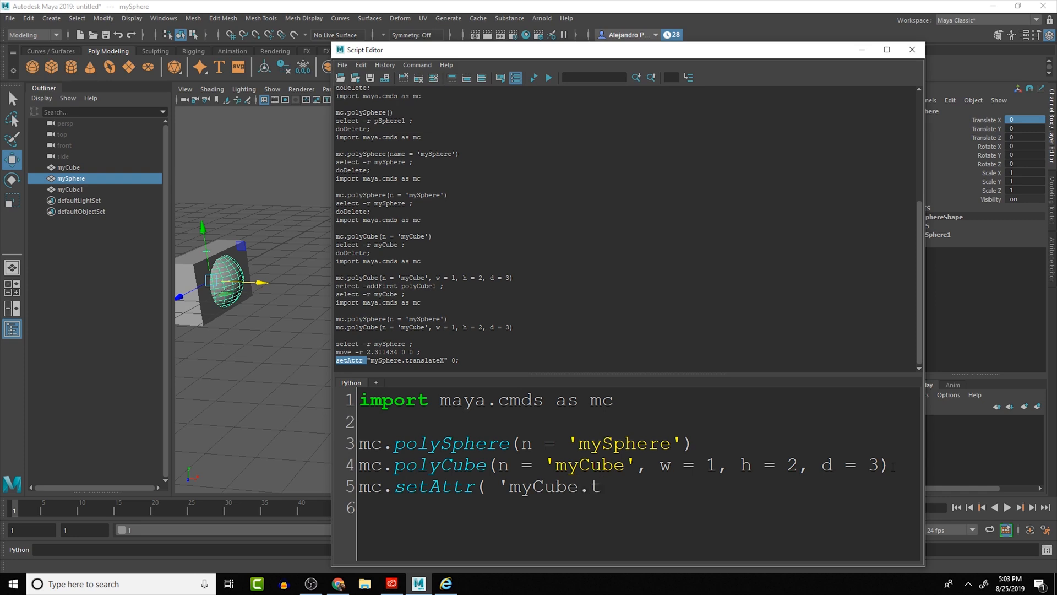
type("ranslateX")
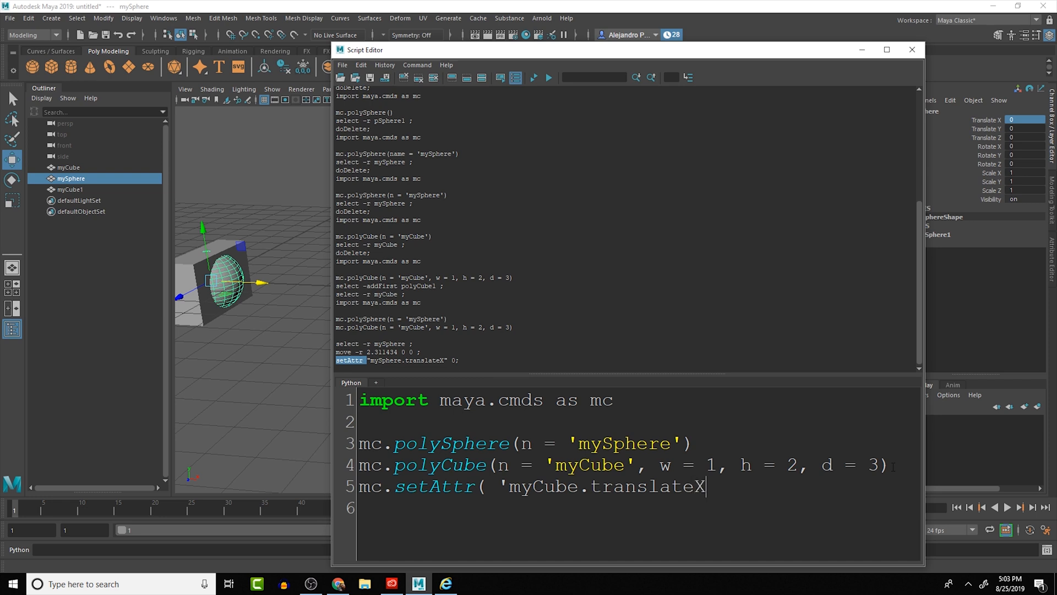
type("'")
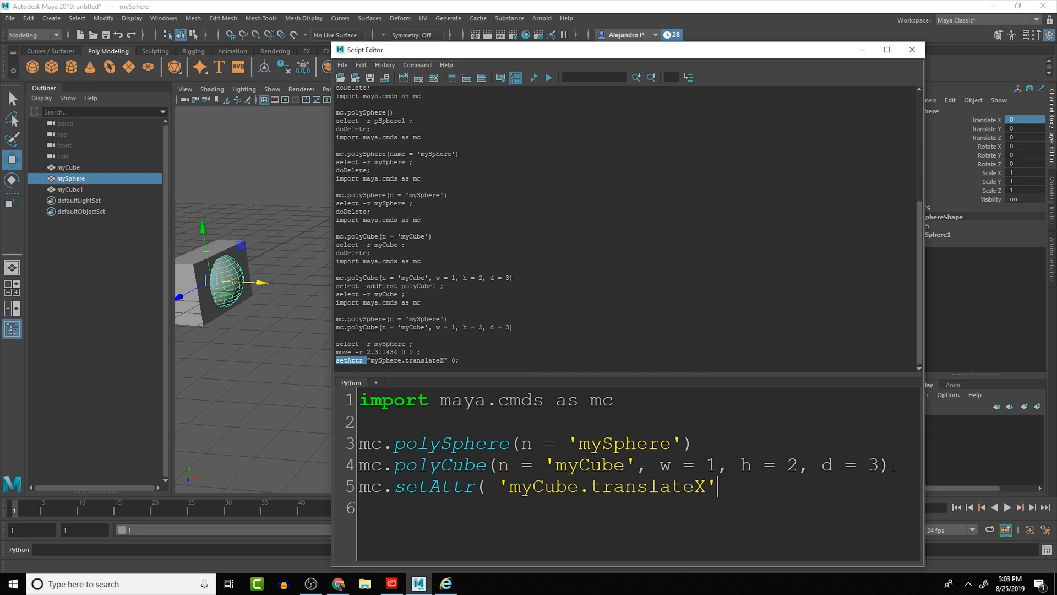
type(",")
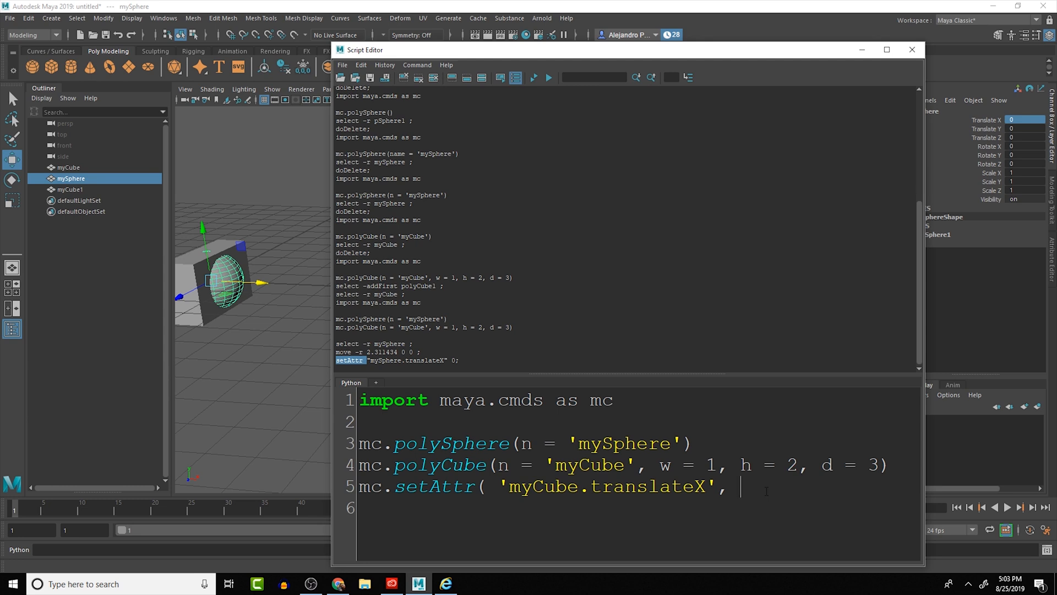
type("5)")
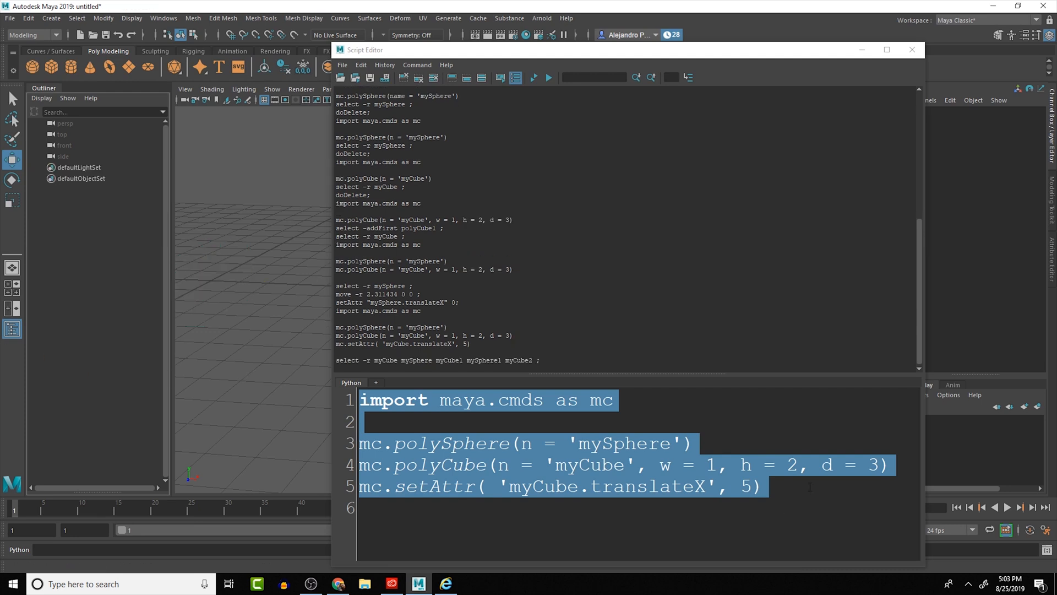
Step: Rerun the script so myCube sits at translateX 5 beside mySphere, and start a new line
left_click(548, 77)
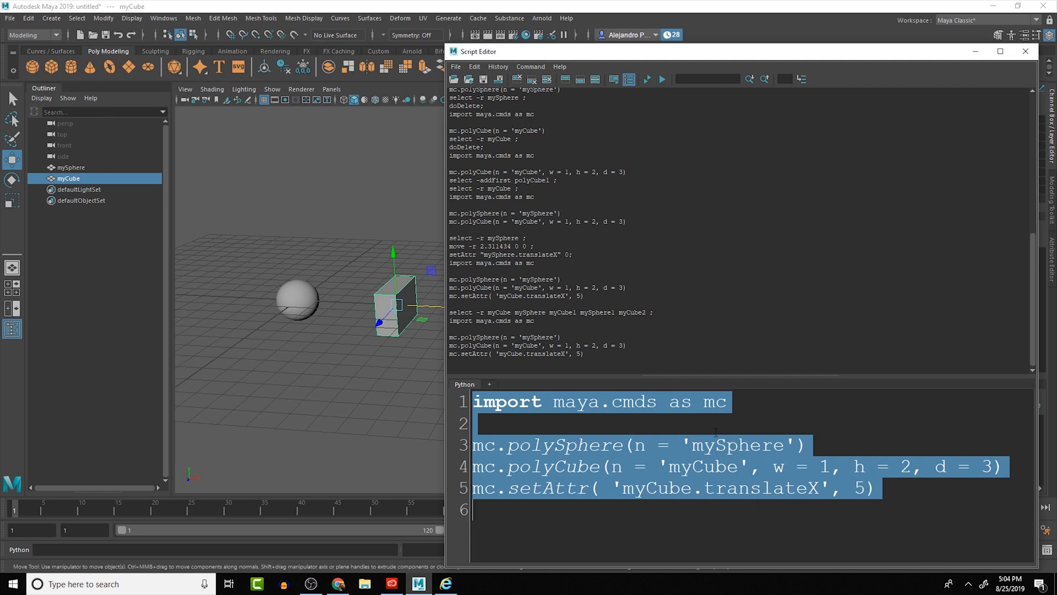
mouse_move(351, 298)
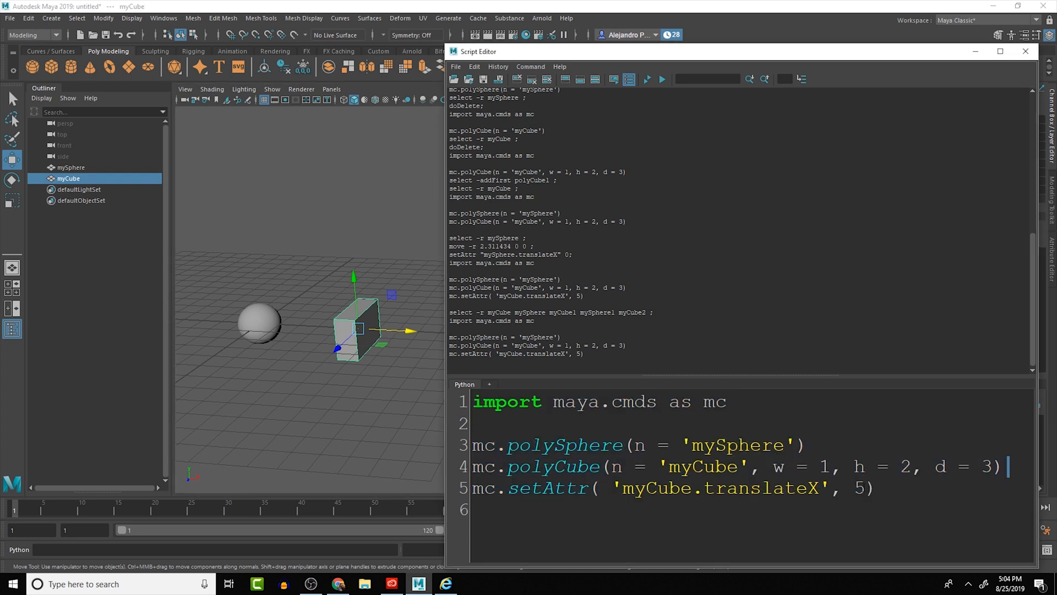
double_click(860, 488)
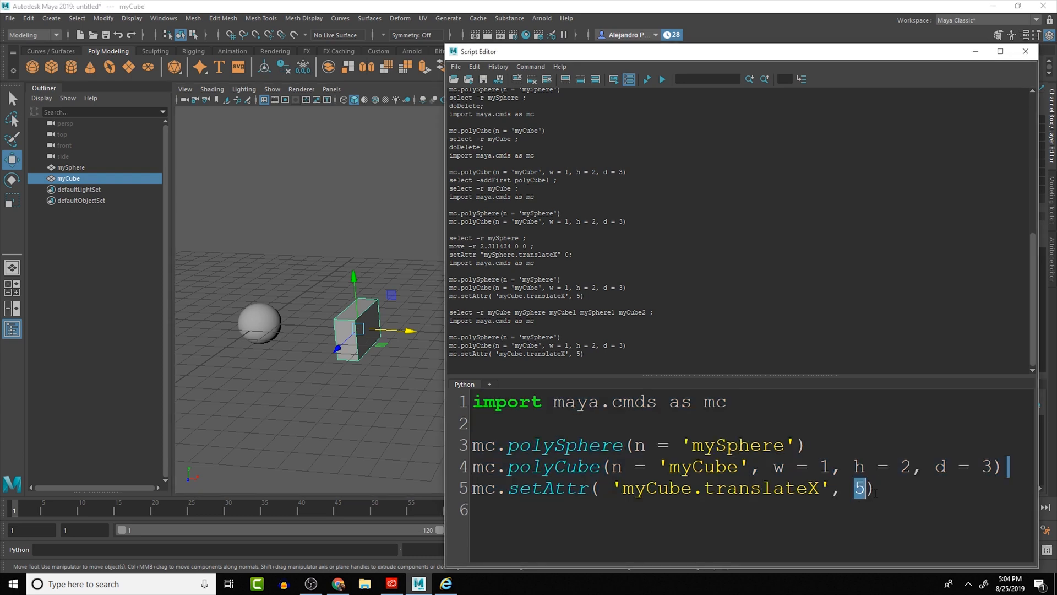
key("enter")
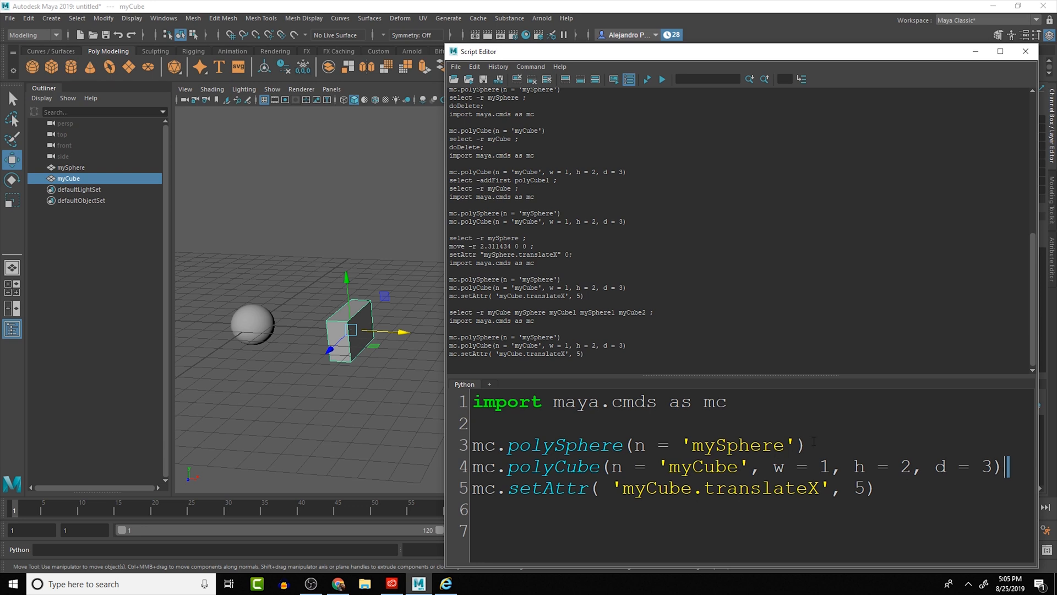
Step: Turn a copied sphere line into mc.polyTorus(n = 'myTorus') on line six, then select all
triple_click(637, 444)
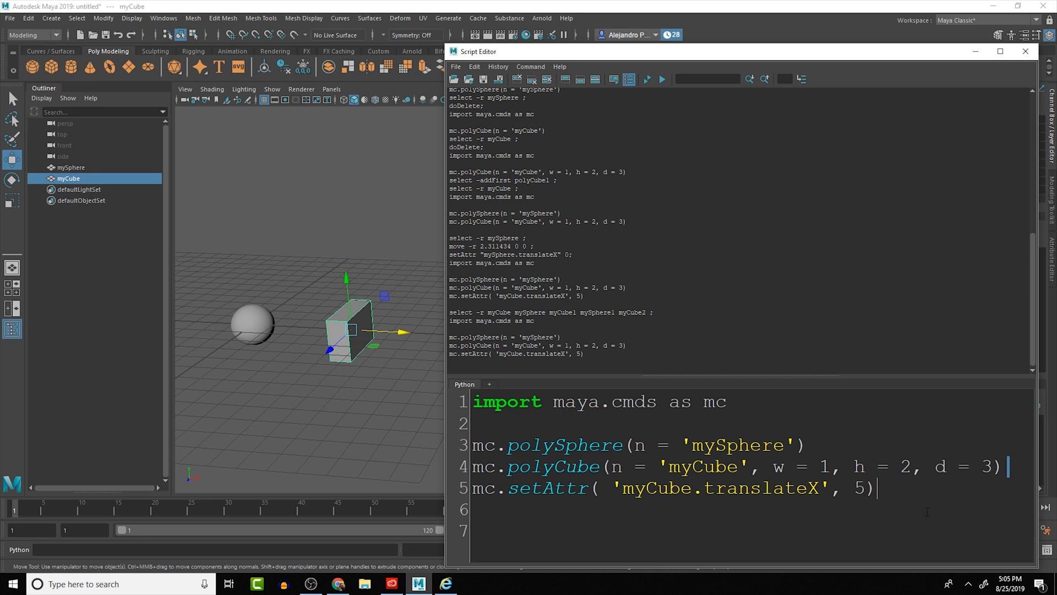
type("mc.polySphere(n = 'mySphere')")
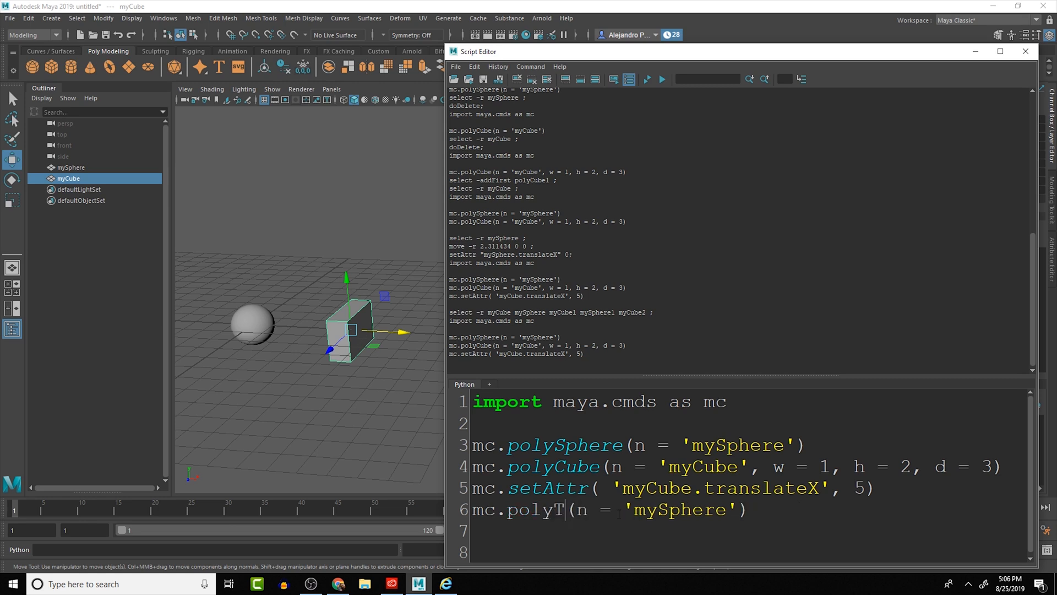
type("orus")
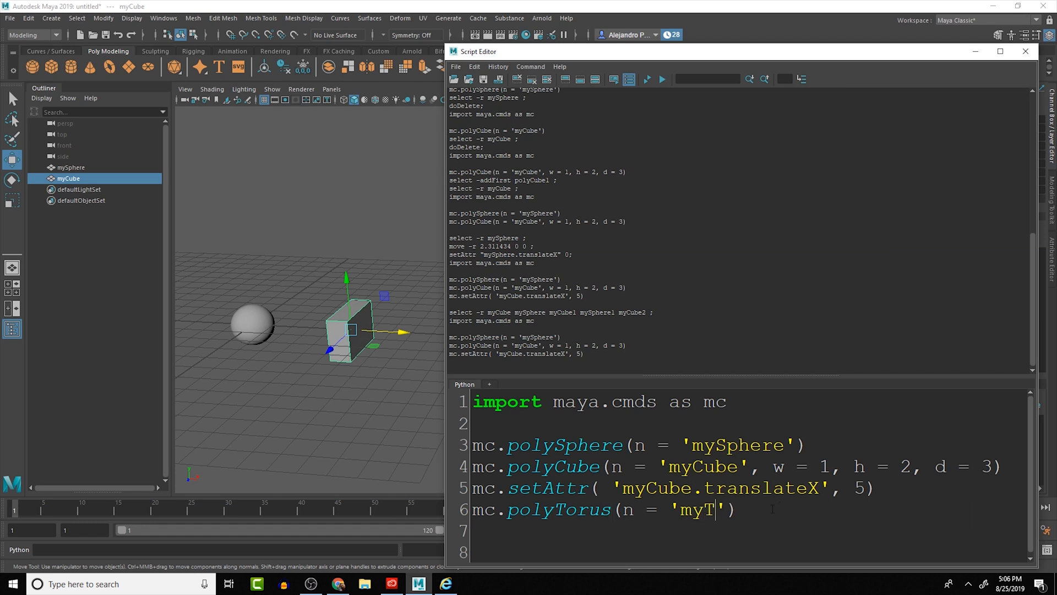
type("ou")
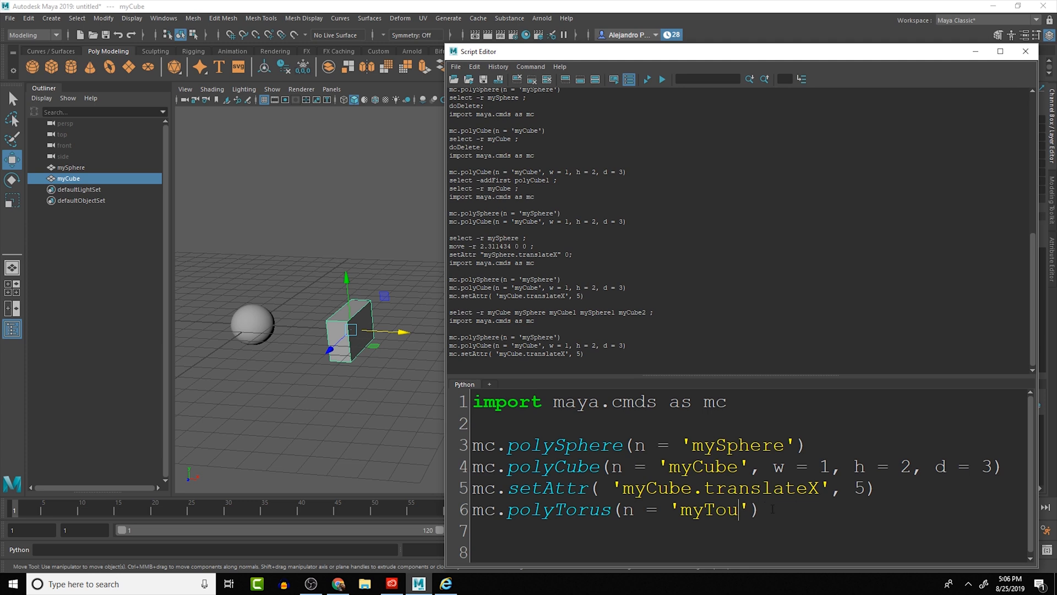
type("rus")
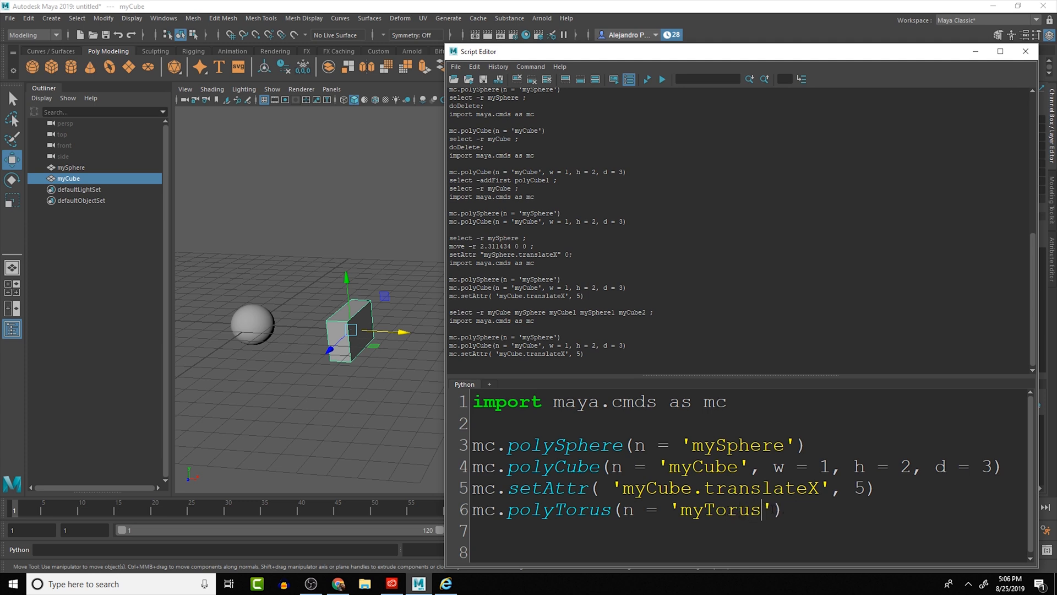
key("ctrl+a")
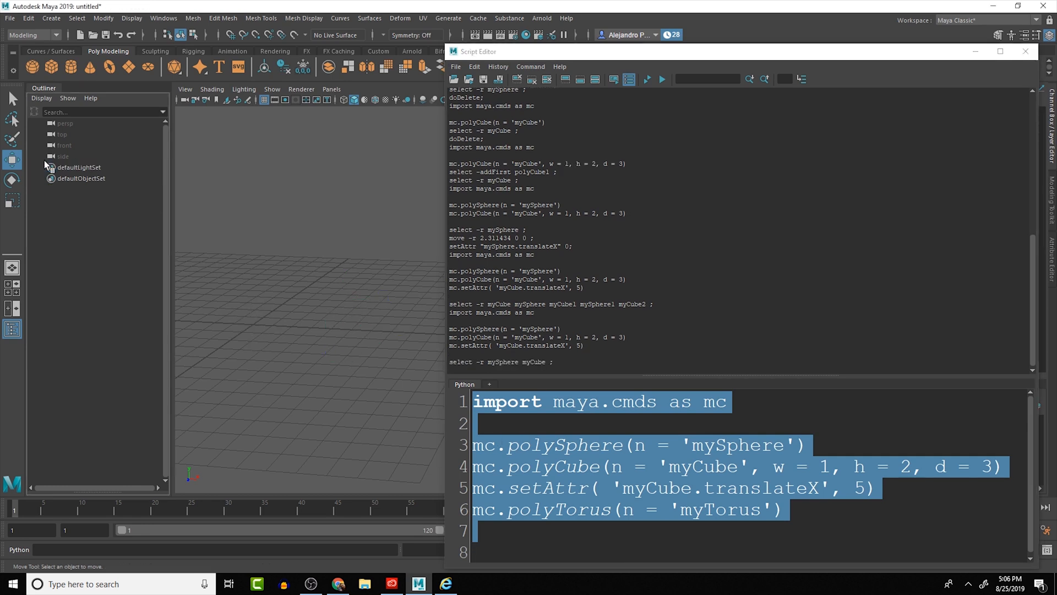
Step: Execute the script to create mySphere, myCube and myTorus, and place the cursor after the torus line
left_click(1004, 466)
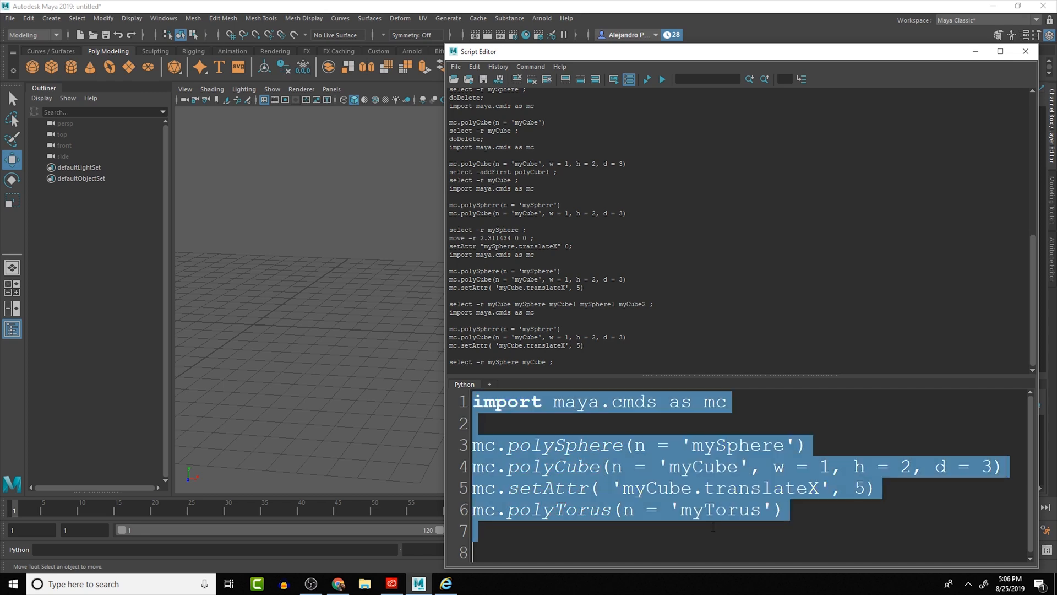
left_click(661, 79)
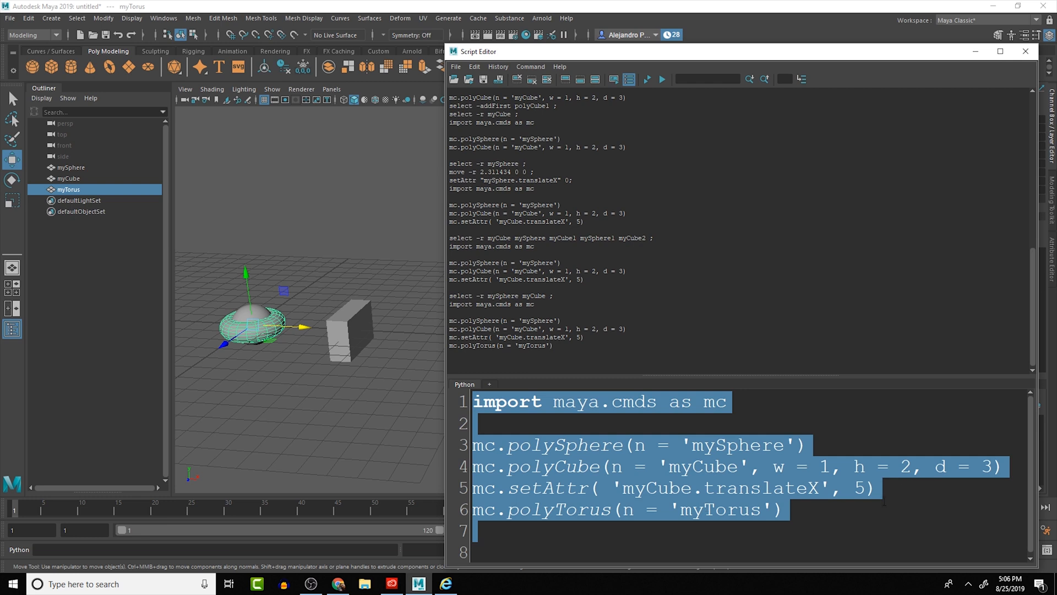
left_click(1004, 467)
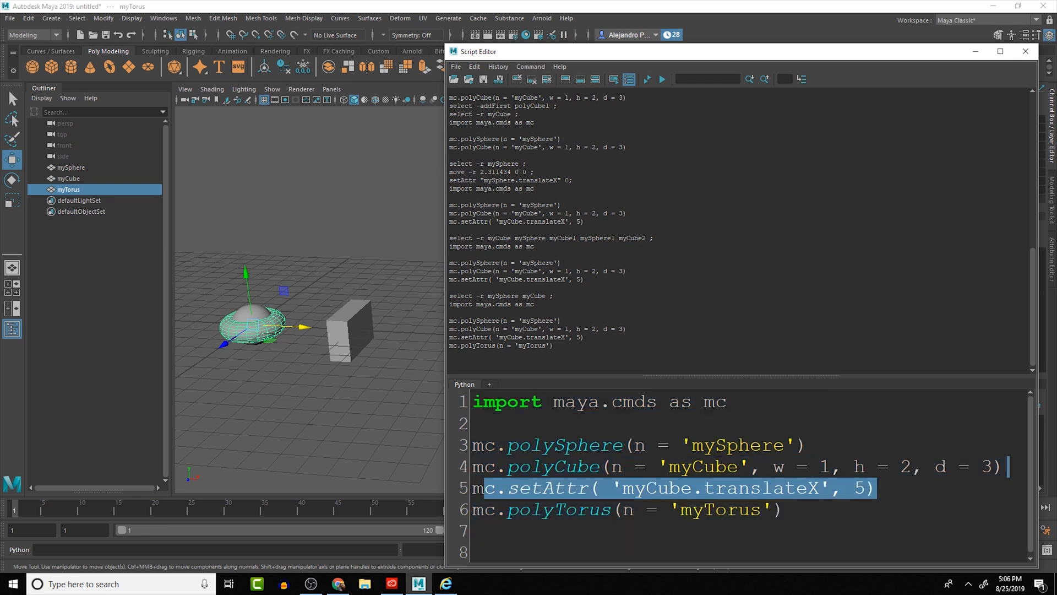
left_click(820, 509)
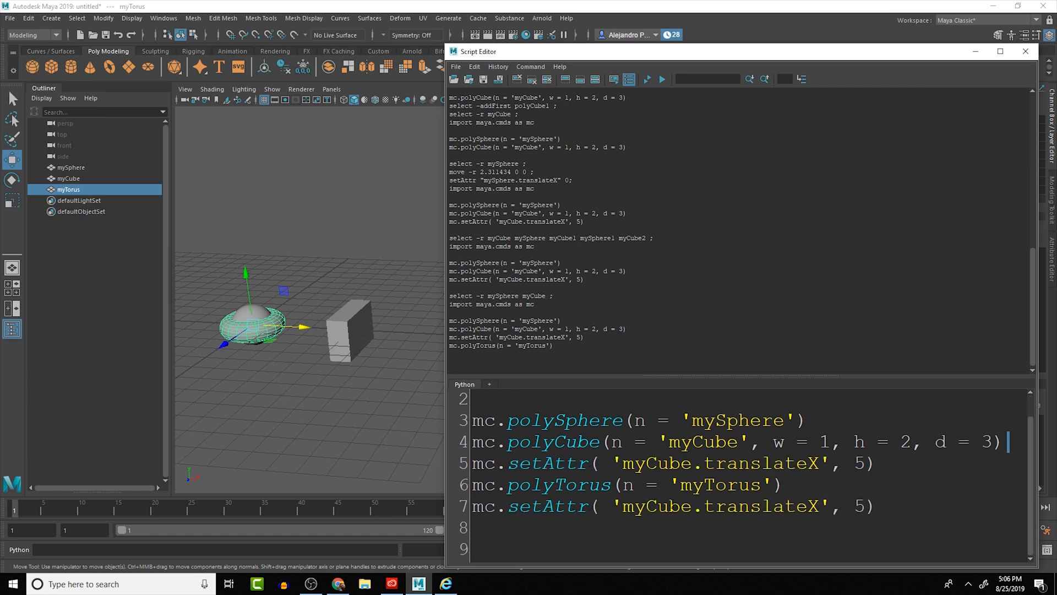
Step: Edit the copied line 7 to set myTorus translateX to 10, then rerun the script
double_click(666, 507)
type("Tor")
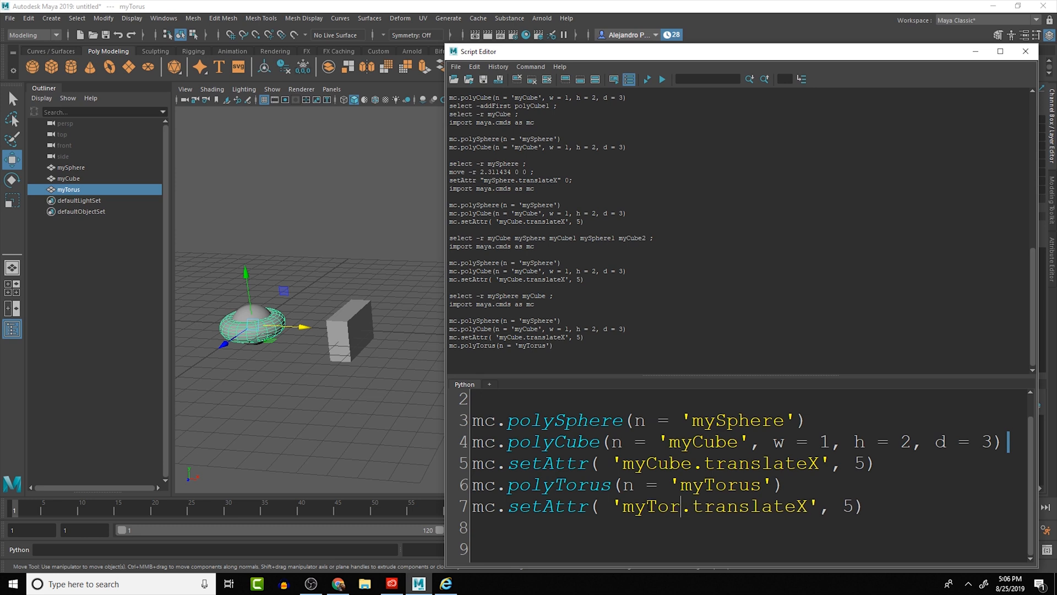
type("us")
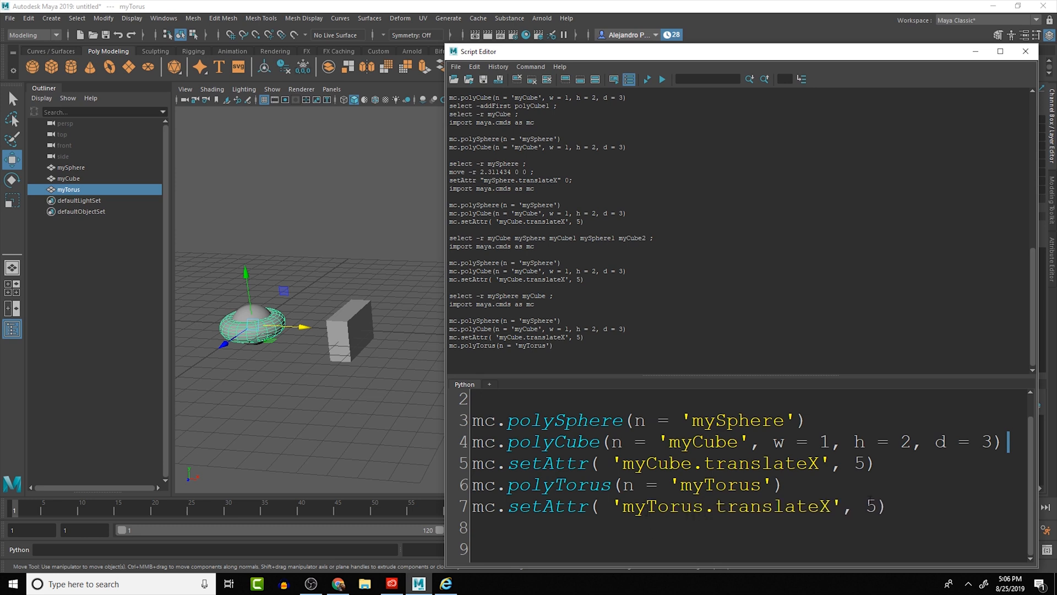
key("Backspace")
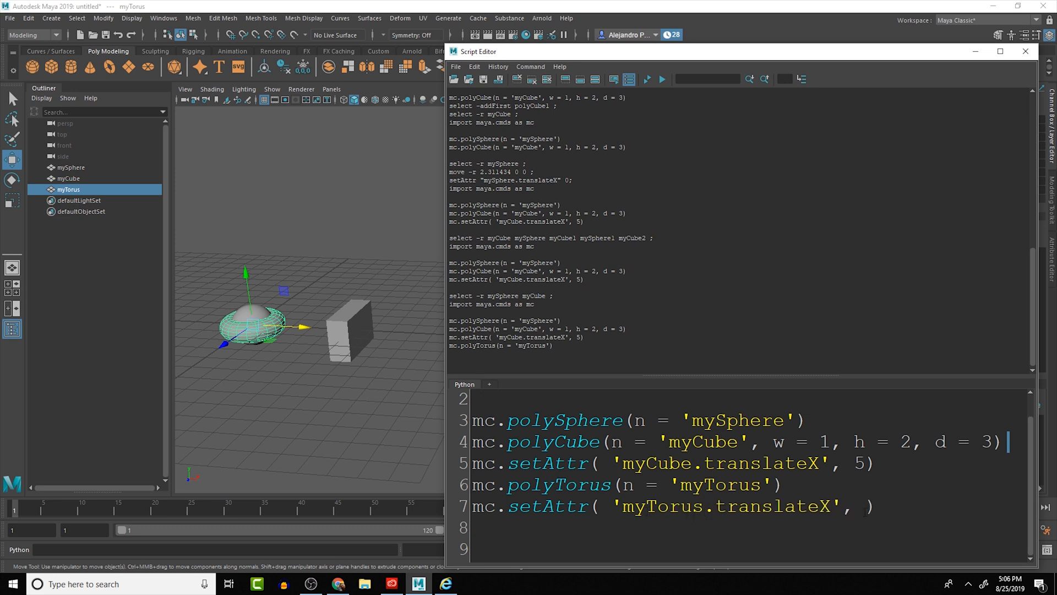
type("10")
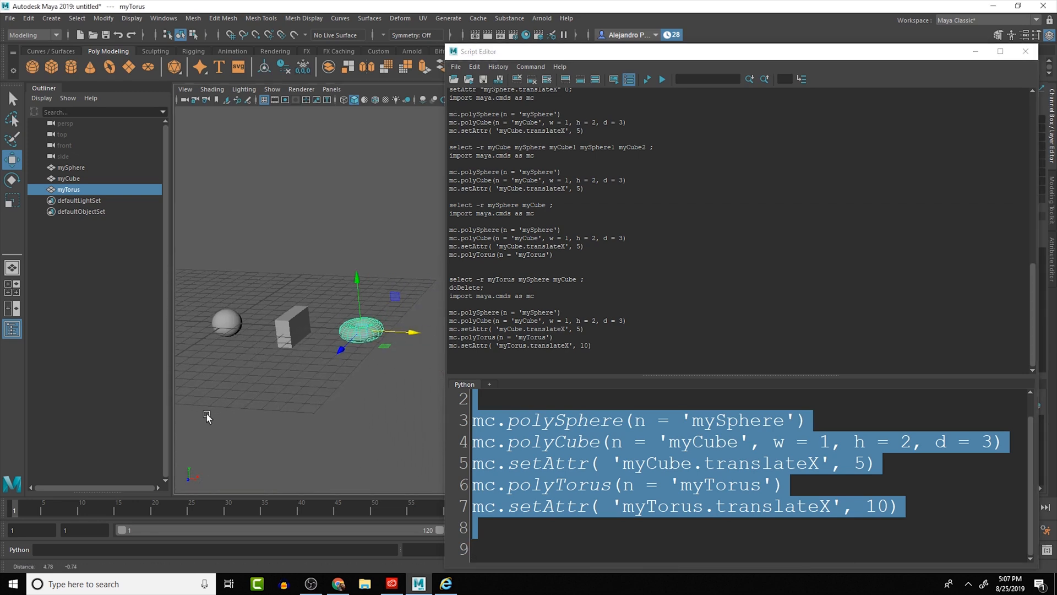
left_click(362, 332)
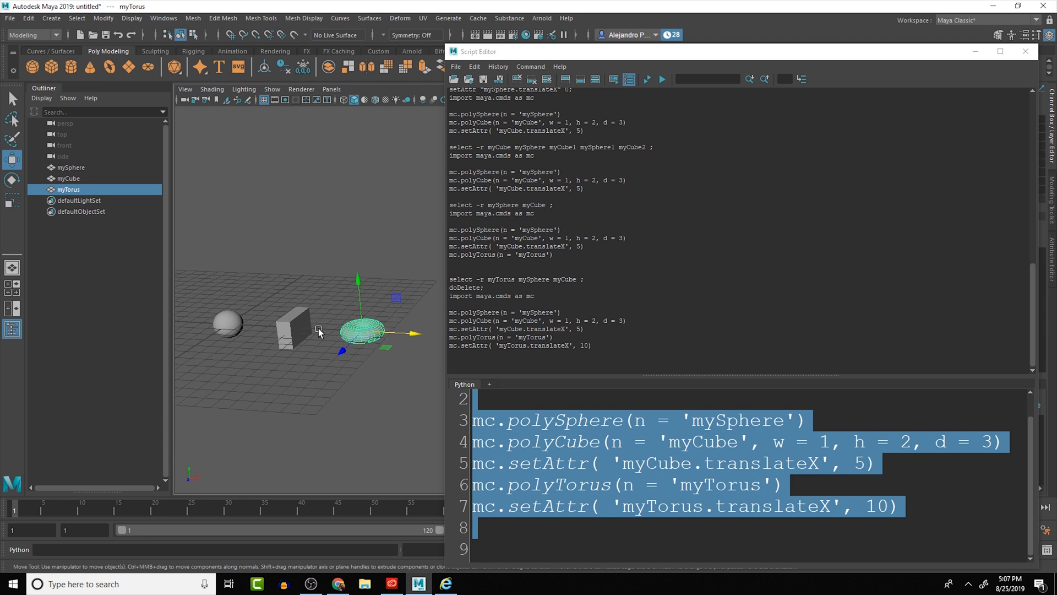
mouse_move(201, 165)
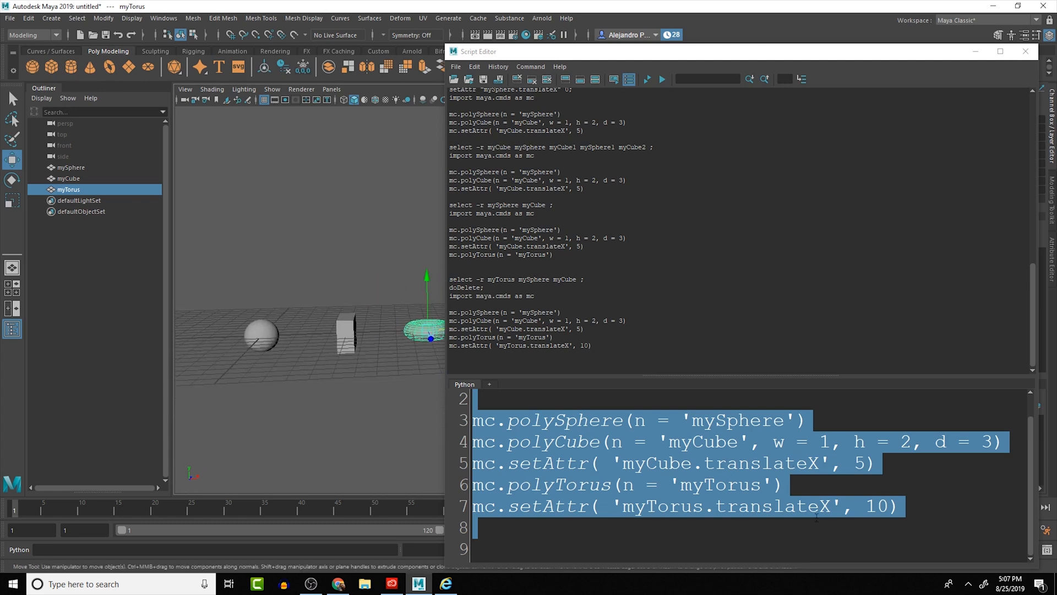
Step: Replace translateX with the tx shorthand in the myTorus offset line
double_click(770, 506)
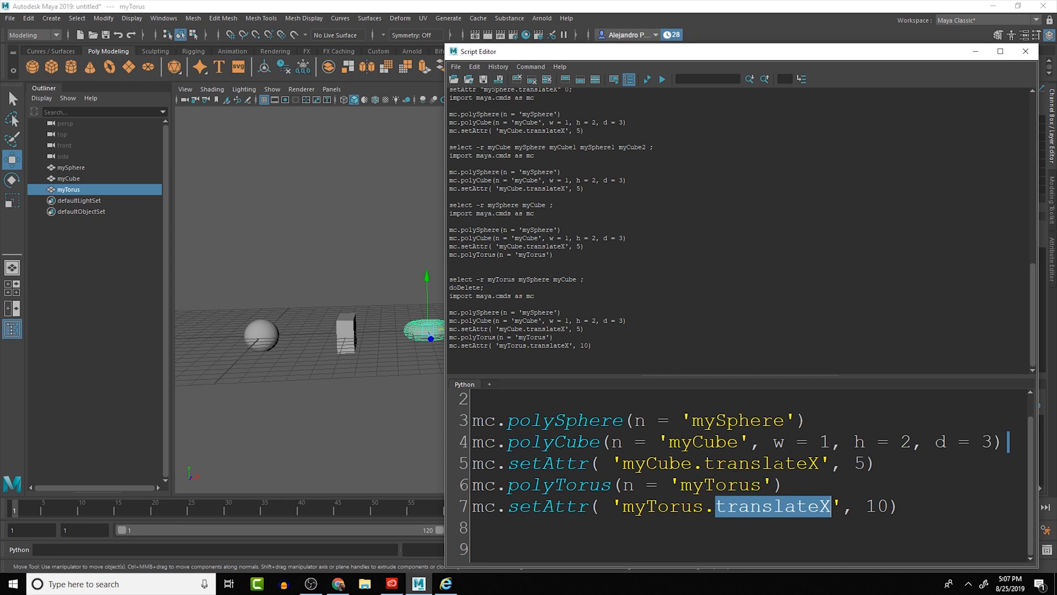
type("ts")
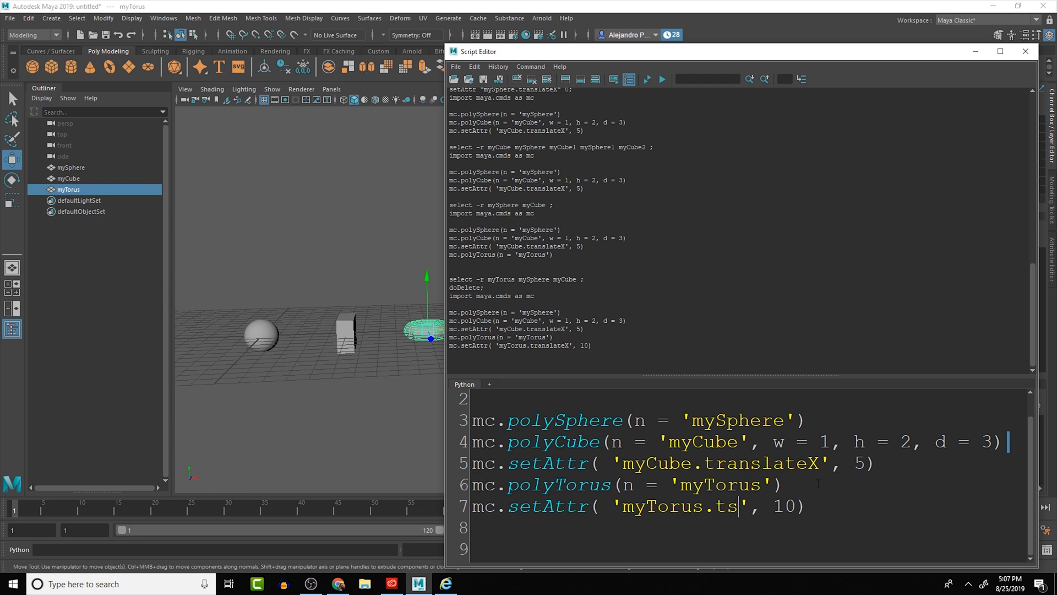
type("x")
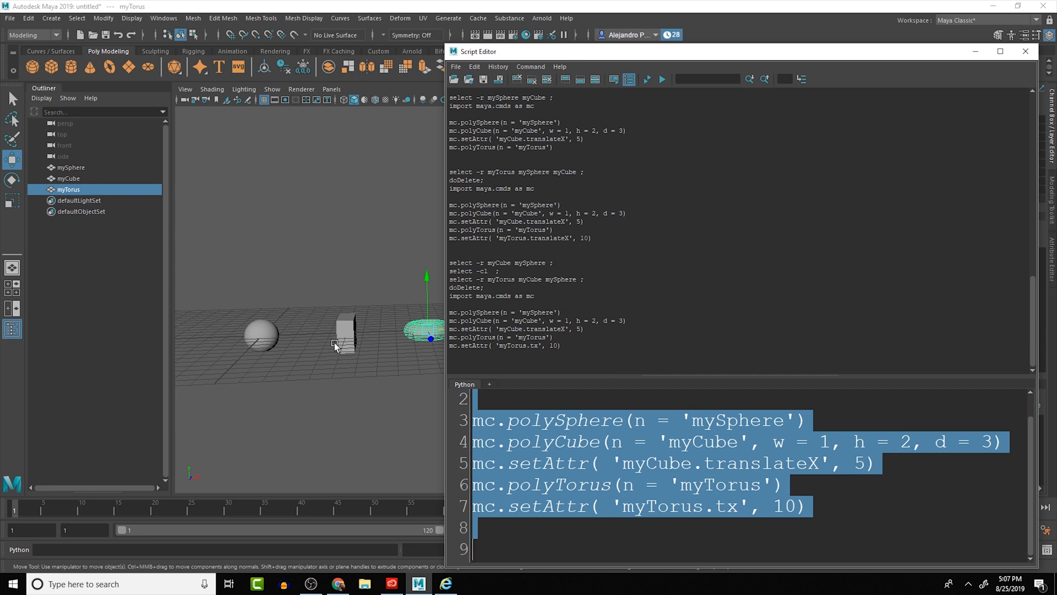
mouse_move(405, 312)
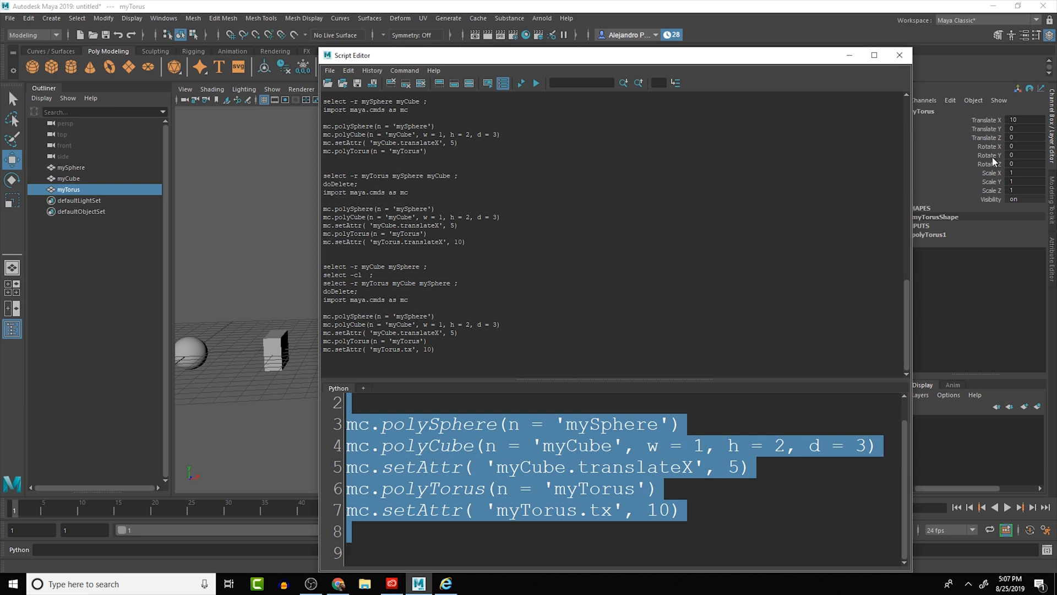
mouse_move(991, 160)
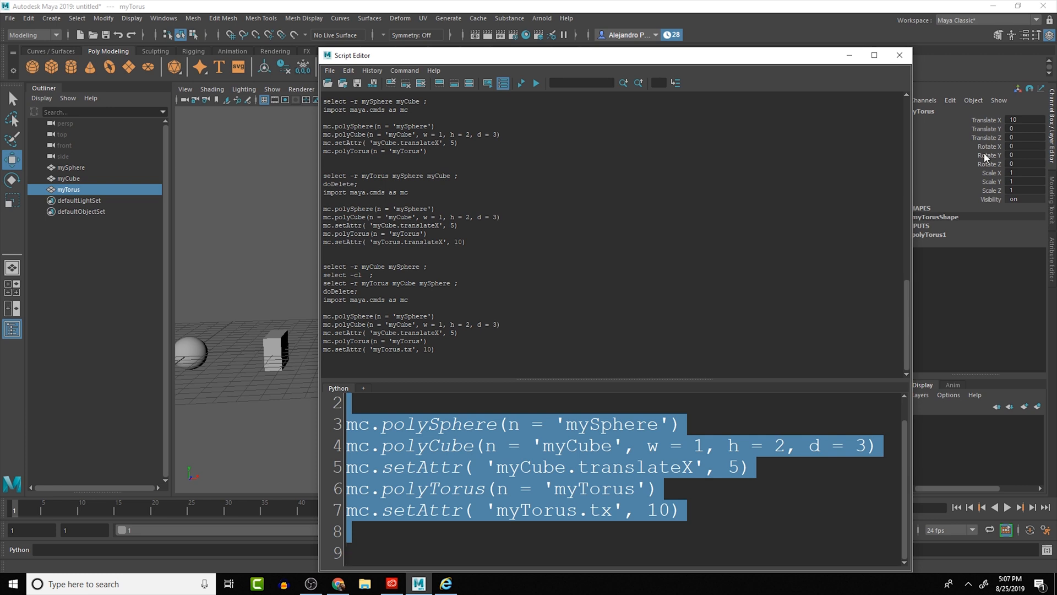
mouse_move(990, 180)
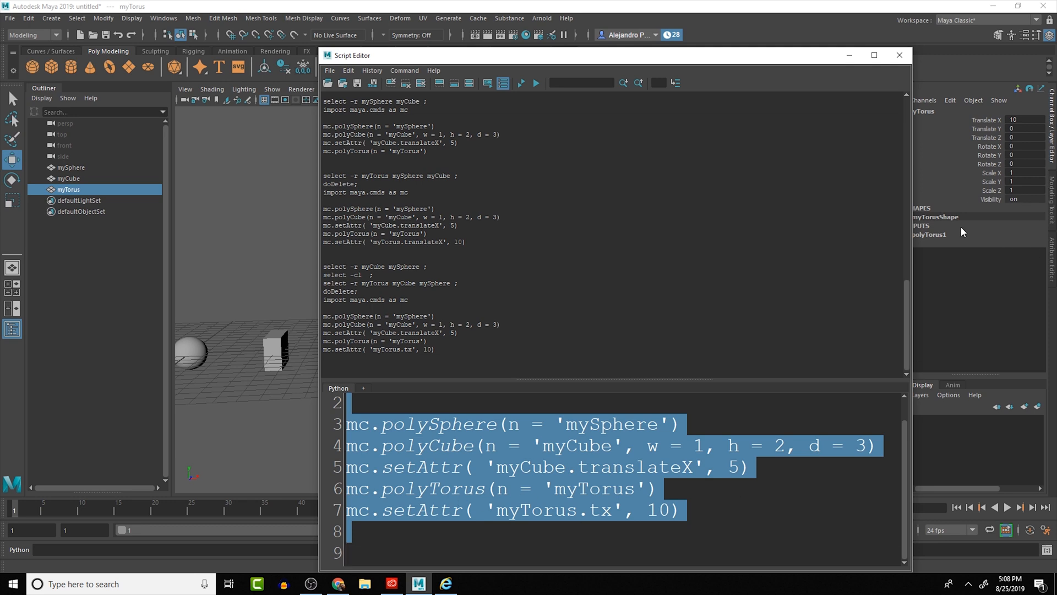
mouse_move(995, 127)
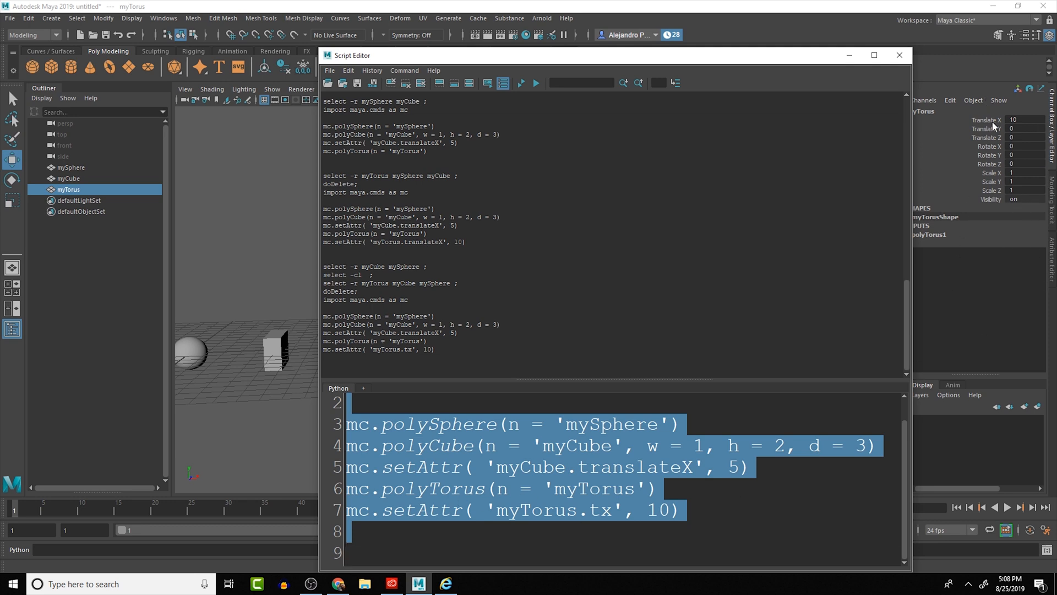
Step: Inspect myTorus Translate X in the Channel Box and select the matching 10 in line 7
left_click(989, 120)
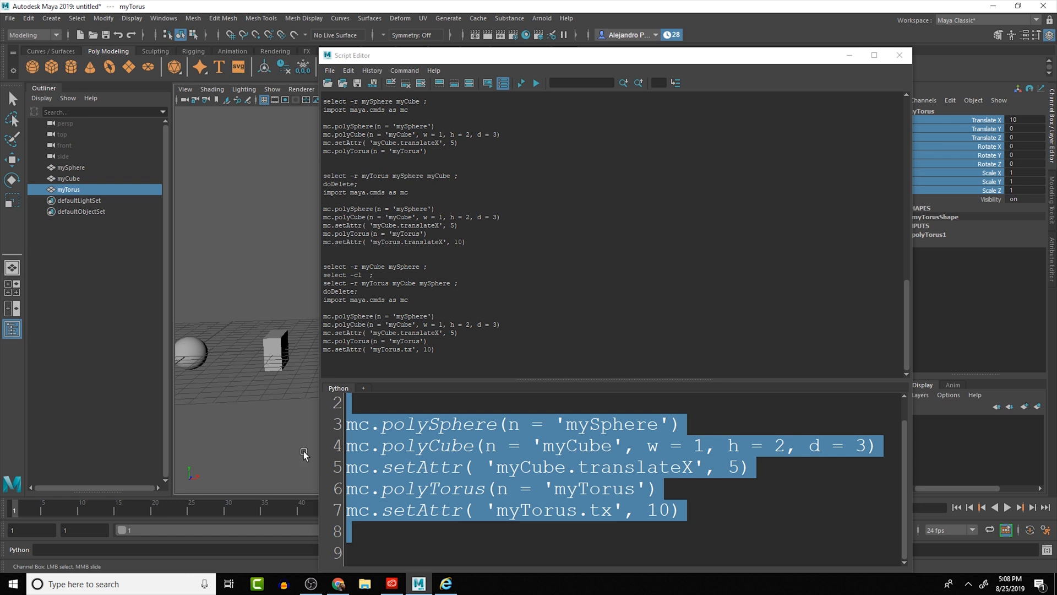
mouse_move(223, 310)
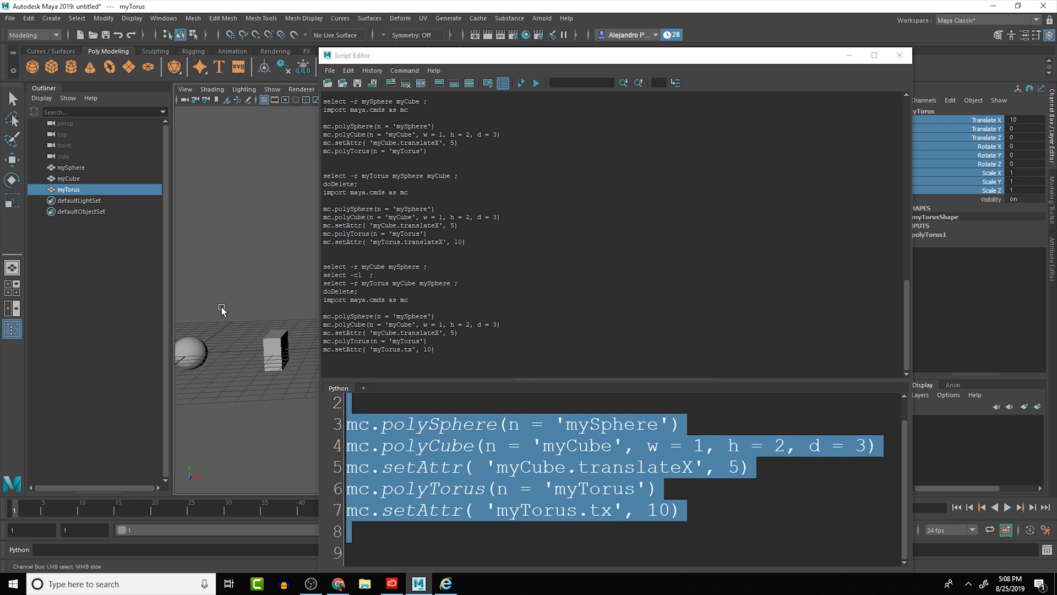
mouse_move(207, 311)
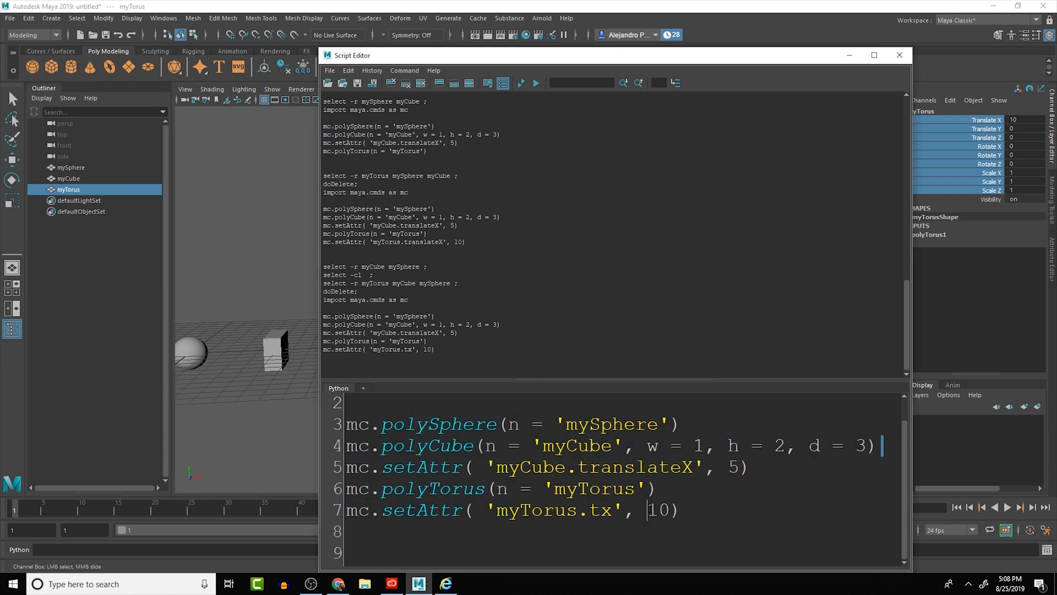
double_click(655, 510)
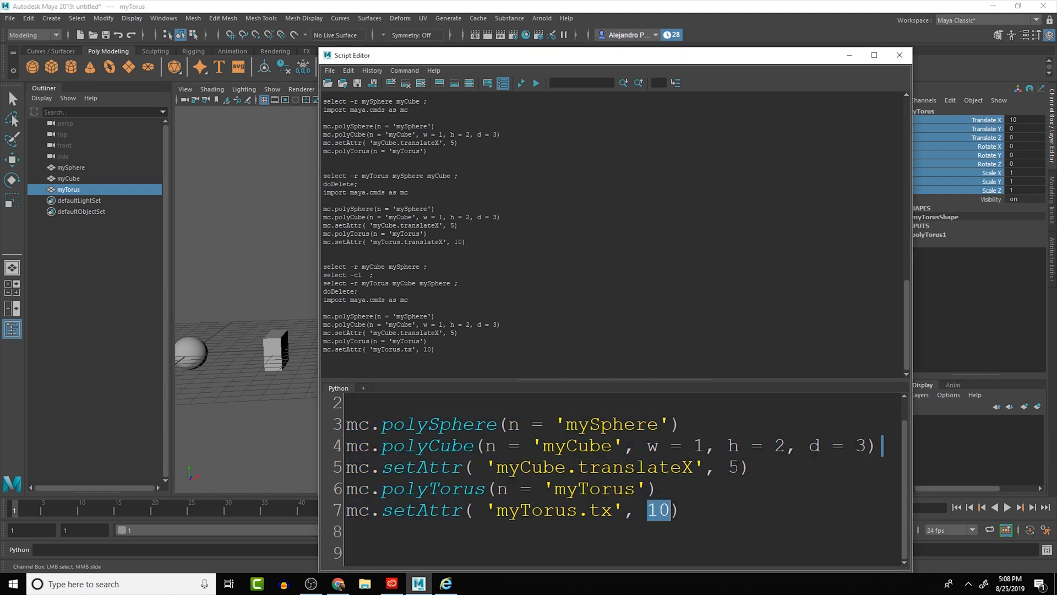